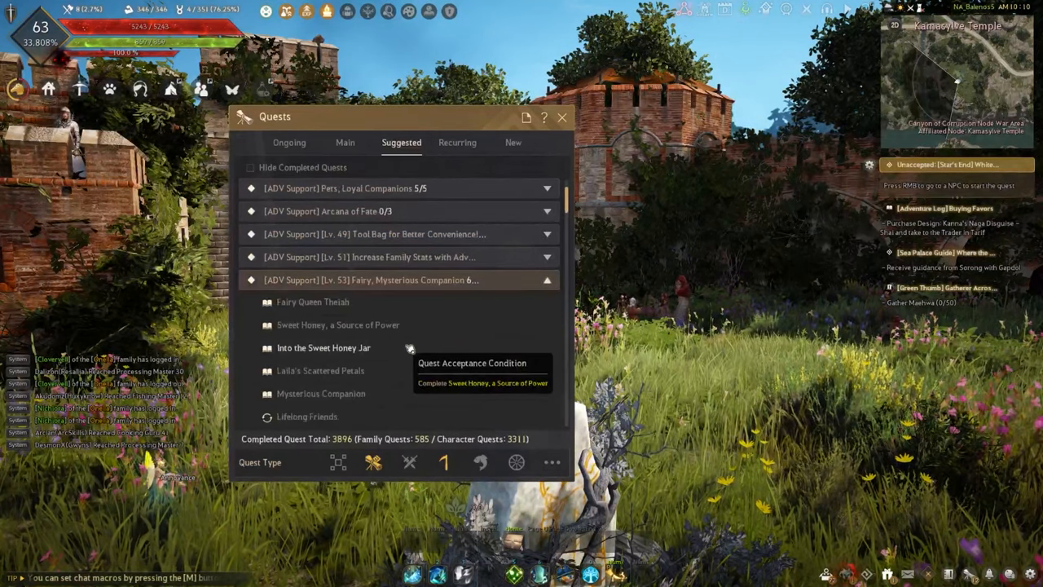
Scroll the Suggested quest list and select the Fairy, Mysterious Companion quest line
scroll("down", 3)
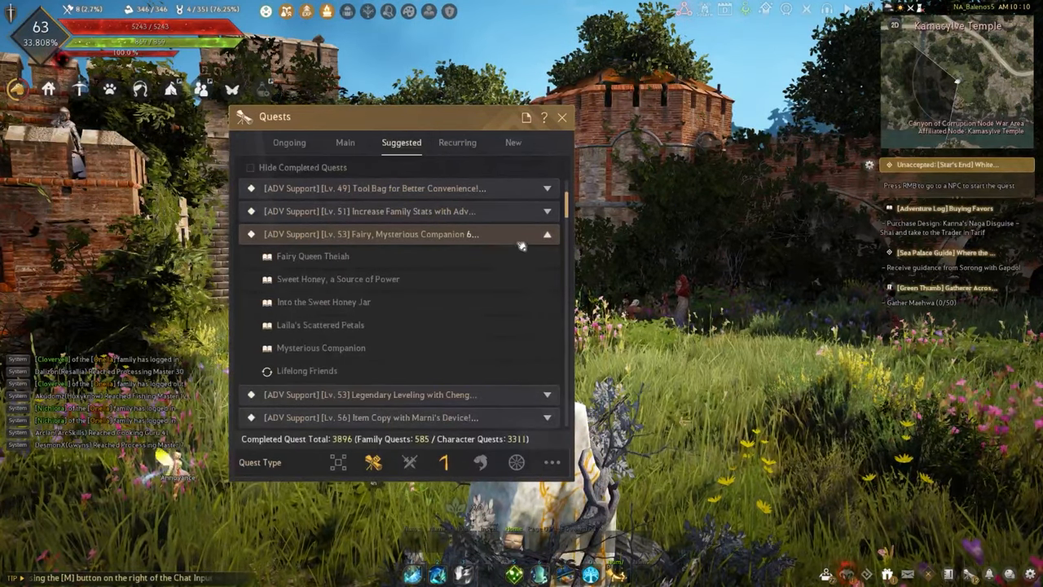
left_click(561, 118)
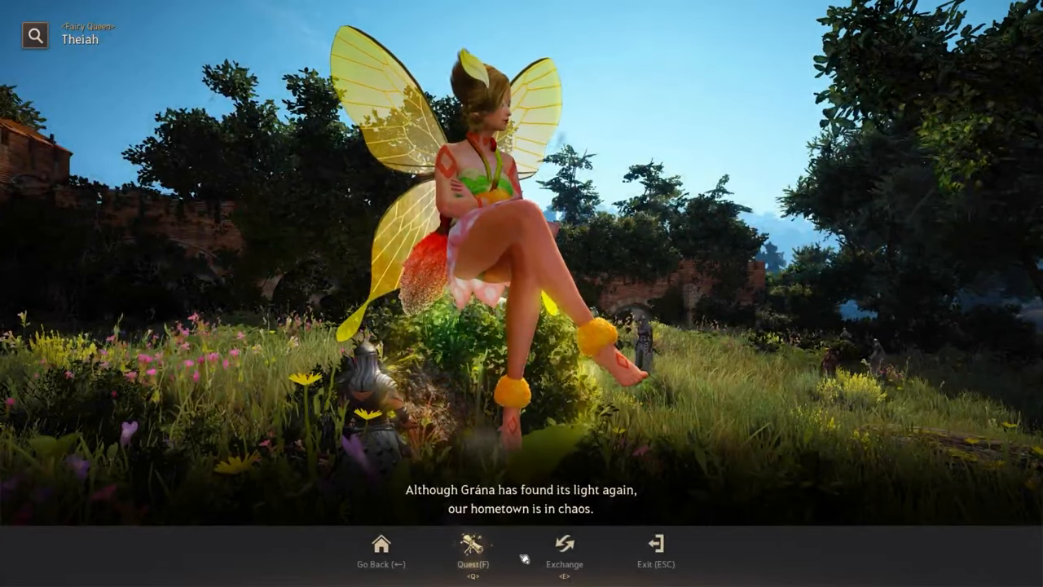
Start the conversation with Fairy Queen Theiah
left_click(563, 551)
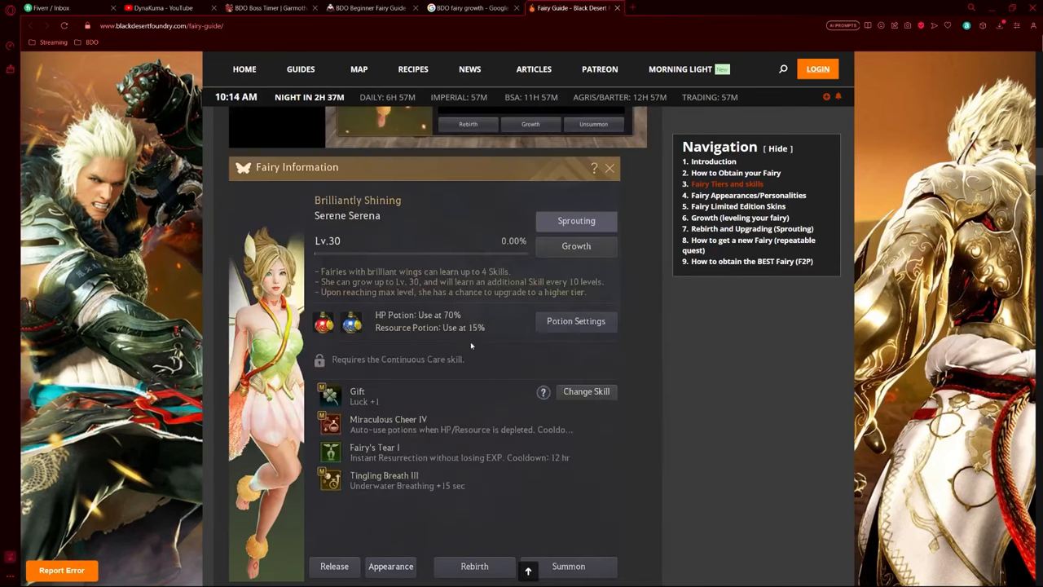
scroll("down", 3)
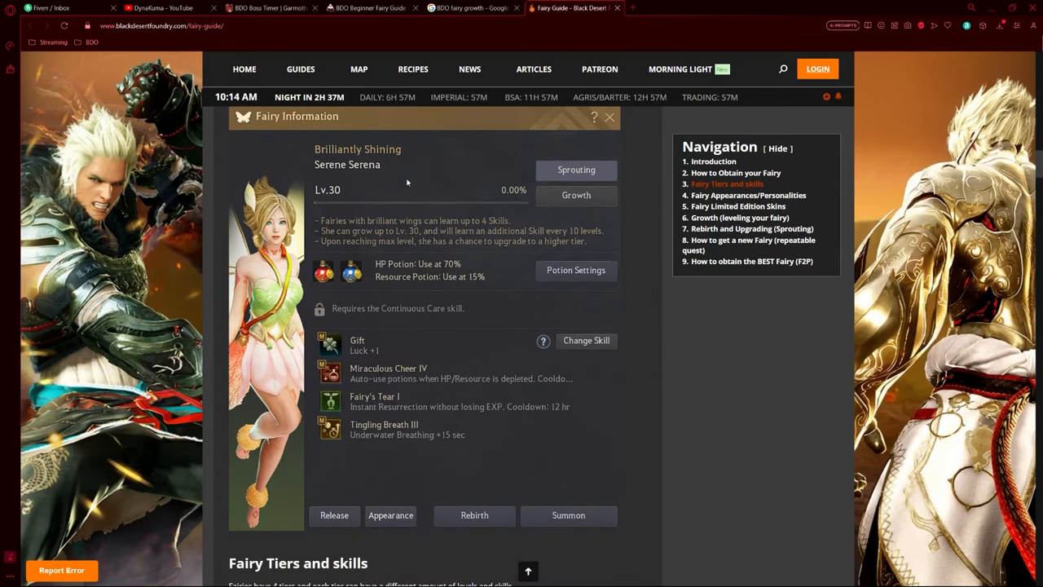
mouse_move(378, 352)
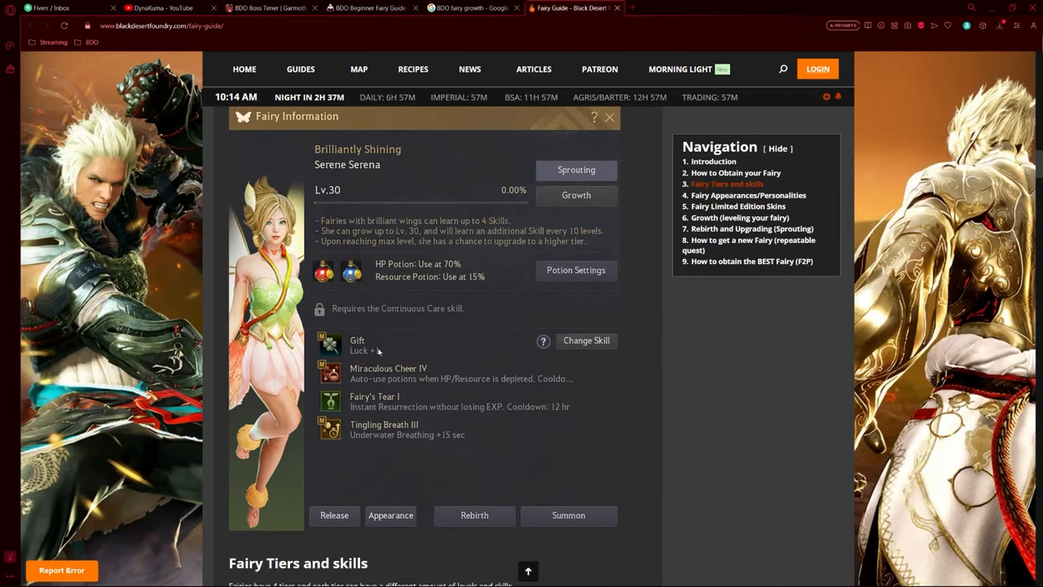
scroll("down", 3)
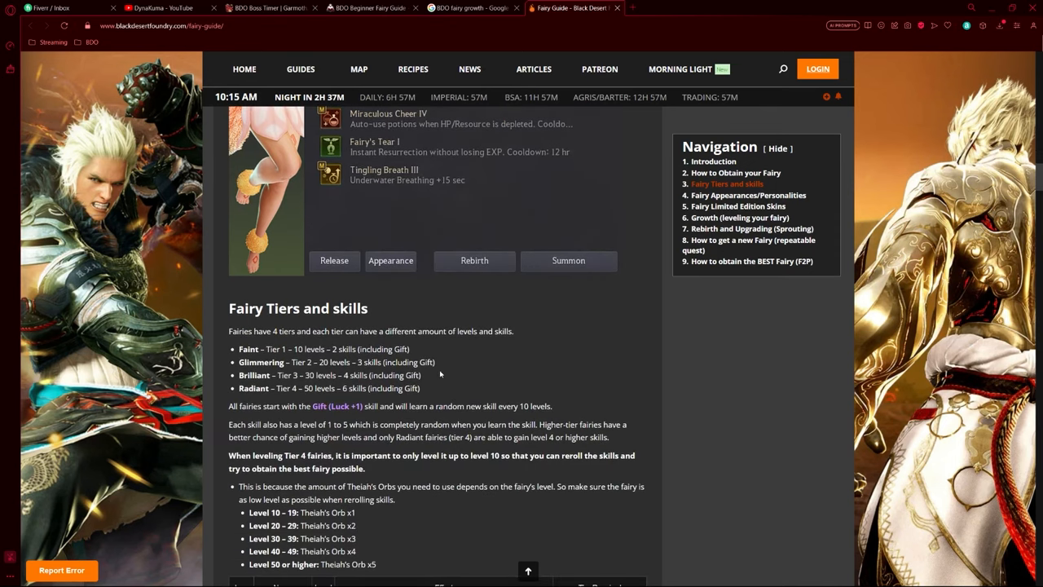
mouse_move(448, 358)
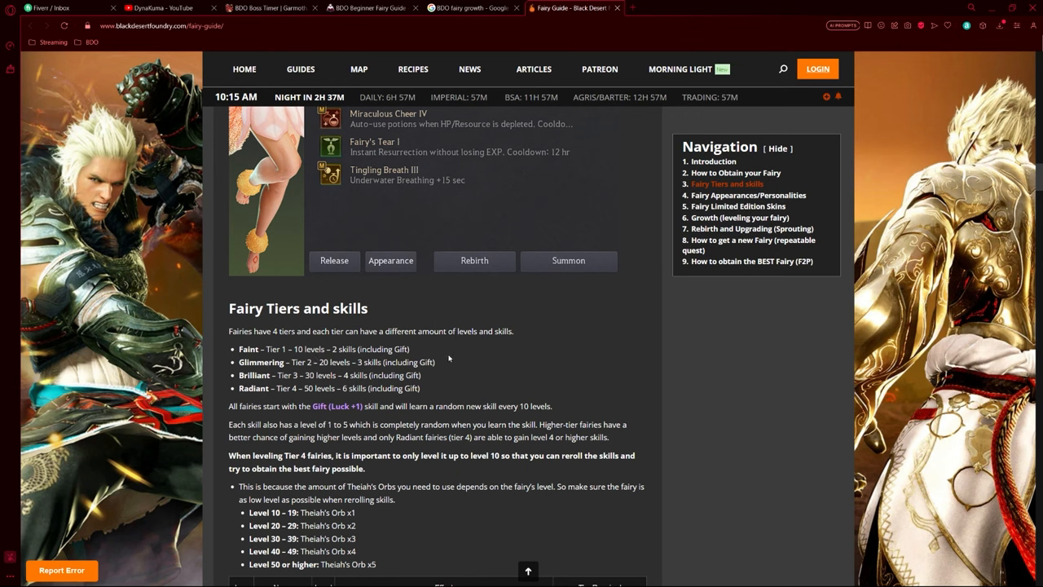
mouse_move(420, 352)
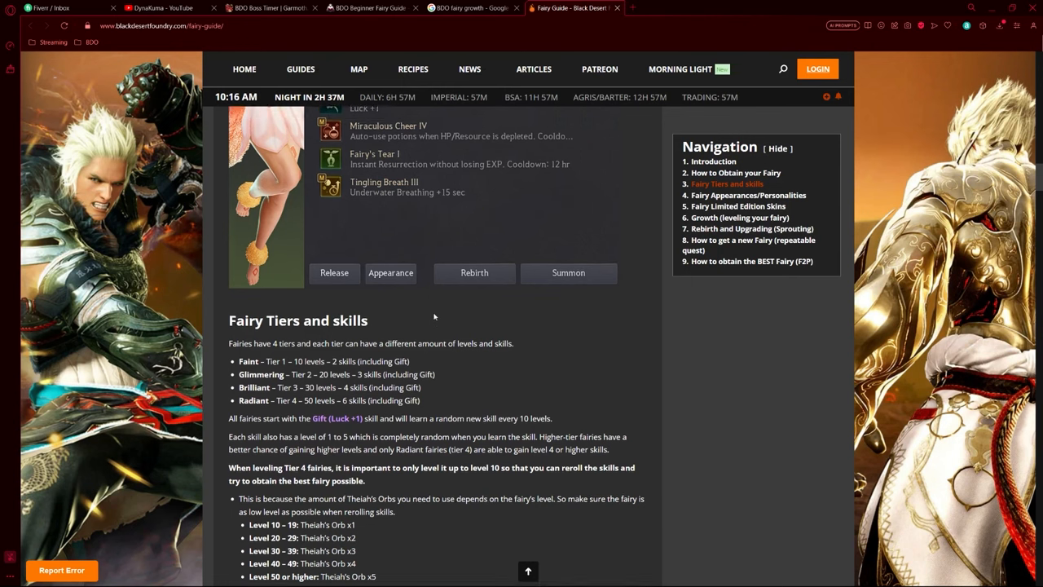
scroll("up", 3)
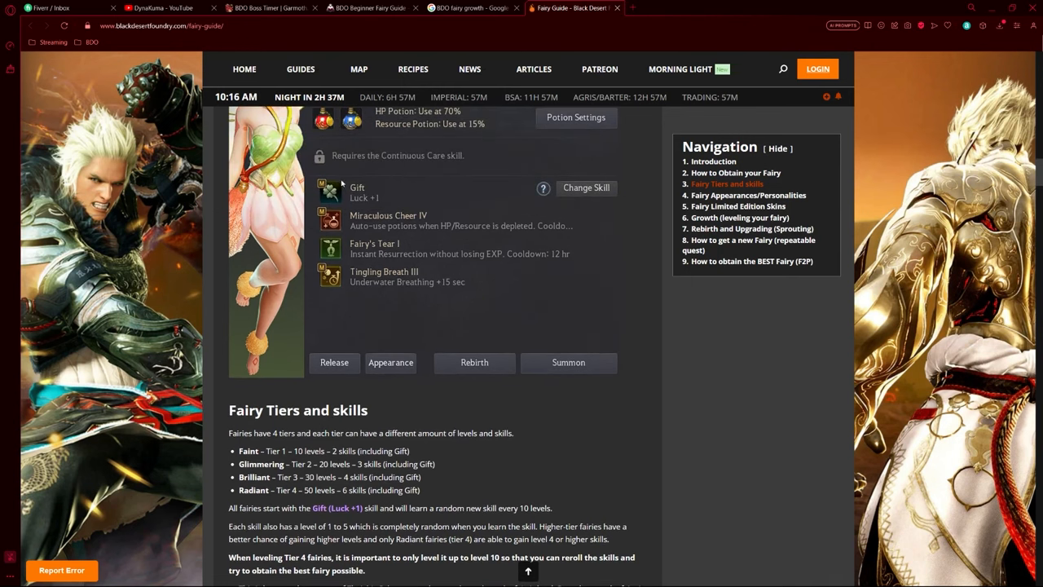
mouse_move(531, 436)
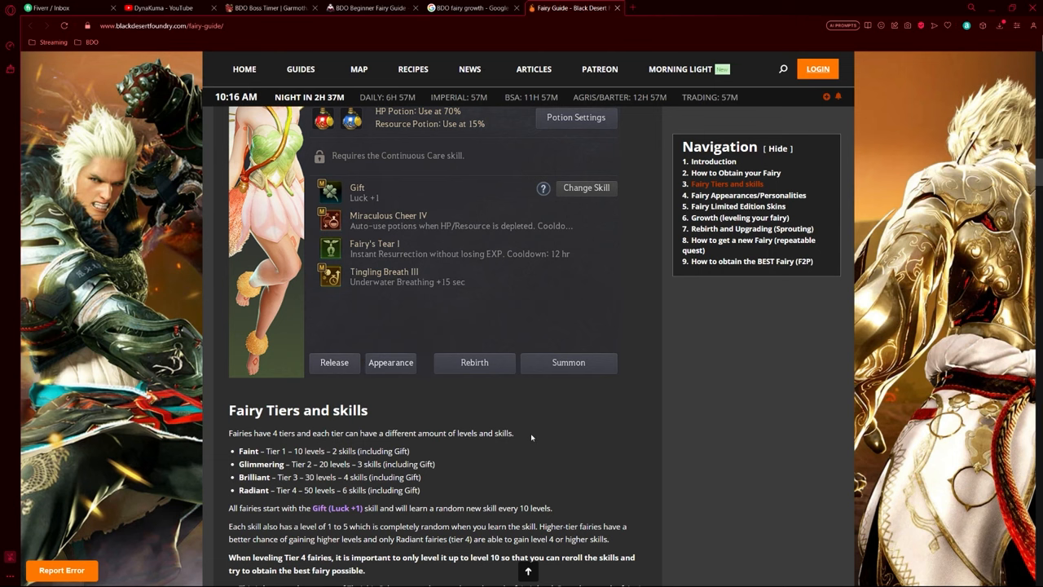
scroll("down", 3)
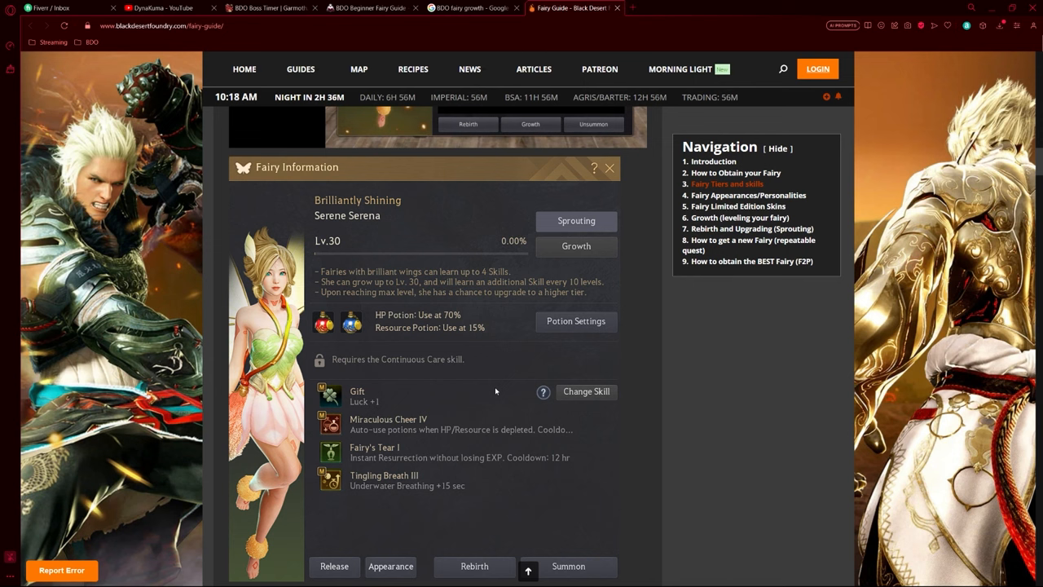
mouse_move(422, 411)
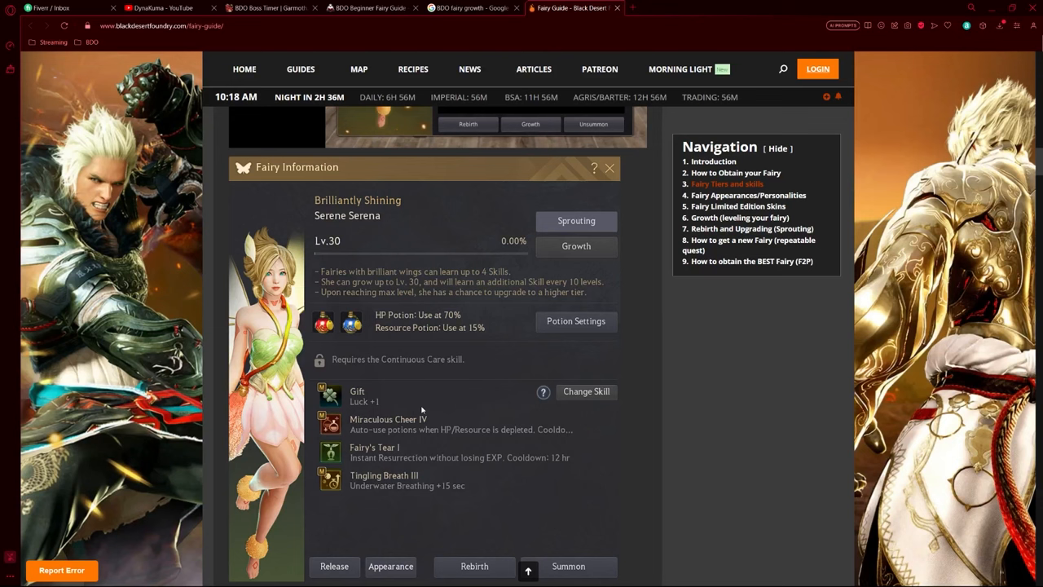
Scroll the fairy guide down to the Tingling Breath, Feathery Steps and Fairy's Tear skill table
scroll("down", 3)
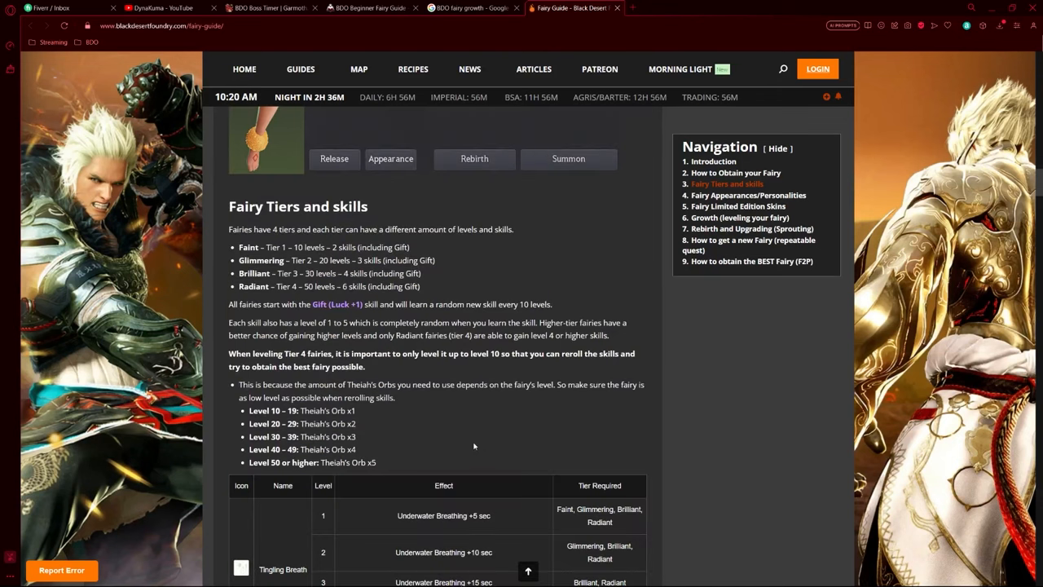
scroll("down", 3)
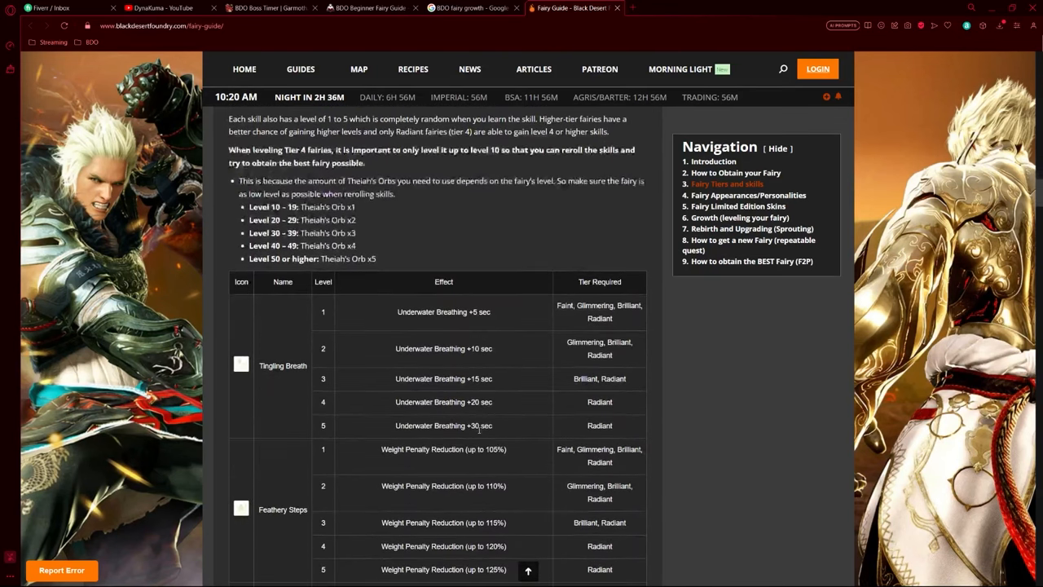
scroll("down", 3)
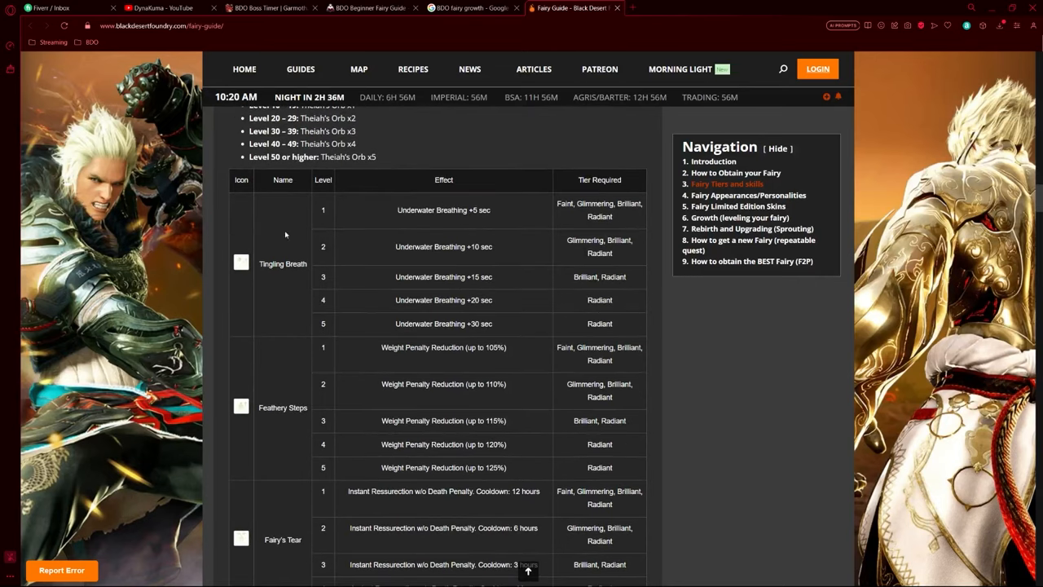
mouse_move(329, 267)
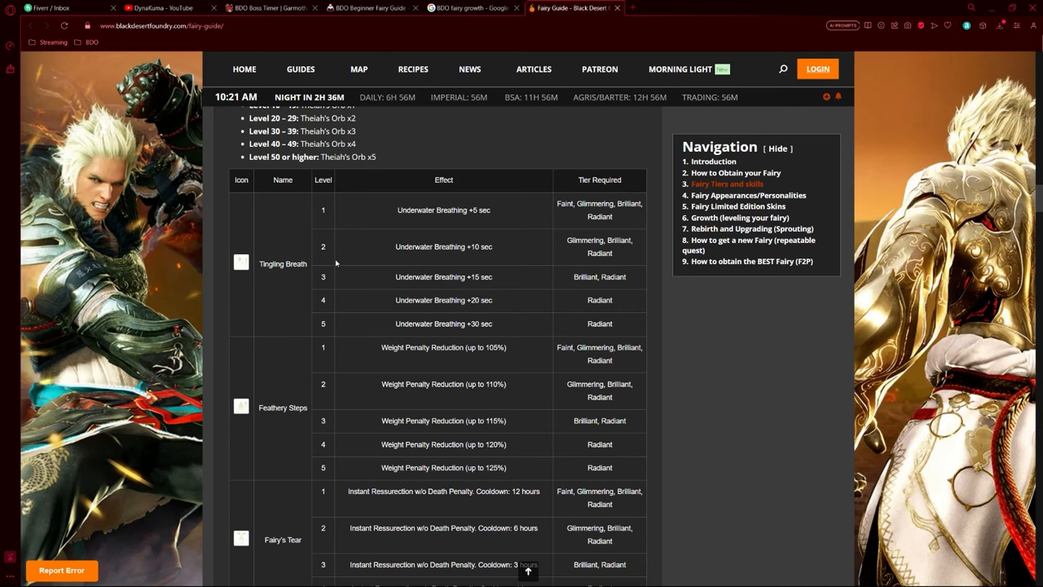
mouse_move(349, 270)
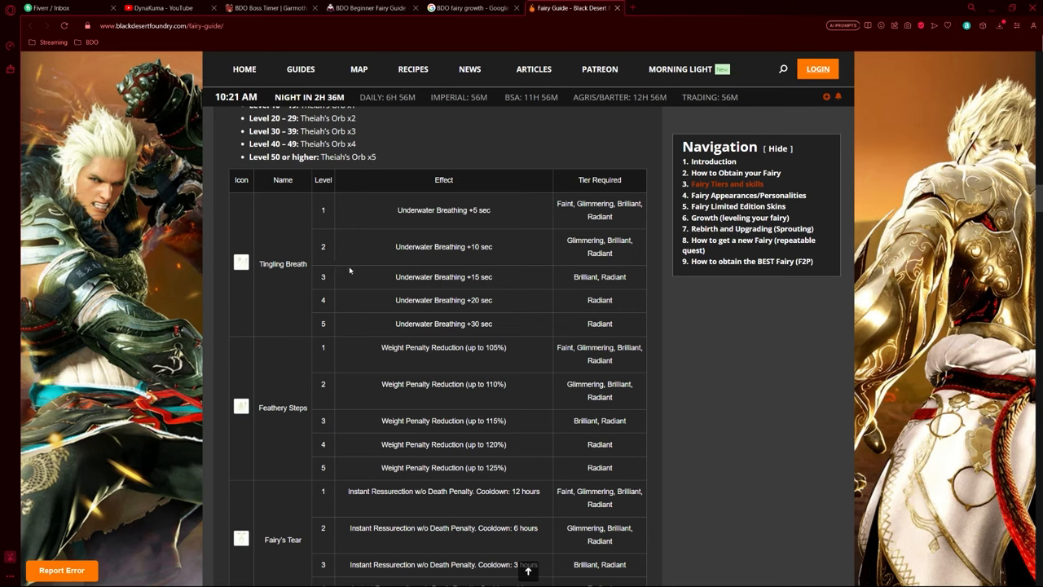
mouse_move(333, 332)
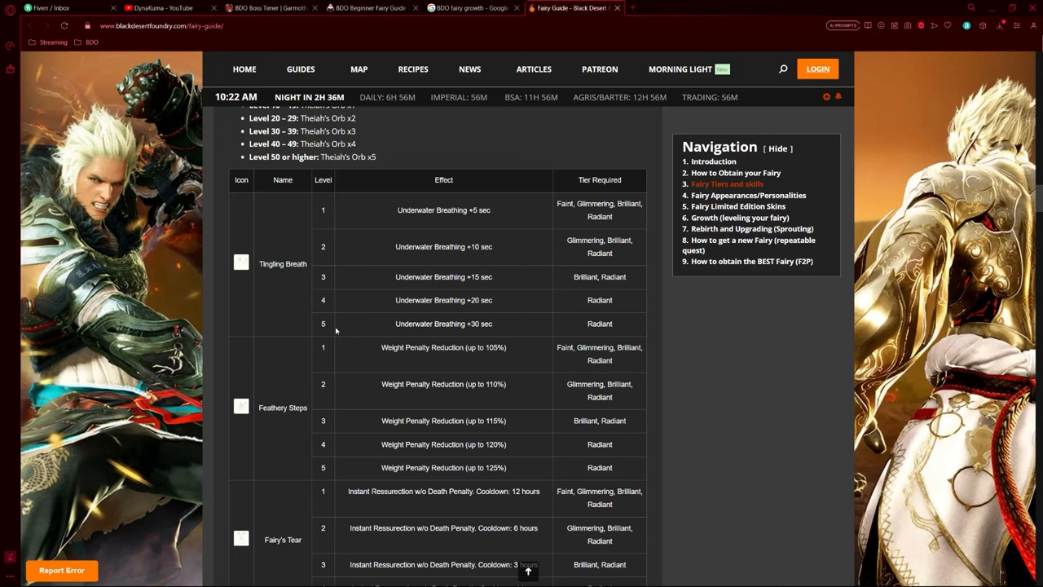
mouse_move(681, 213)
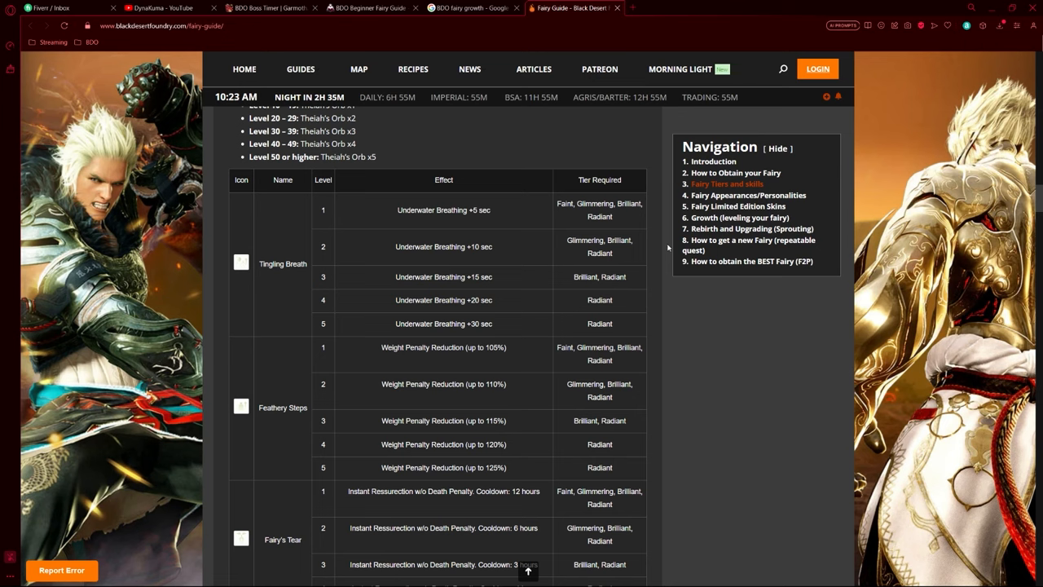
mouse_move(617, 274)
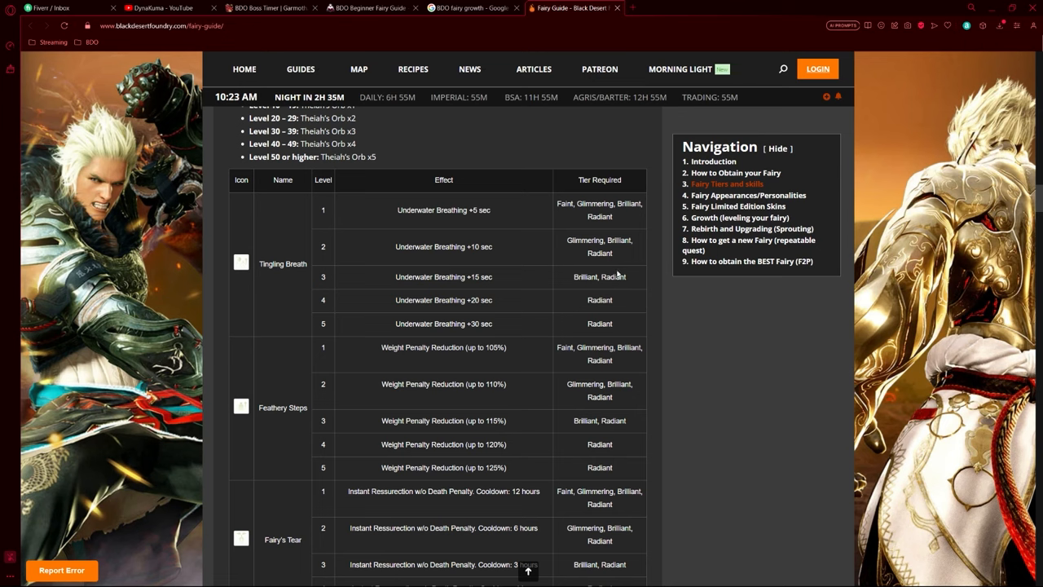
mouse_move(636, 294)
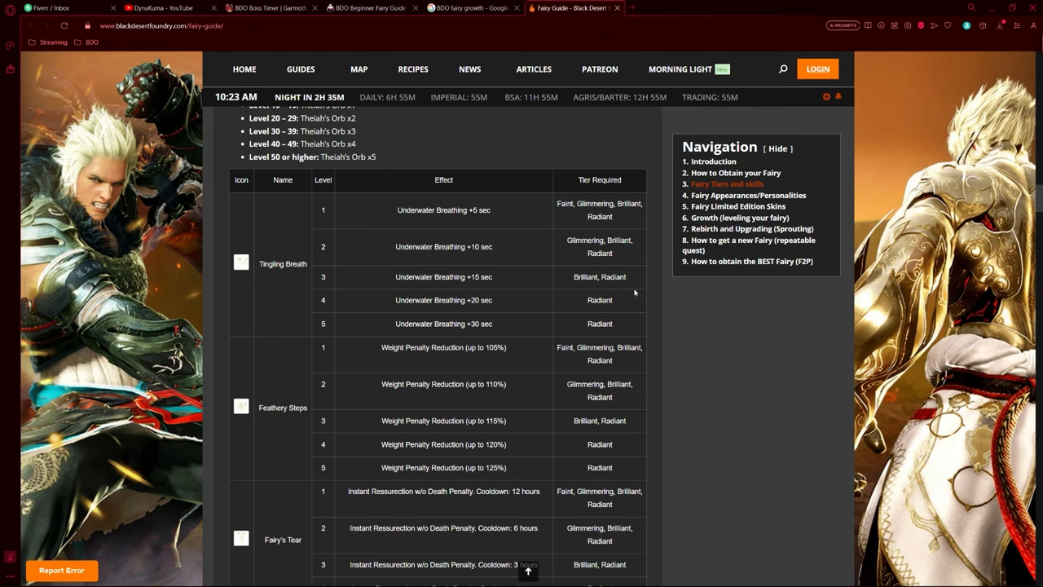
mouse_move(620, 311)
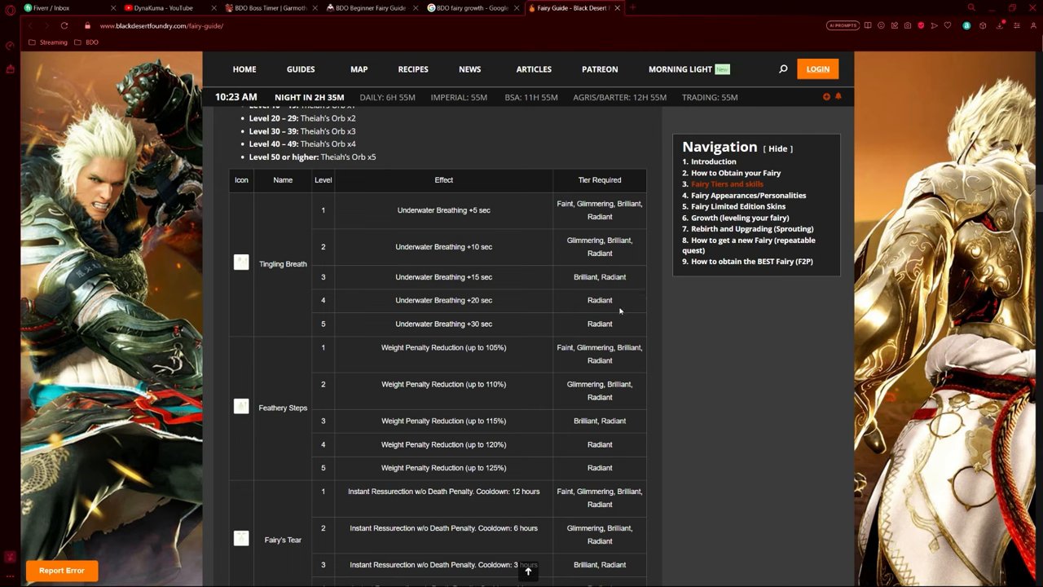
mouse_move(587, 292)
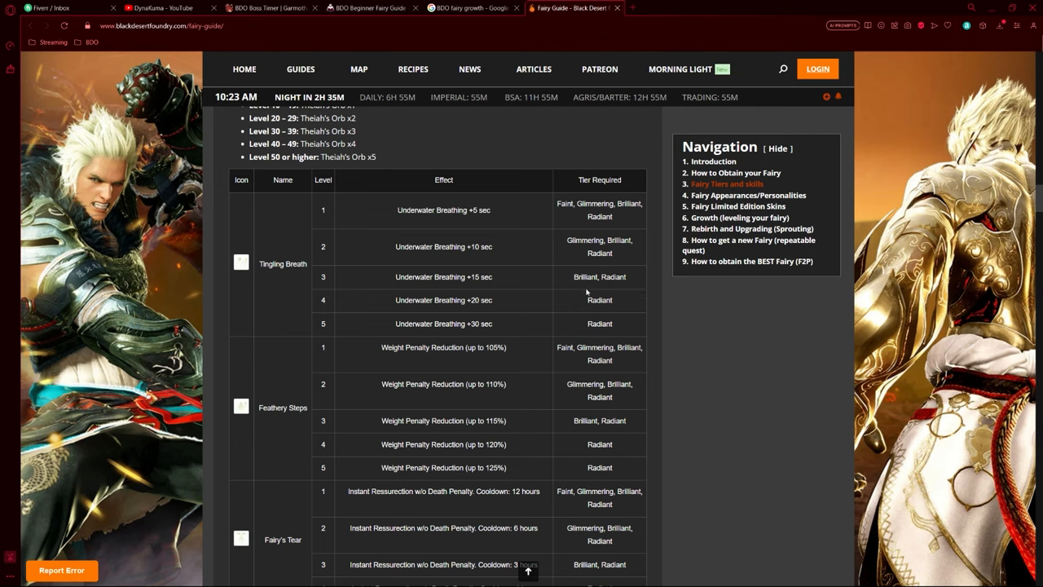
mouse_move(400, 362)
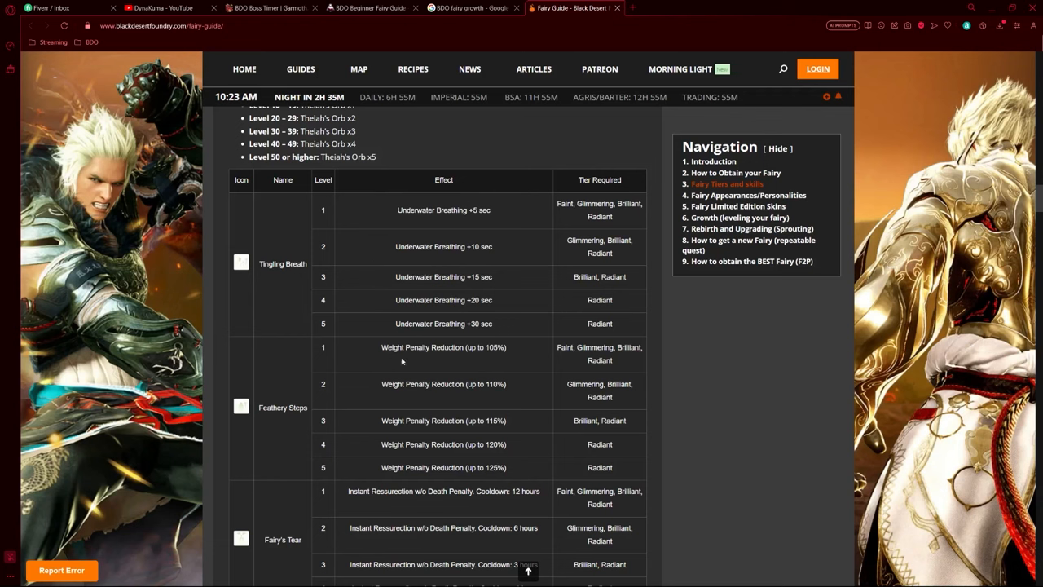
scroll("down", 3)
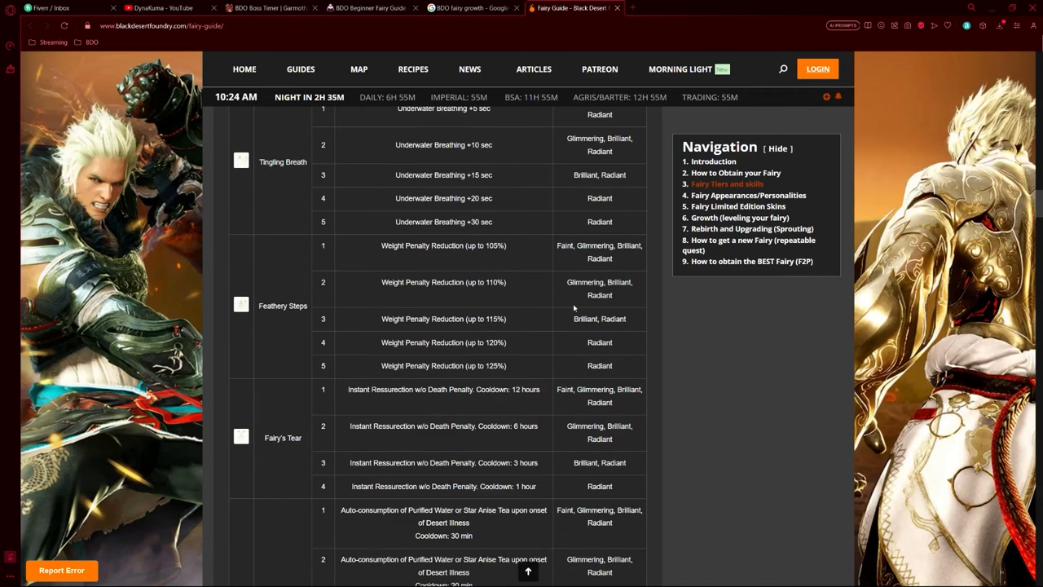
mouse_move(531, 302)
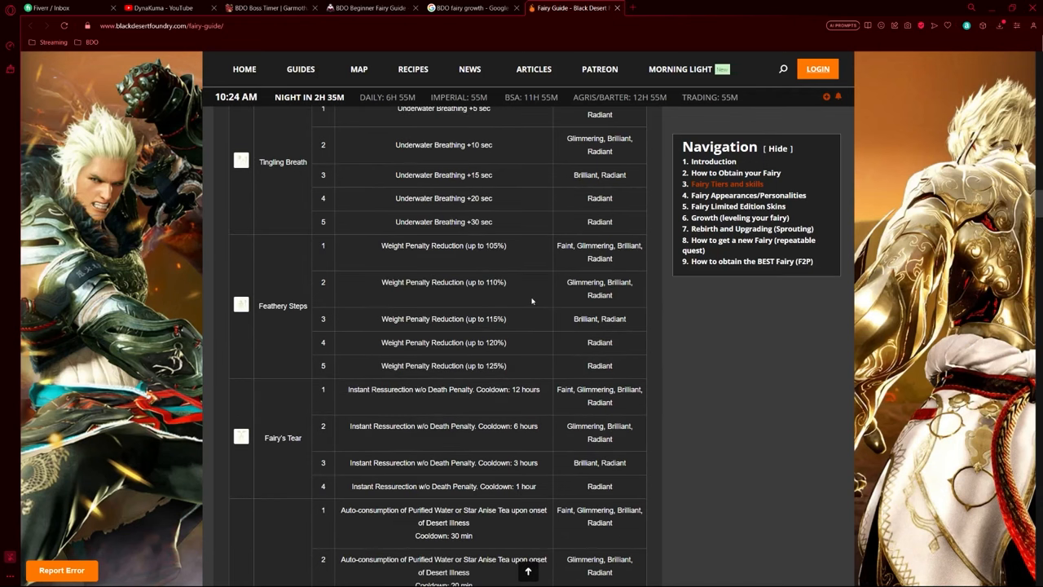
mouse_move(293, 342)
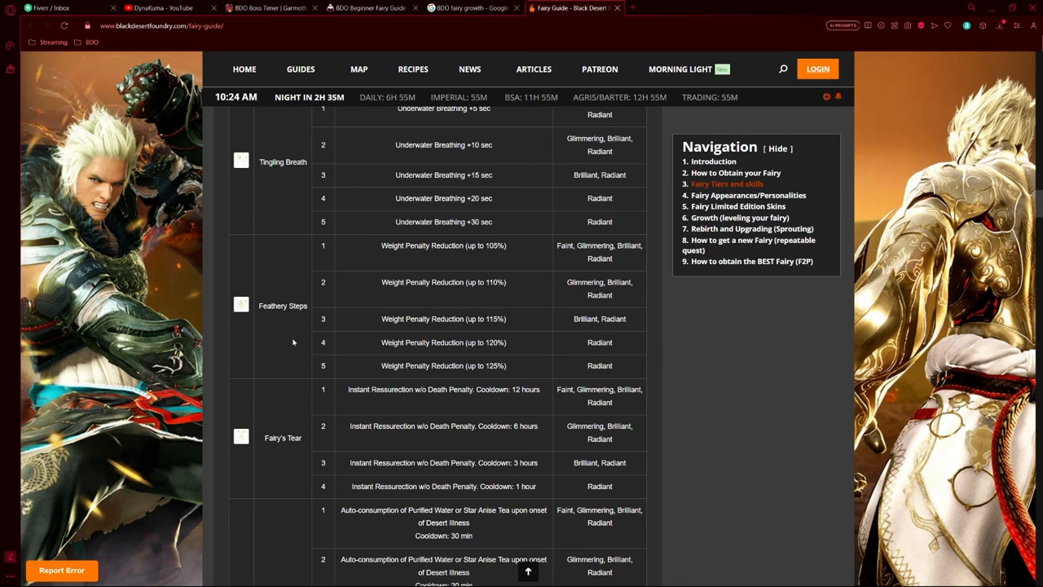
mouse_move(498, 385)
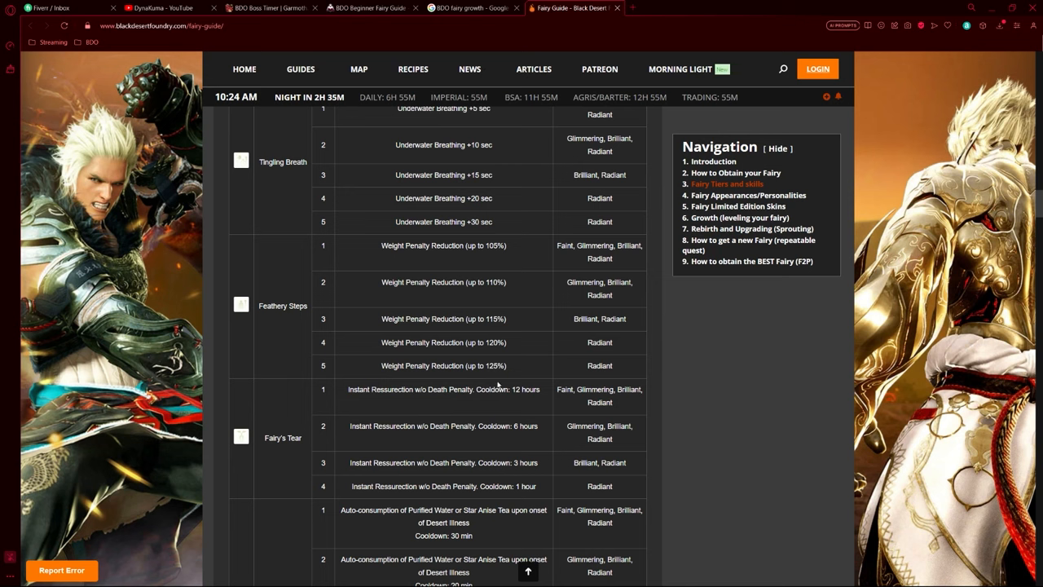
mouse_move(524, 259)
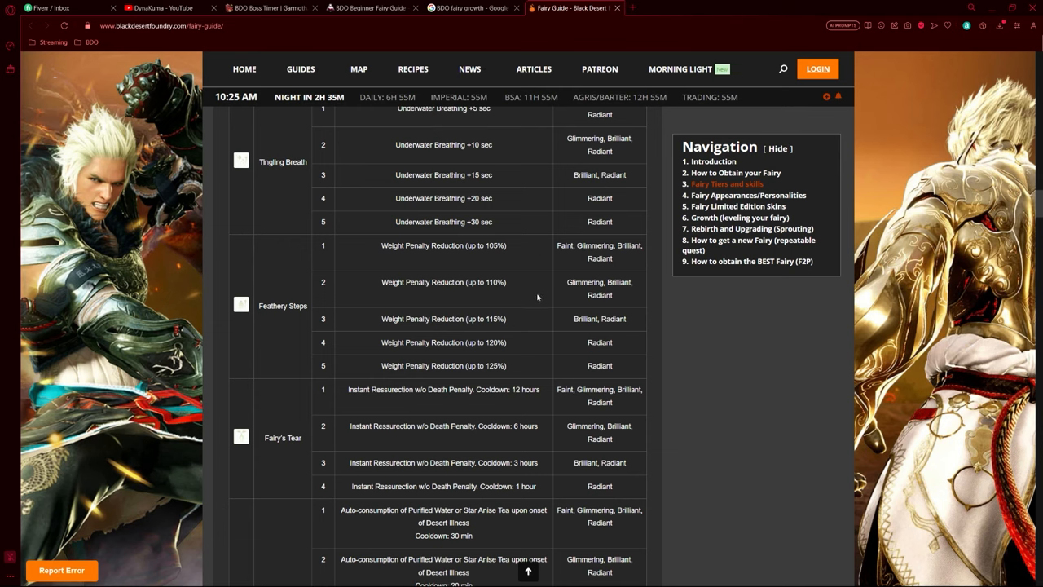
mouse_move(538, 348)
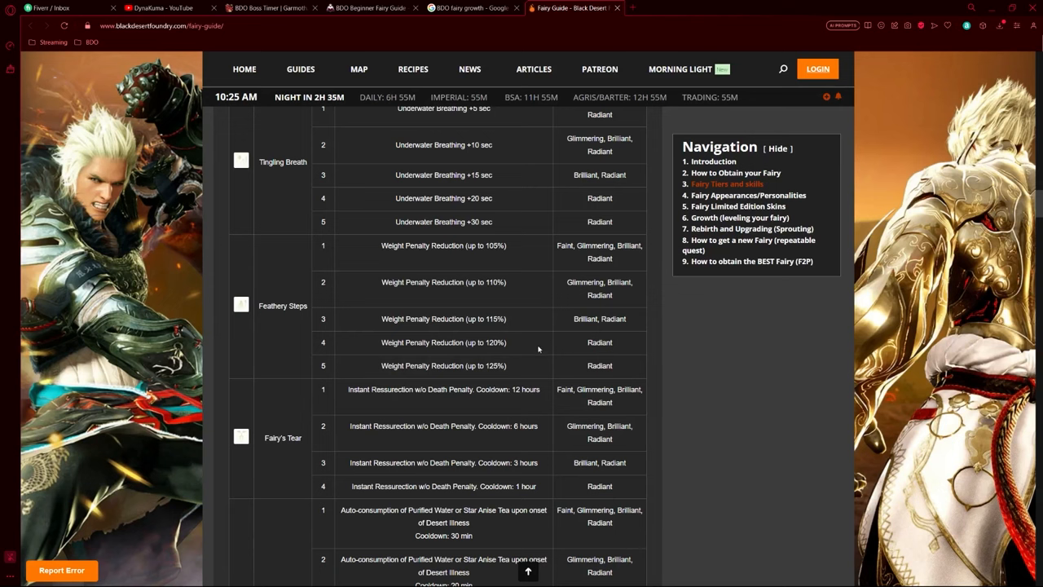
mouse_move(541, 375)
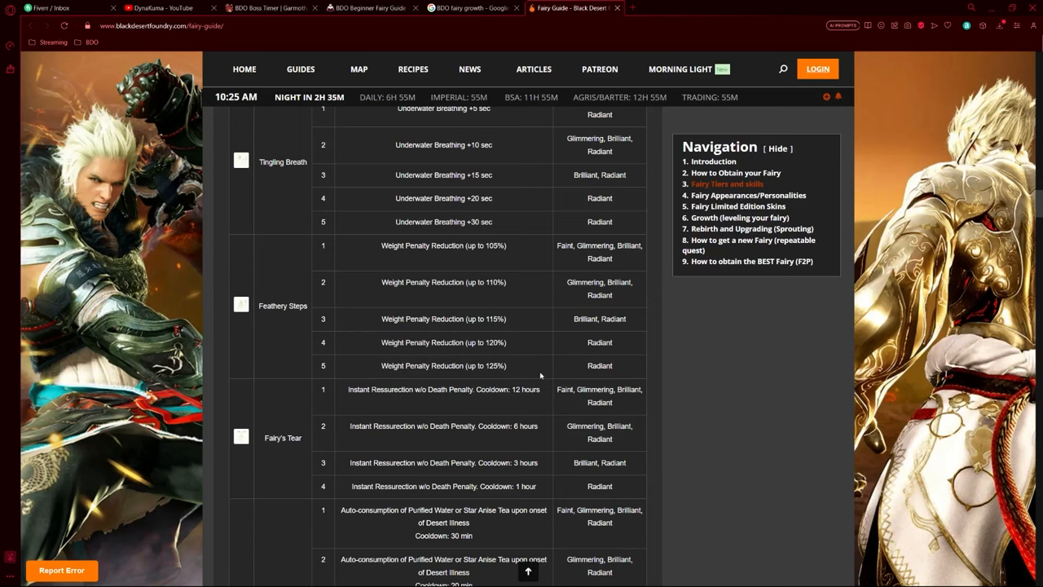
scroll("up", 3)
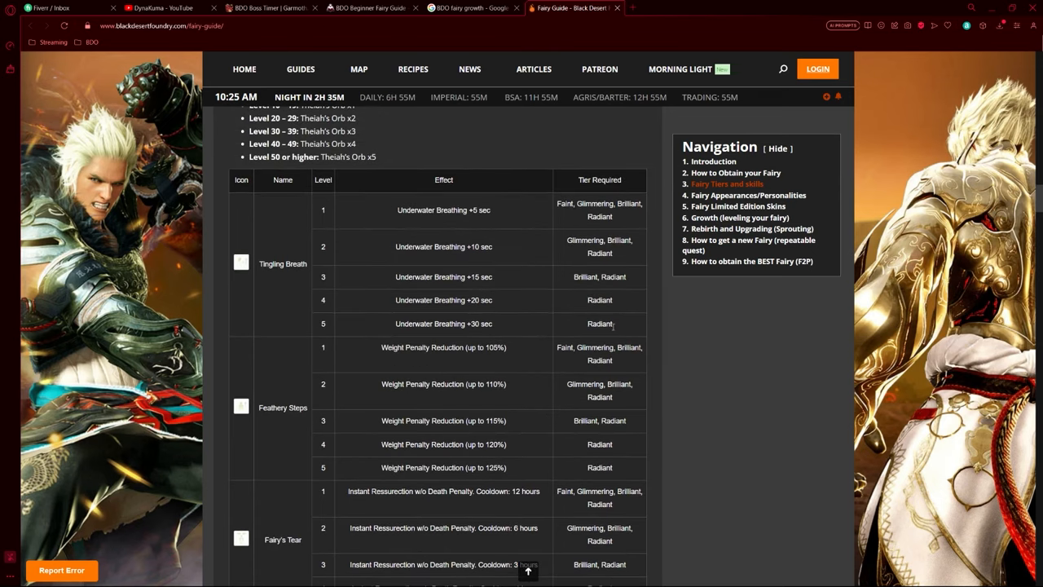
scroll("down", 3)
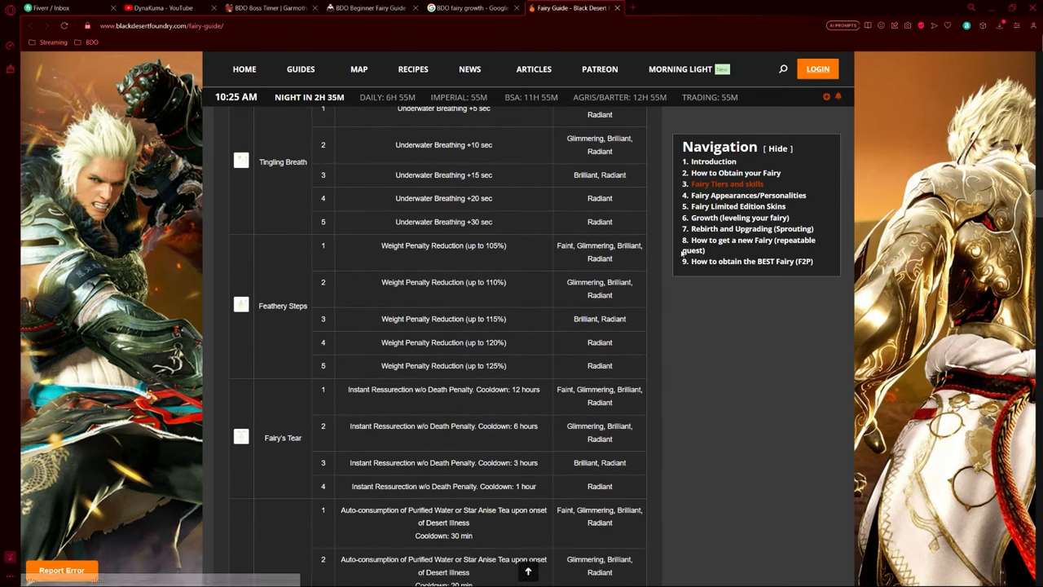
mouse_move(697, 313)
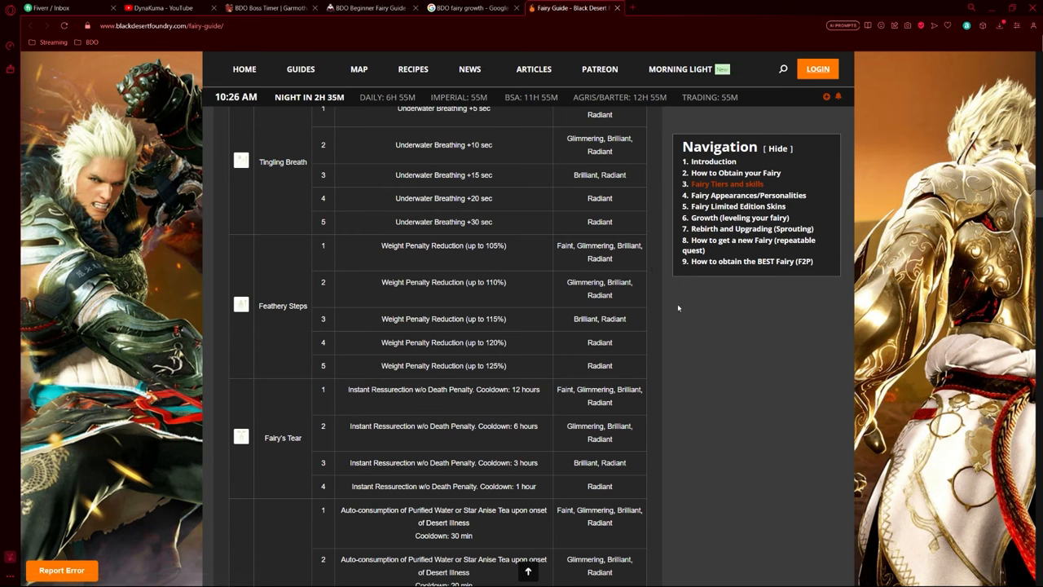
Scroll down to the Fairy's Tear and Inexhaustible Well rows with their 30-to-10 minute cooldowns
scroll("down", 3)
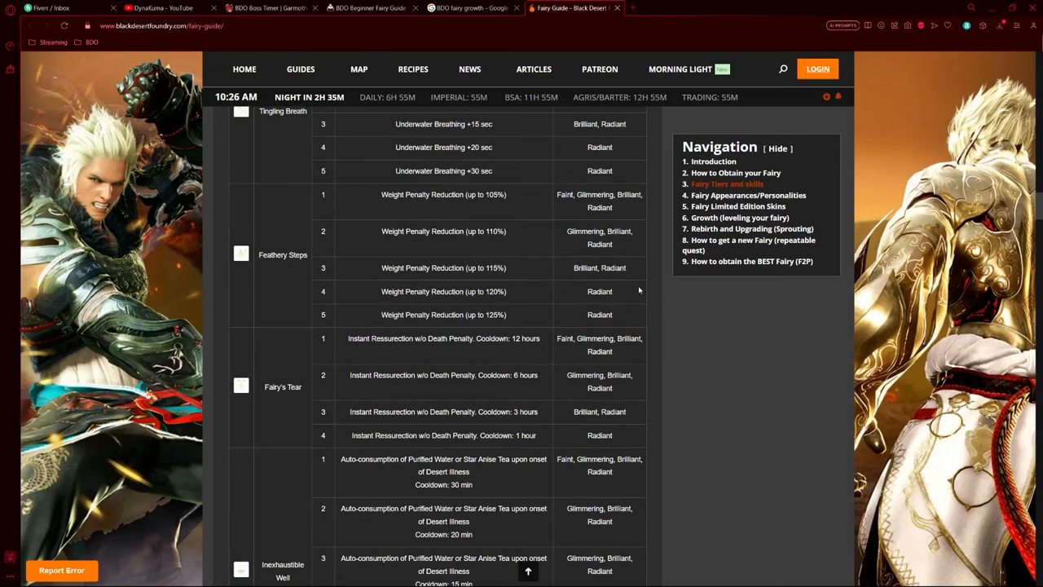
scroll("down", 3)
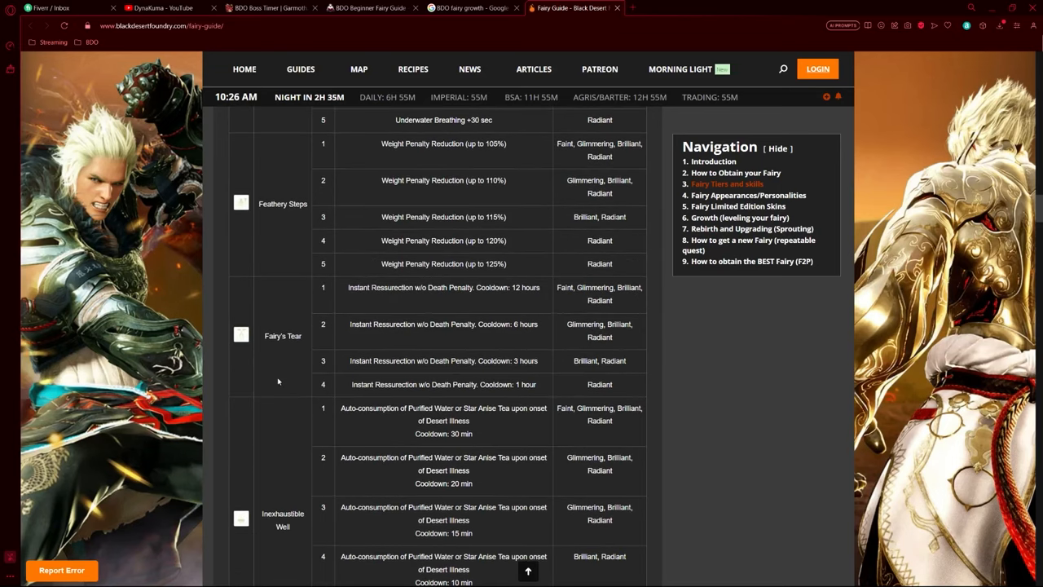
mouse_move(308, 375)
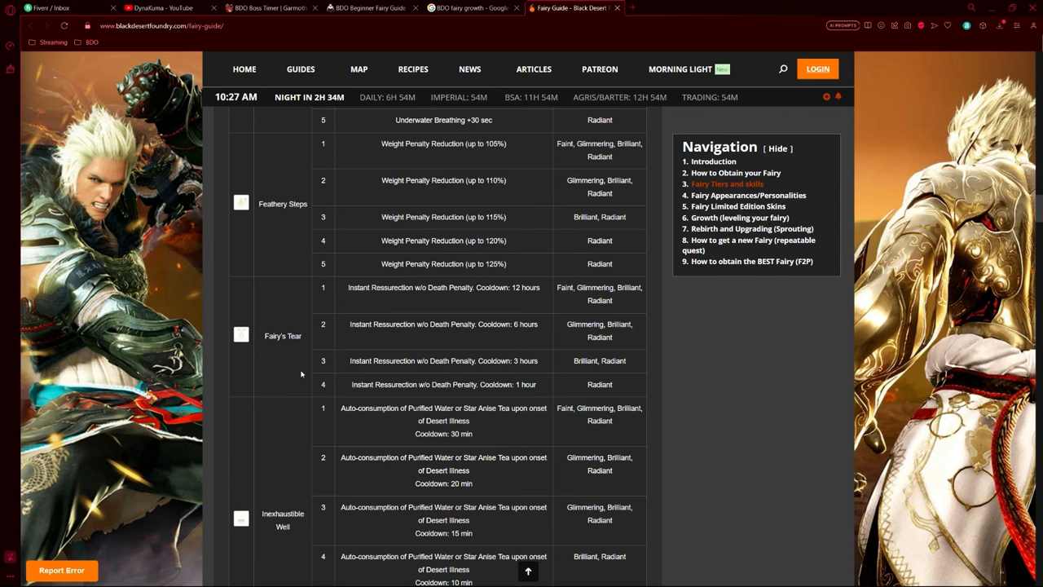
mouse_move(511, 351)
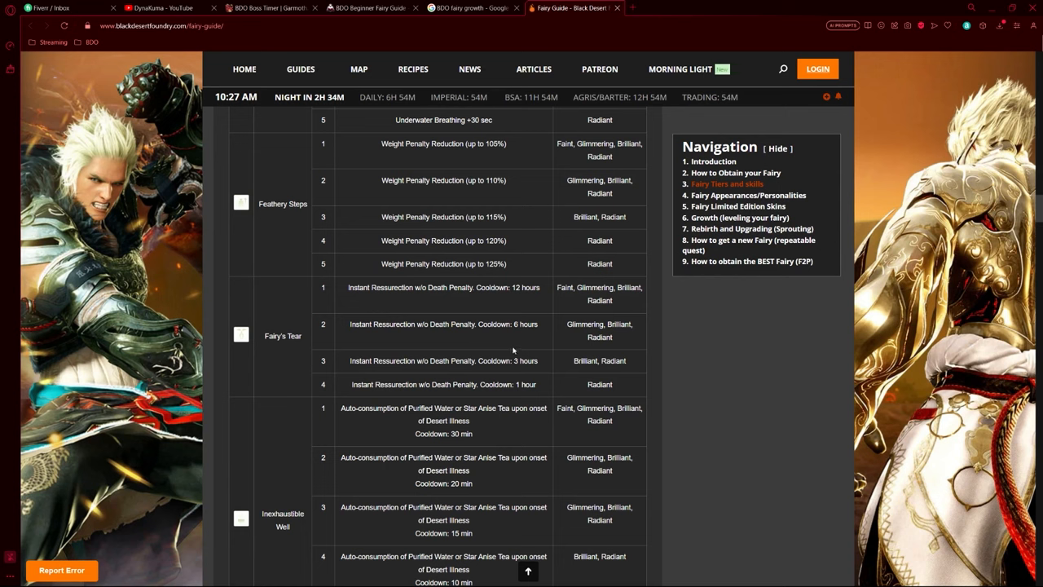
mouse_move(550, 308)
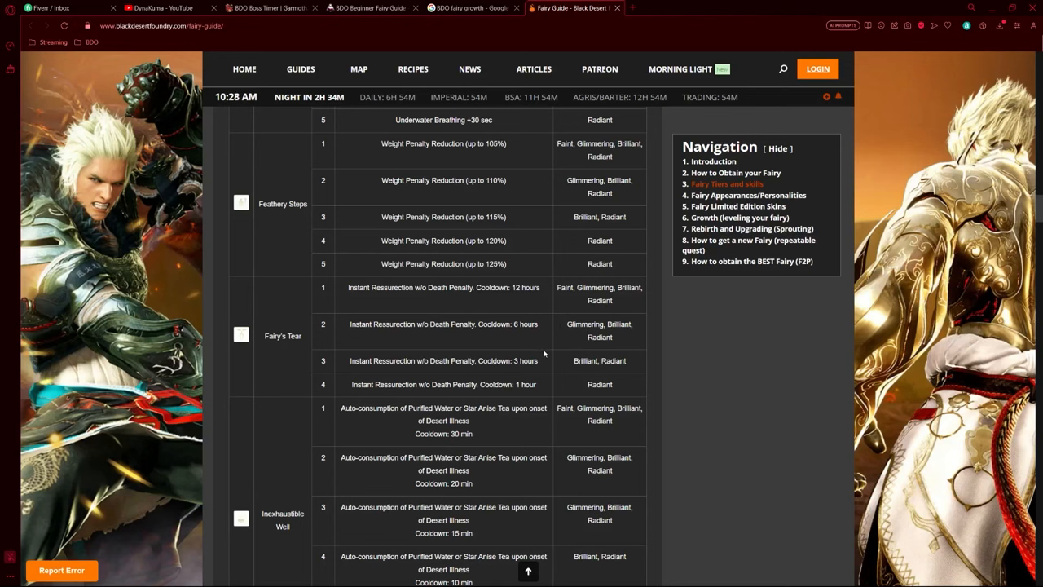
mouse_move(558, 381)
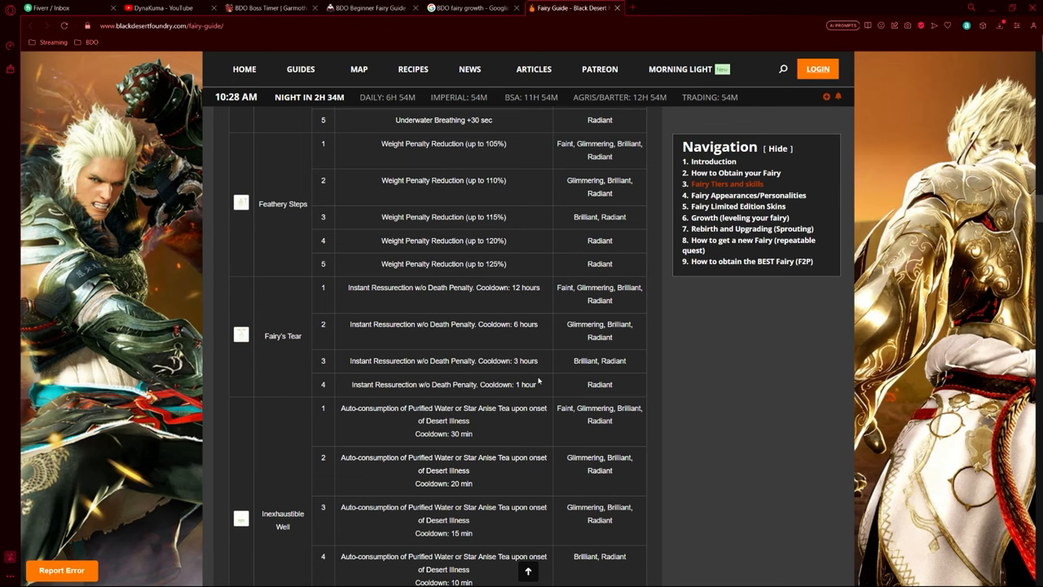
mouse_move(397, 399)
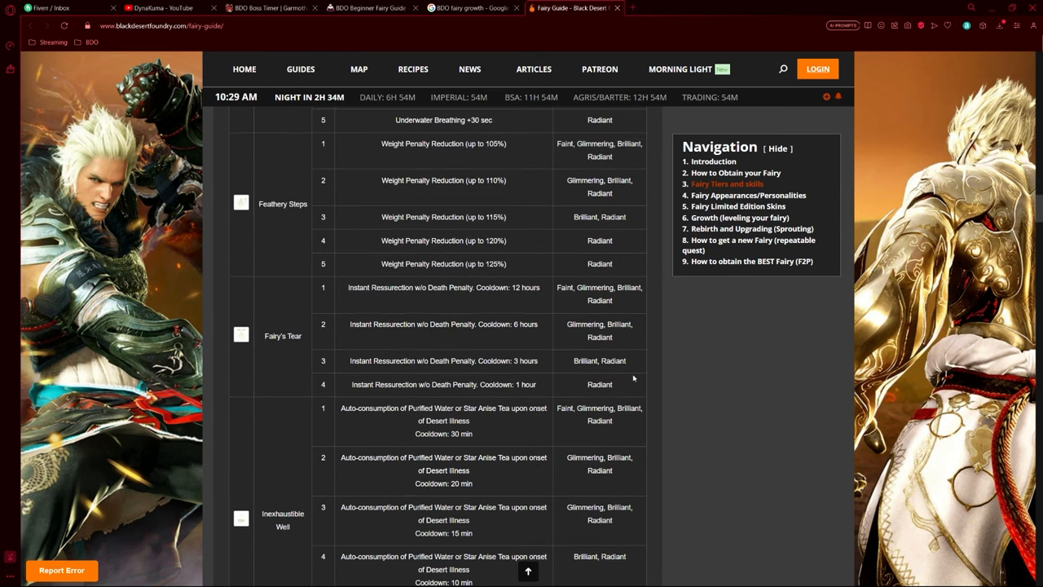
mouse_move(632, 274)
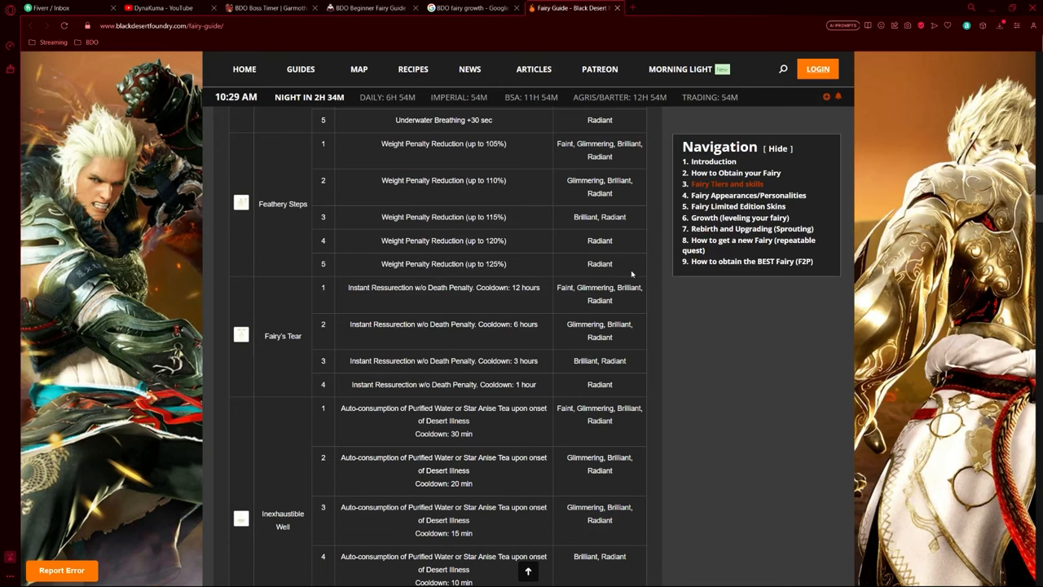
mouse_move(613, 394)
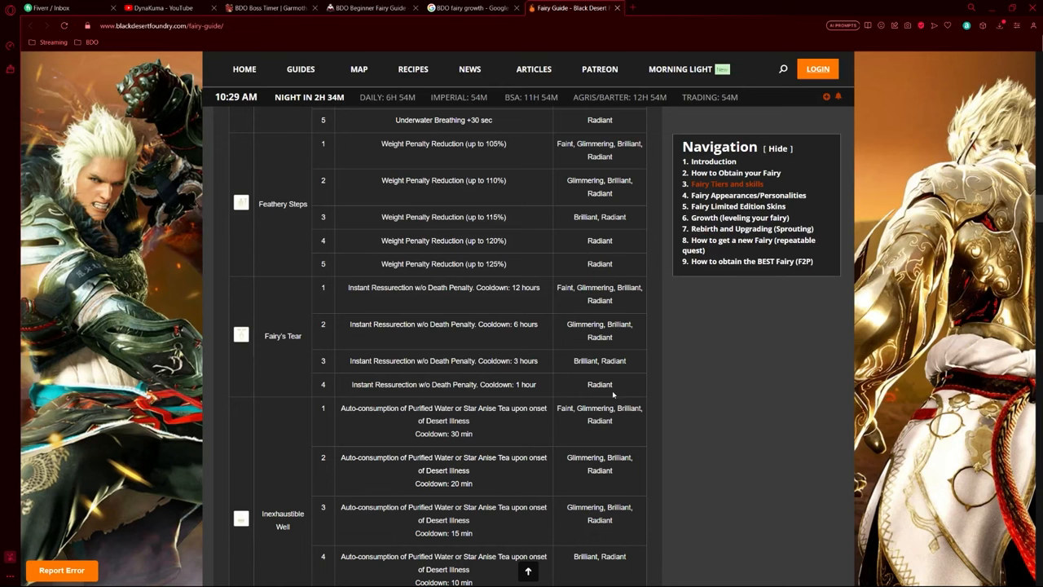
scroll("down", 3)
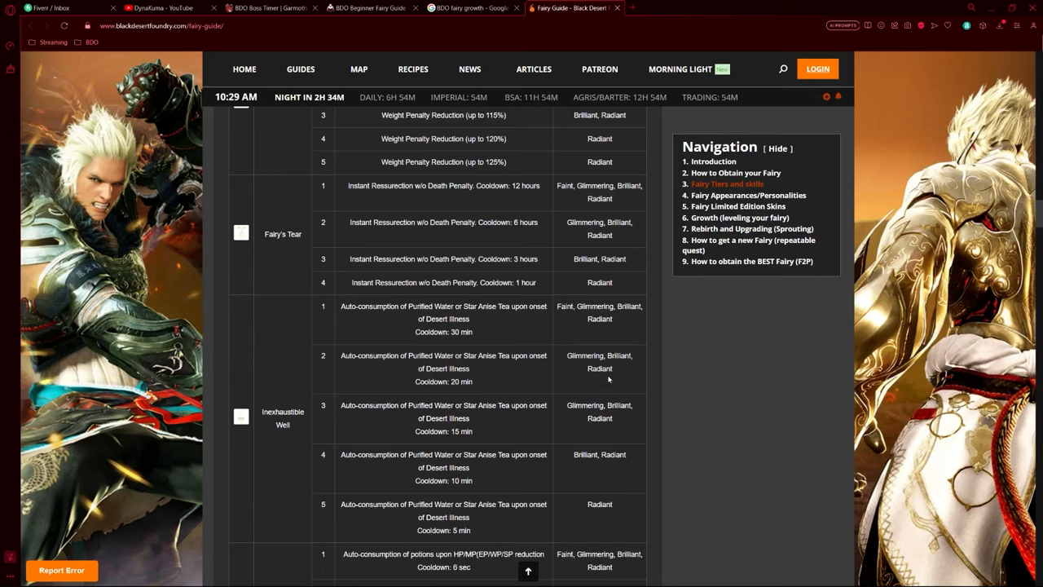
scroll("down", 3)
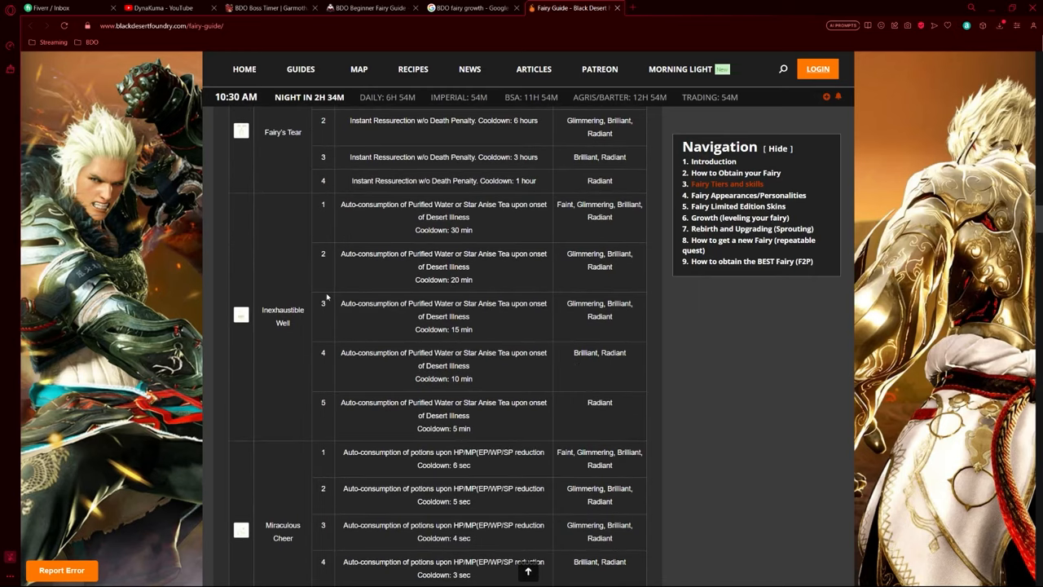
mouse_move(379, 286)
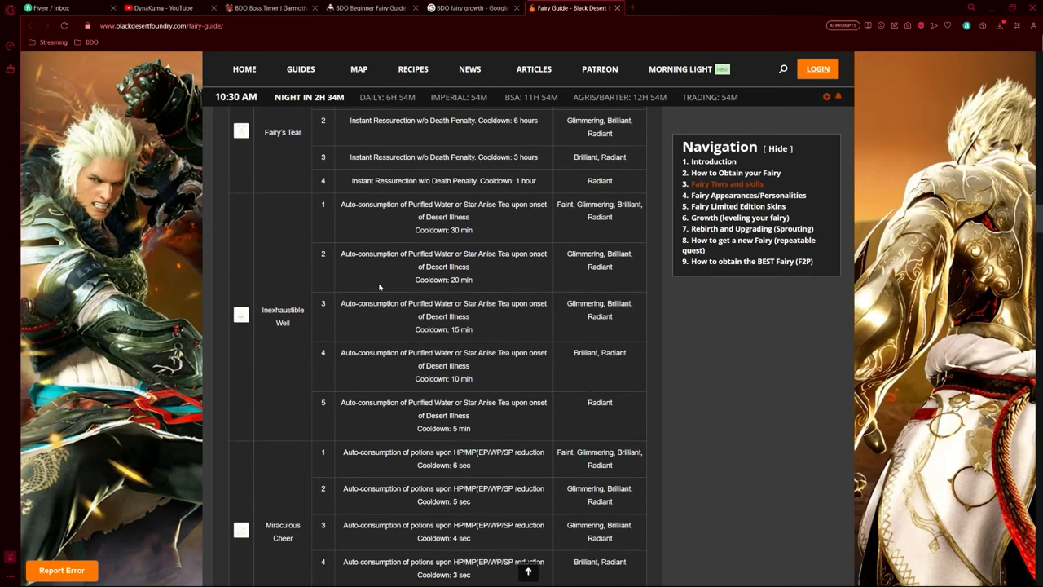
scroll("up", 3)
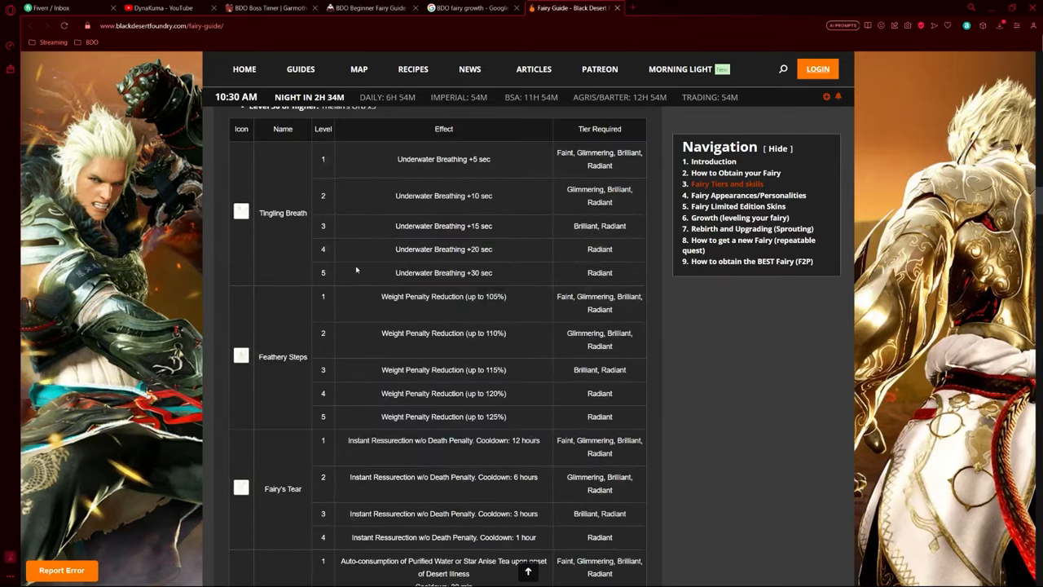
mouse_move(346, 251)
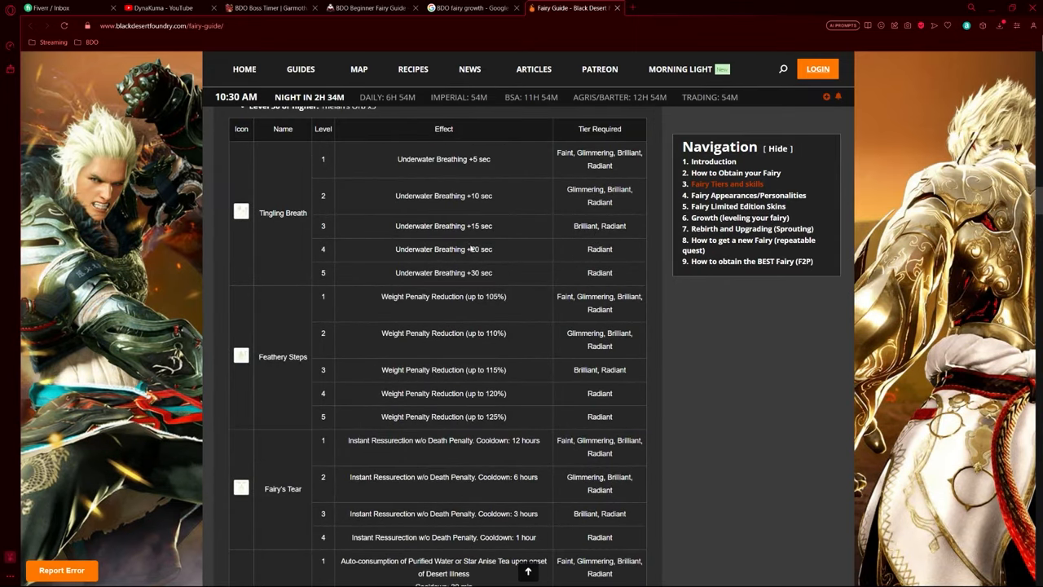
scroll("down", 3)
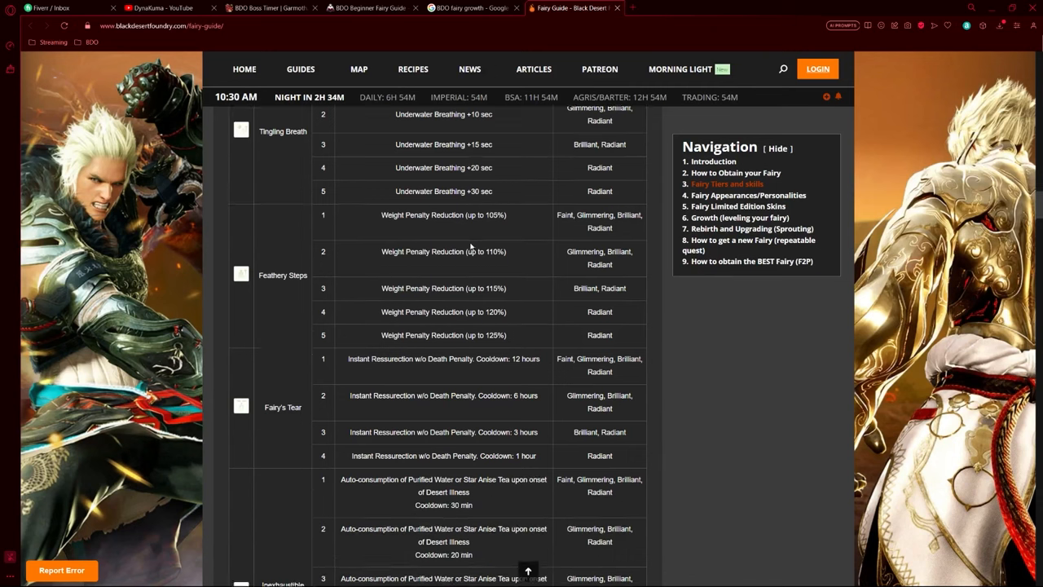
scroll("down", 3)
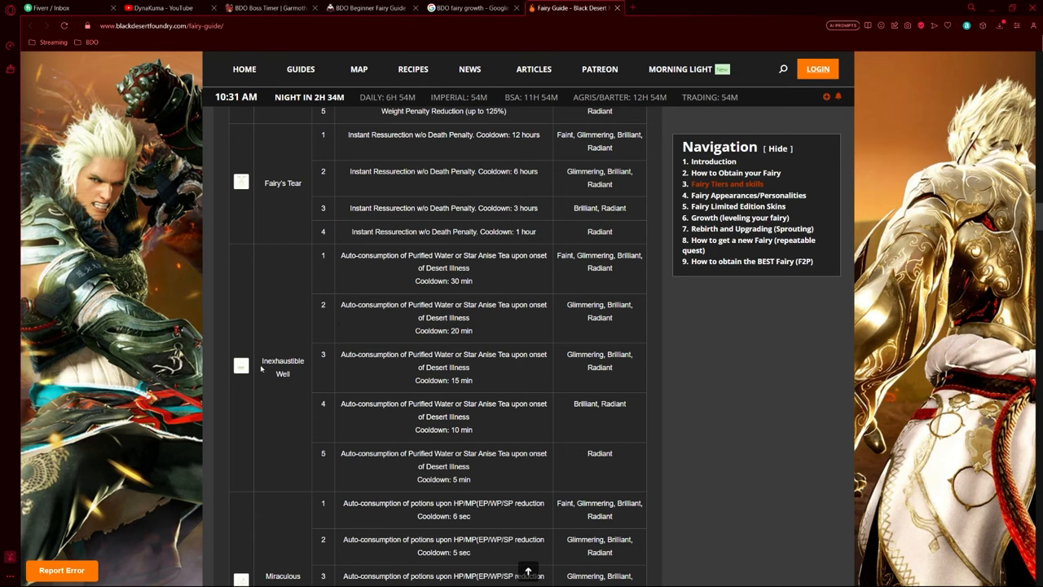
mouse_move(466, 352)
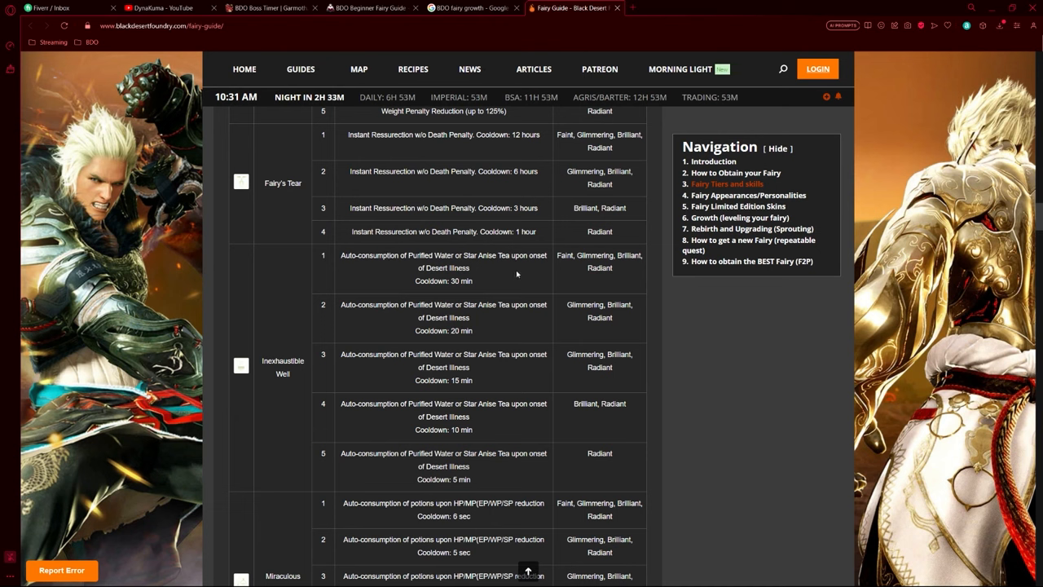
mouse_move(388, 336)
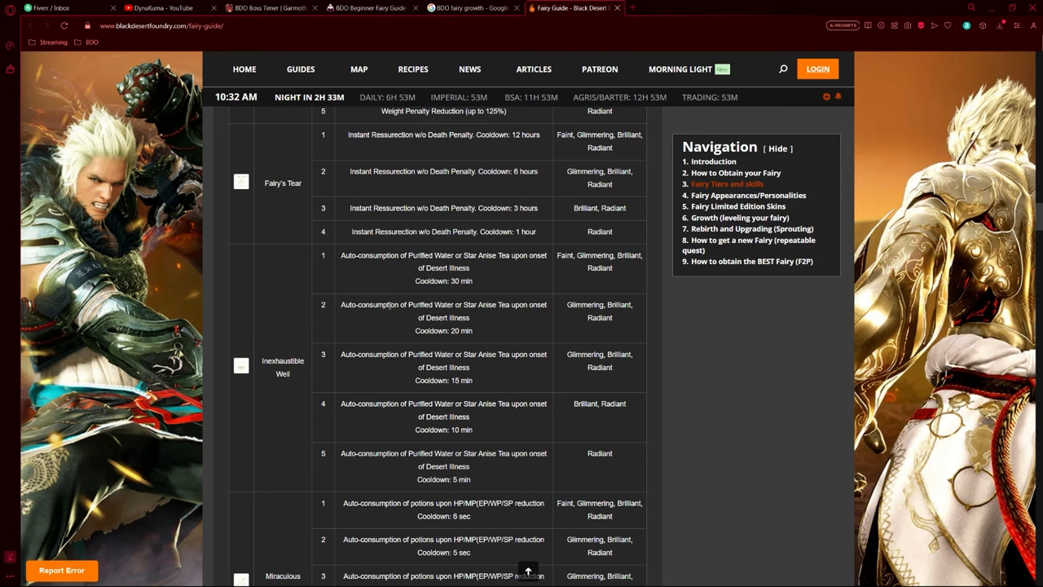
mouse_move(500, 298)
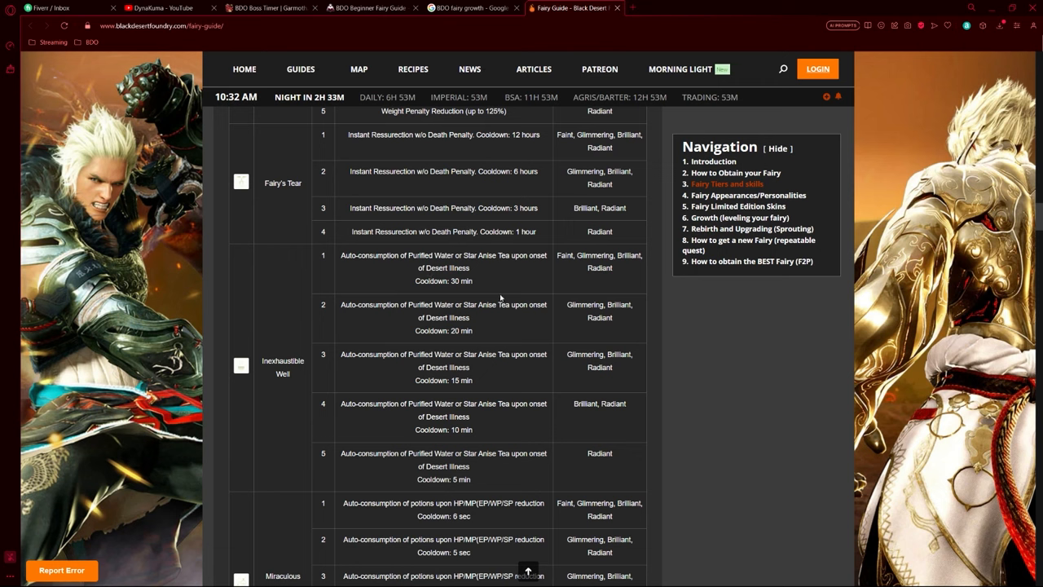
mouse_move(502, 359)
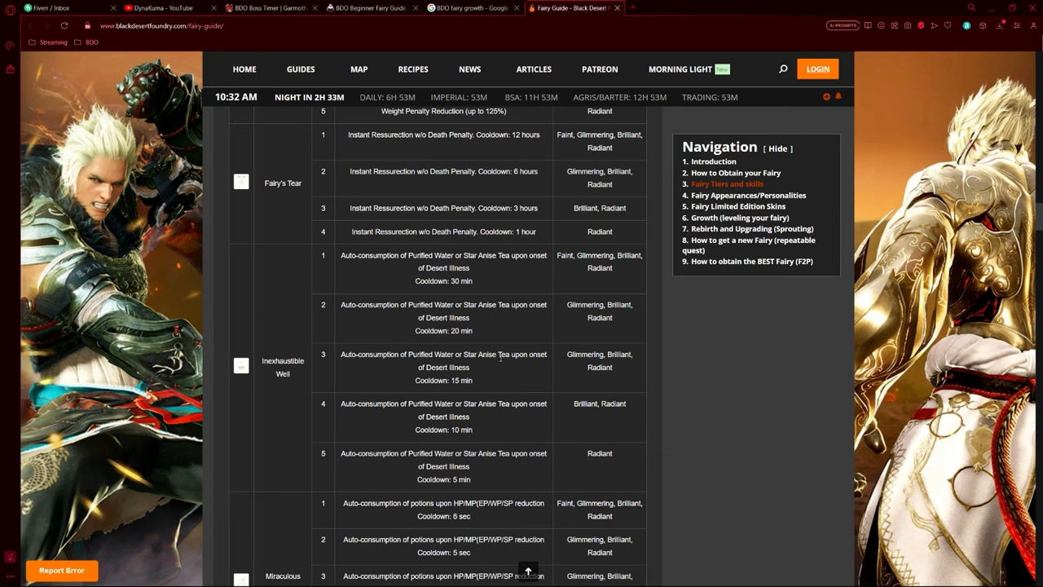
mouse_move(489, 333)
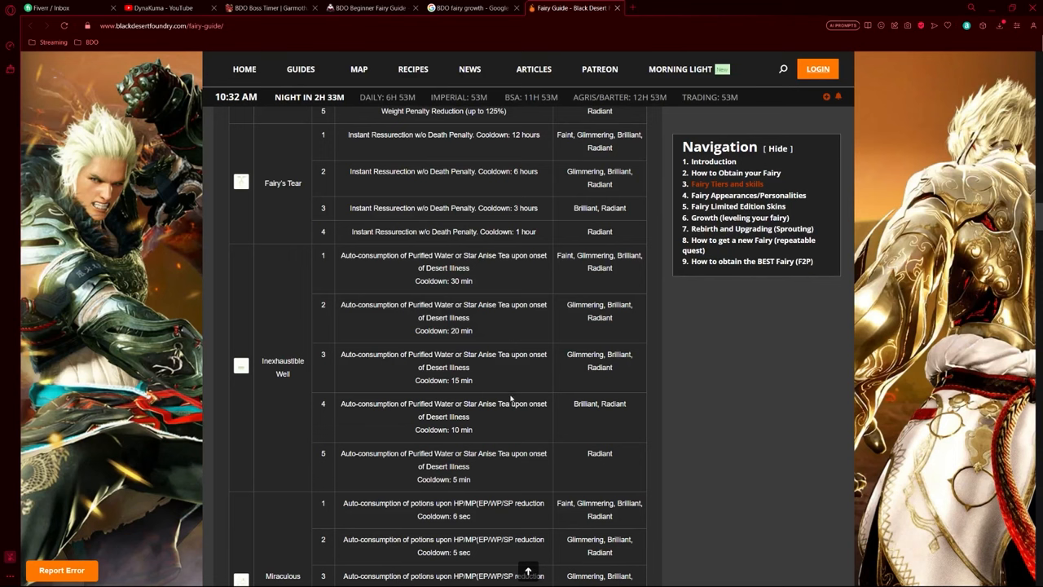
mouse_move(504, 492)
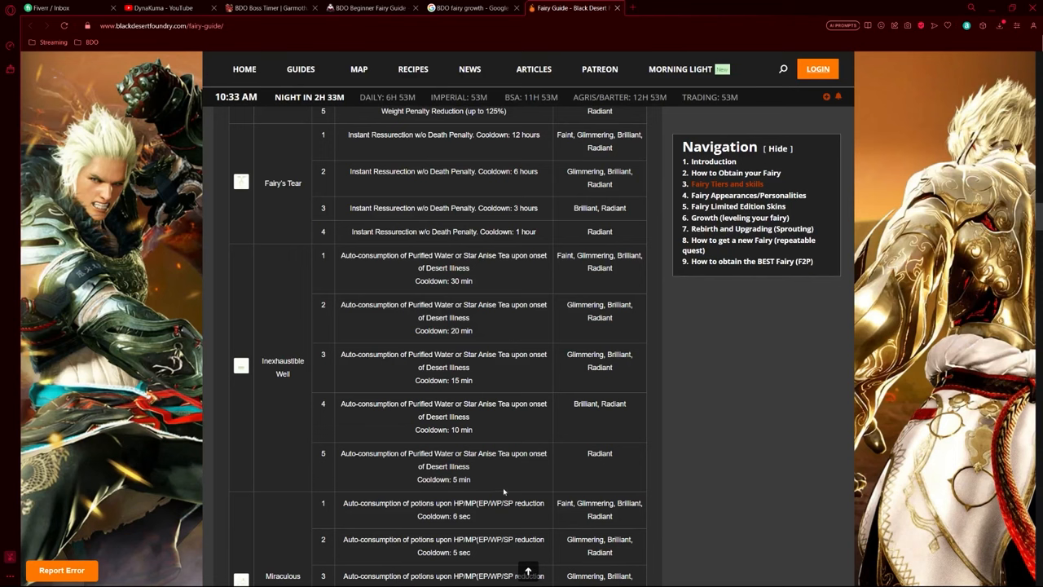
mouse_move(521, 463)
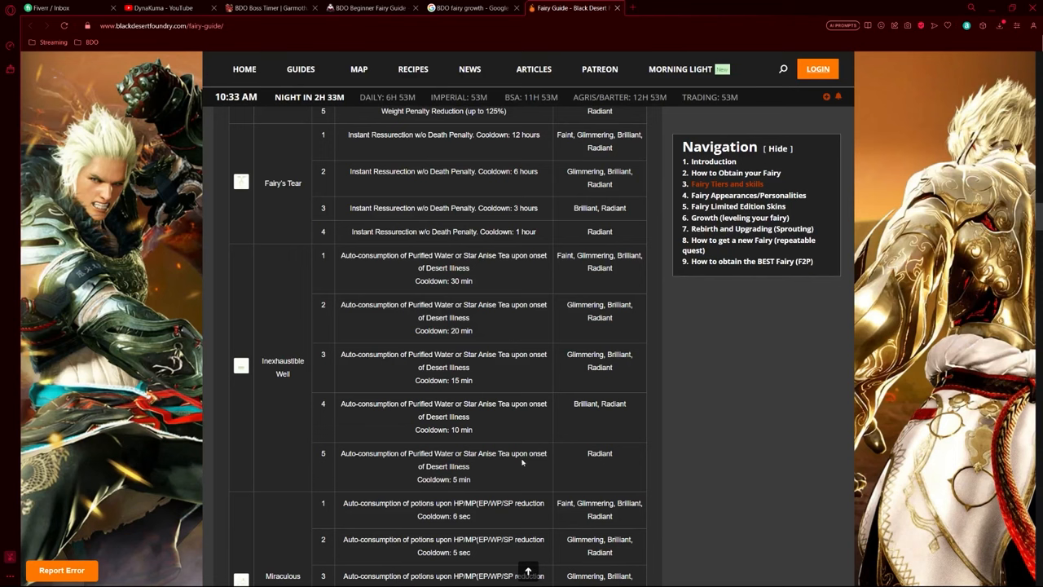
mouse_move(580, 463)
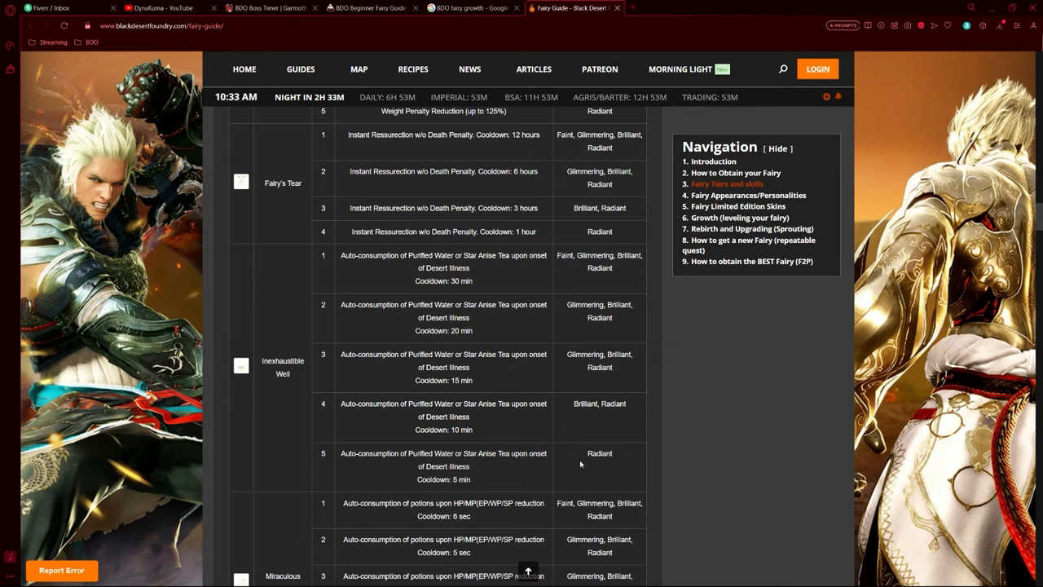
mouse_move(585, 453)
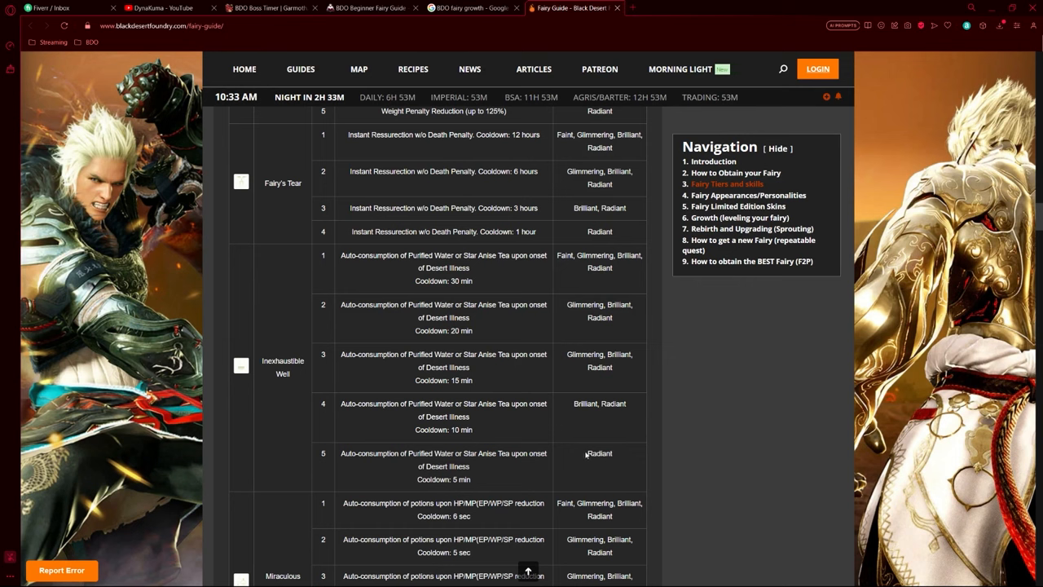
mouse_move(471, 477)
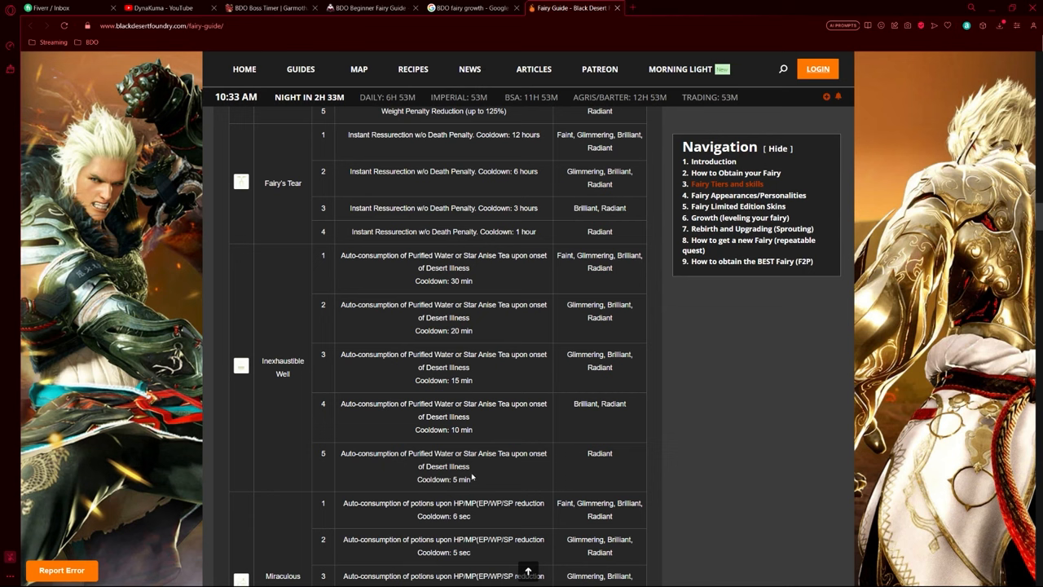
mouse_move(537, 469)
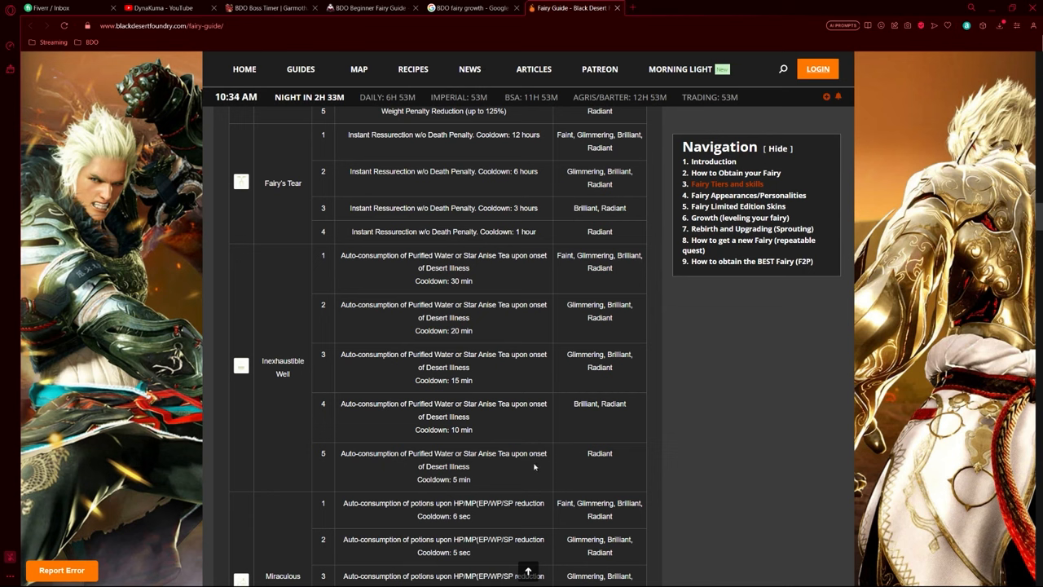
Scroll back and forth around the Miraculous Cheer and Continuous Care skill rows
scroll("down", 3)
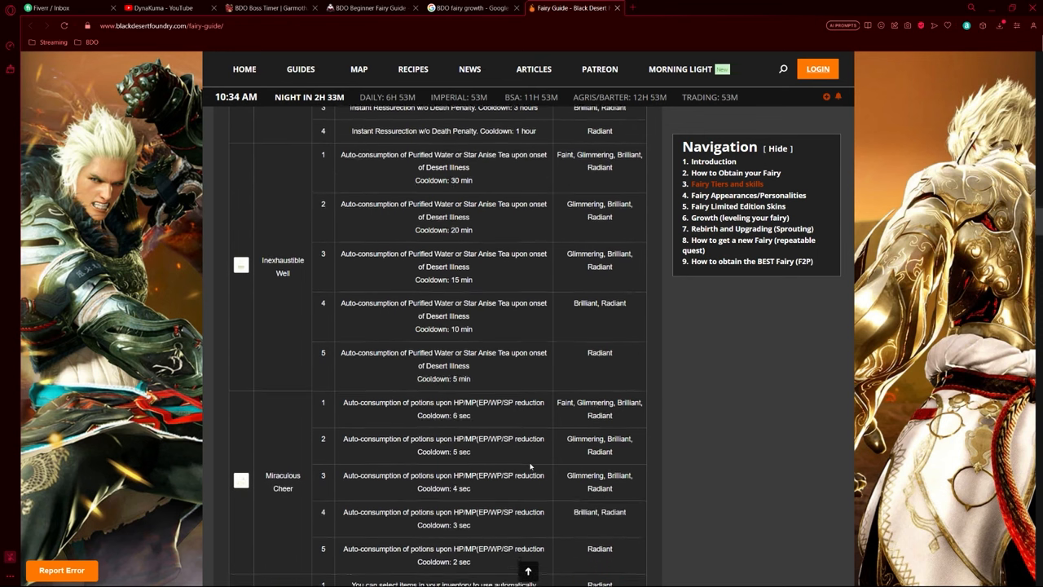
scroll("up", 3)
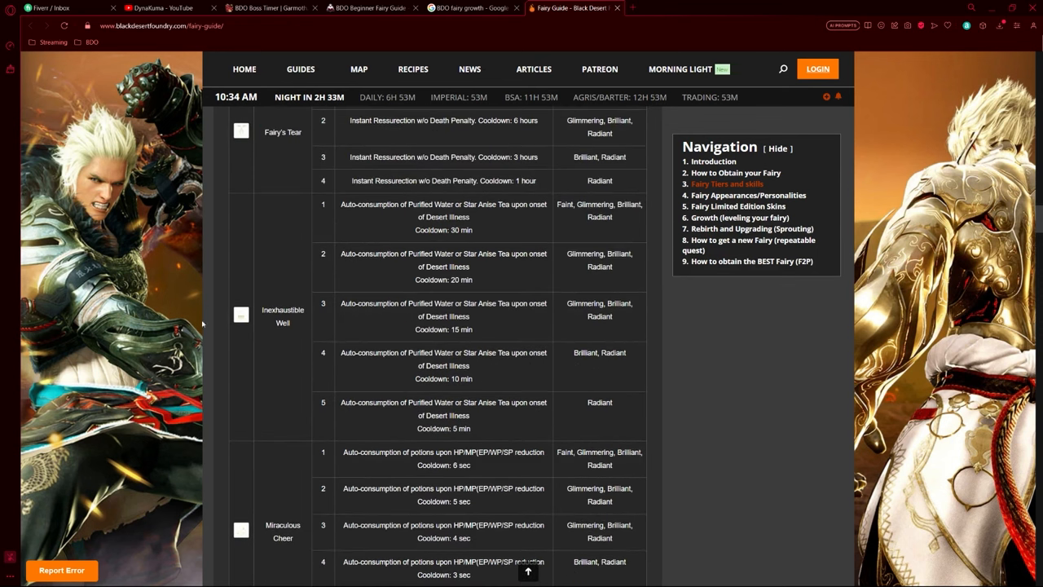
mouse_move(302, 335)
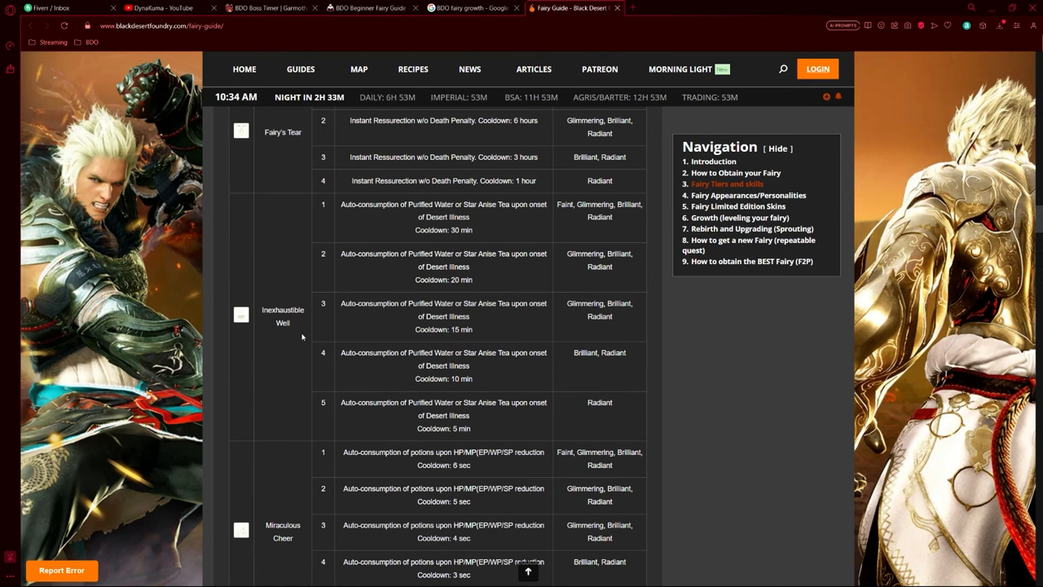
scroll("up", 3)
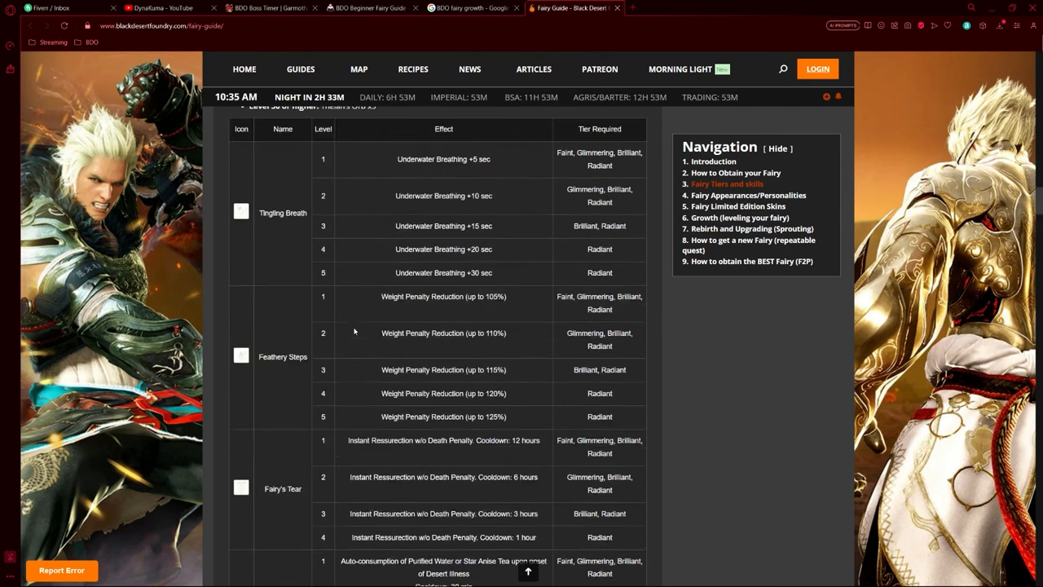
scroll("down", 3)
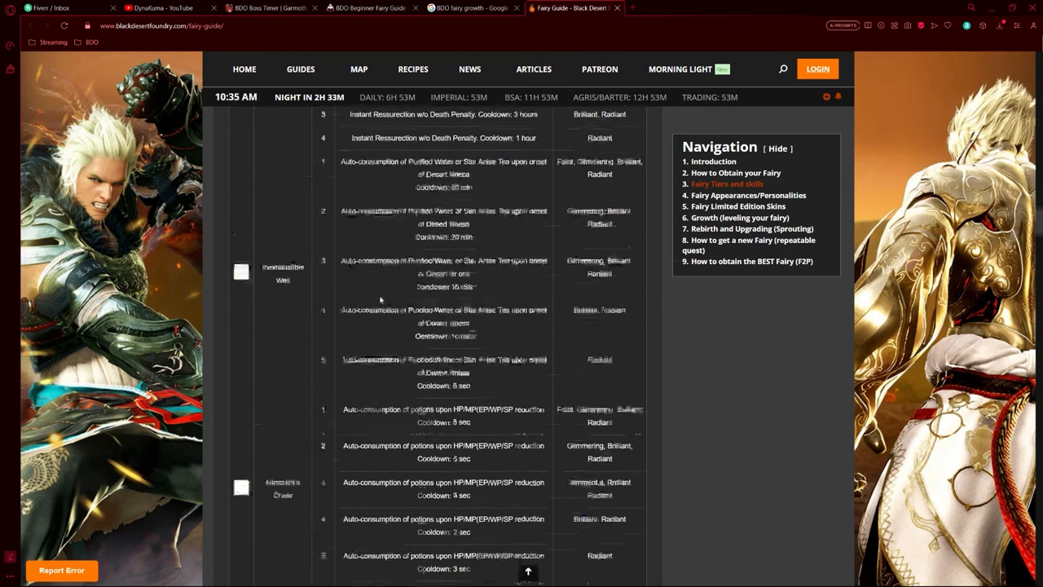
scroll("down", 3)
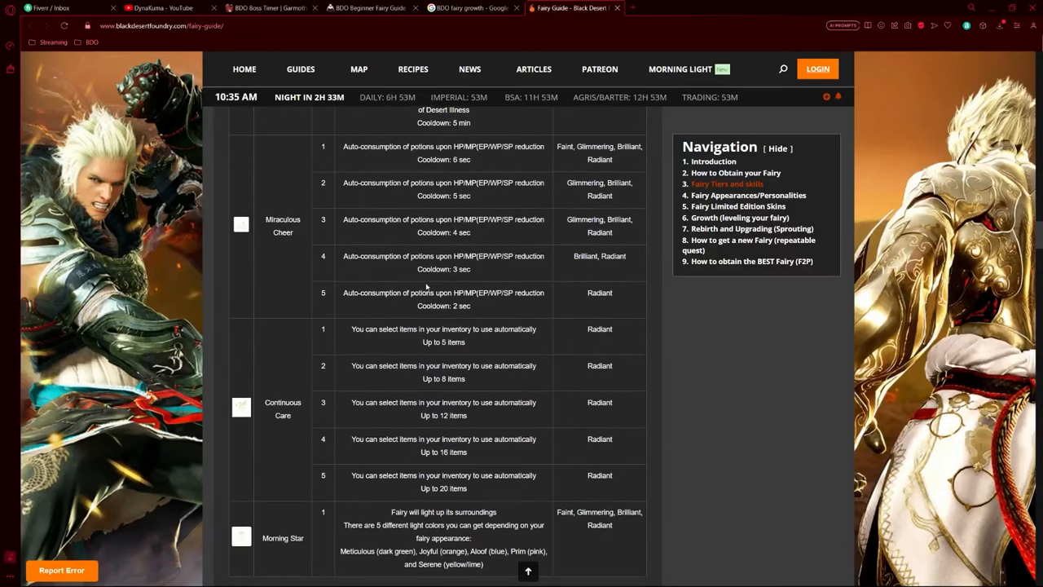
scroll("up", 3)
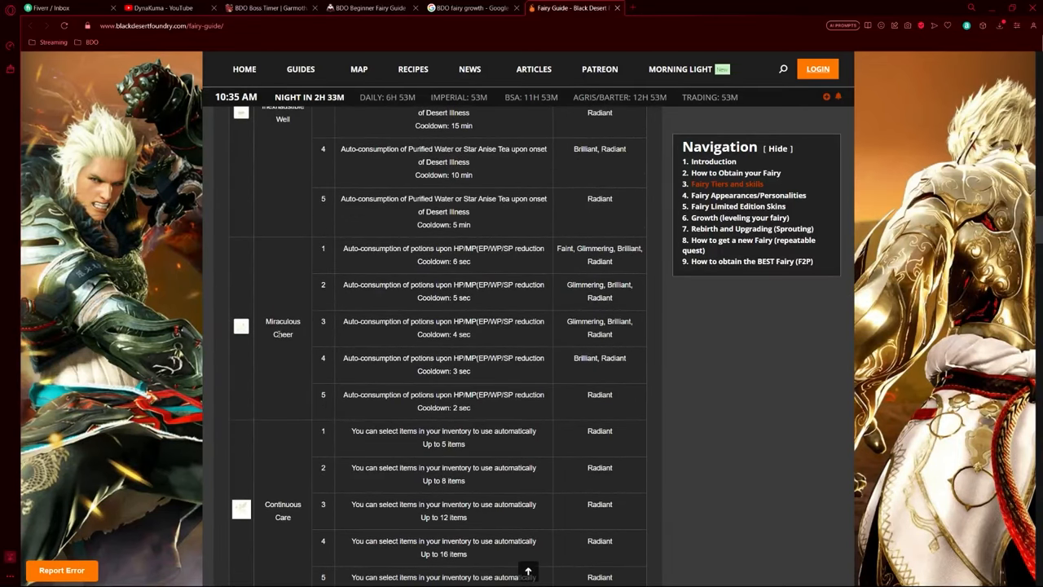
mouse_move(342, 315)
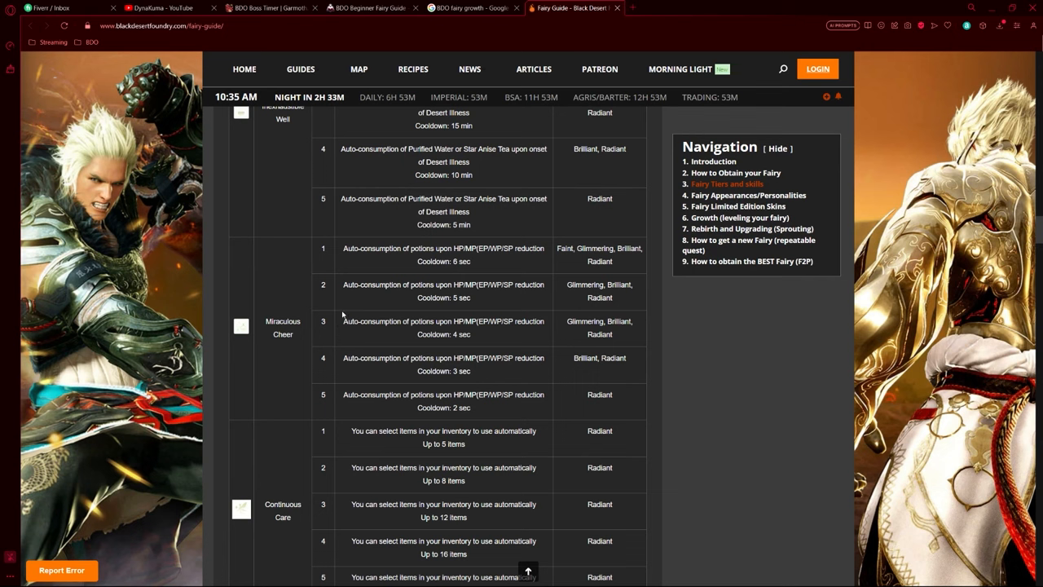
mouse_move(339, 398)
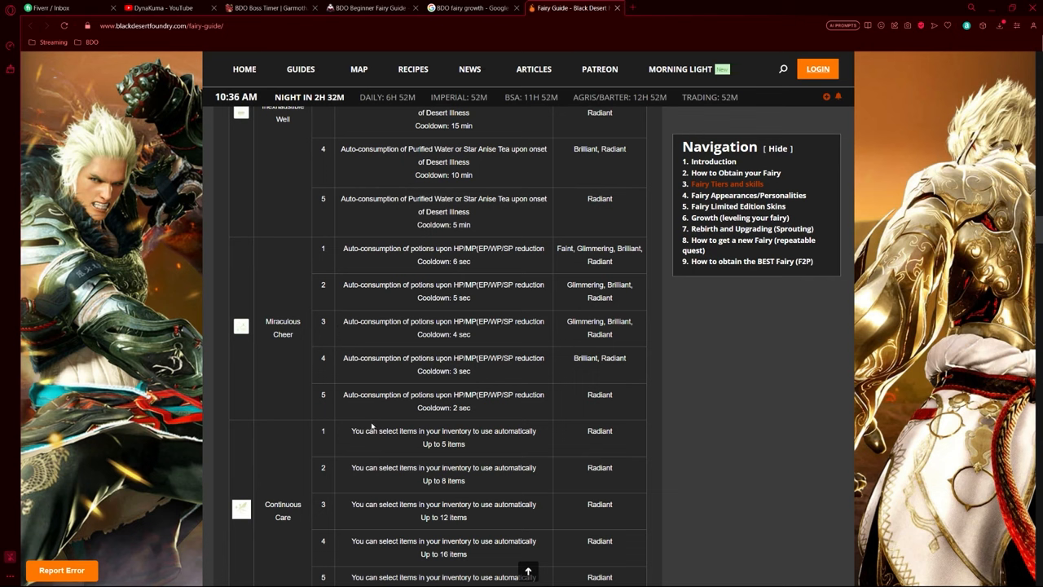
mouse_move(561, 414)
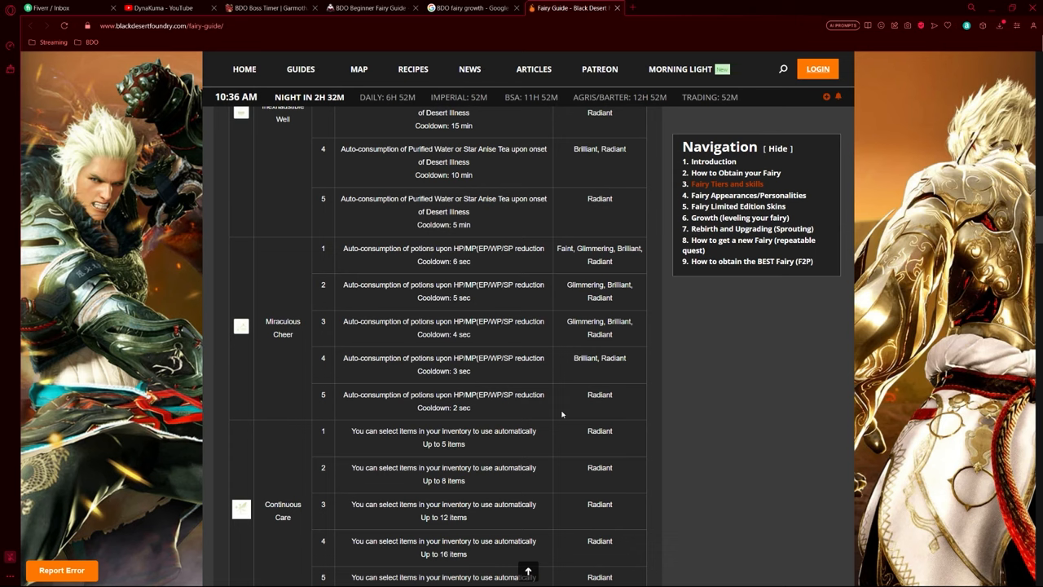
mouse_move(554, 420)
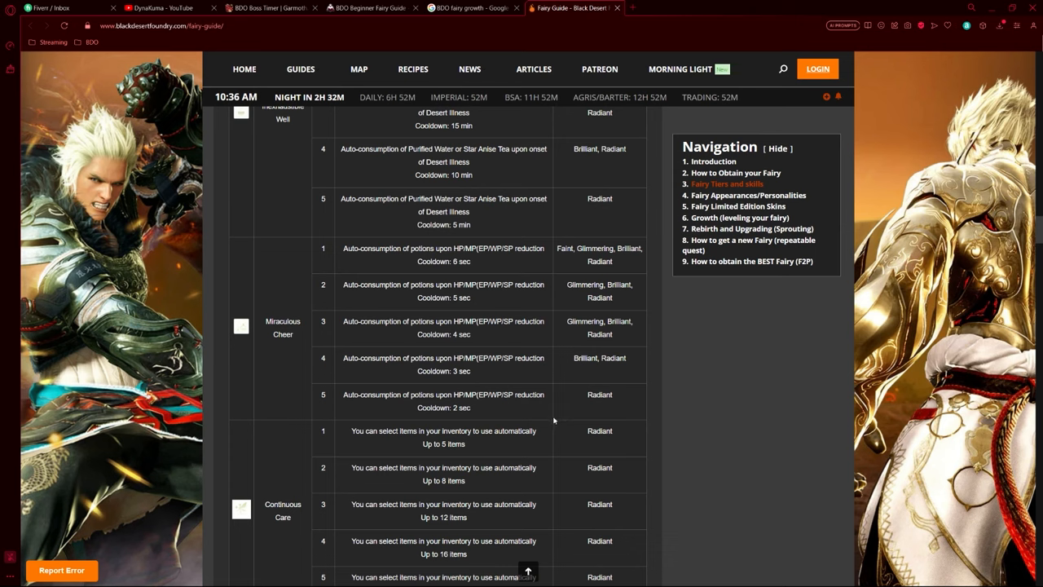
mouse_move(493, 279)
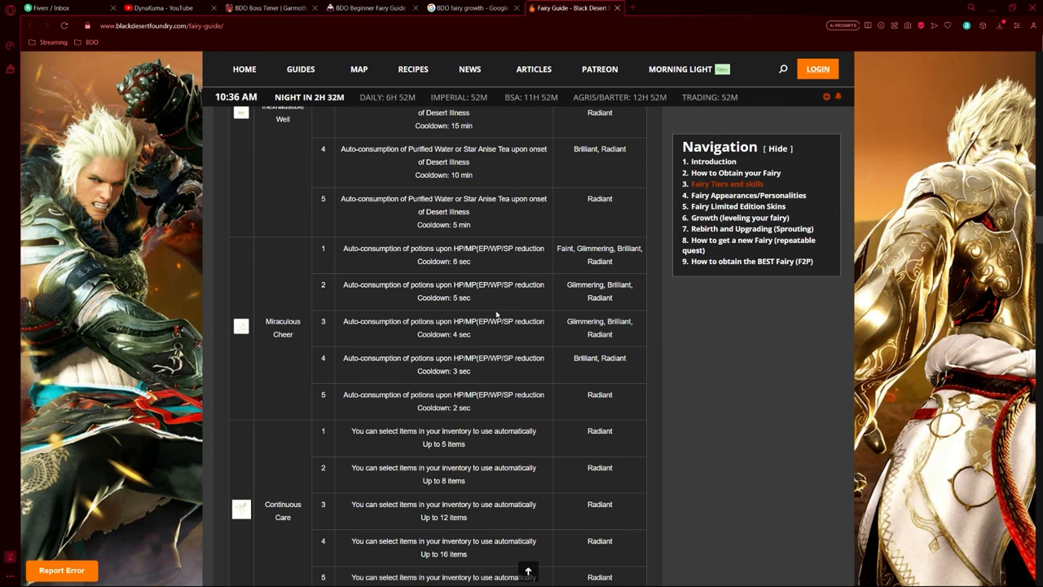
mouse_move(492, 370)
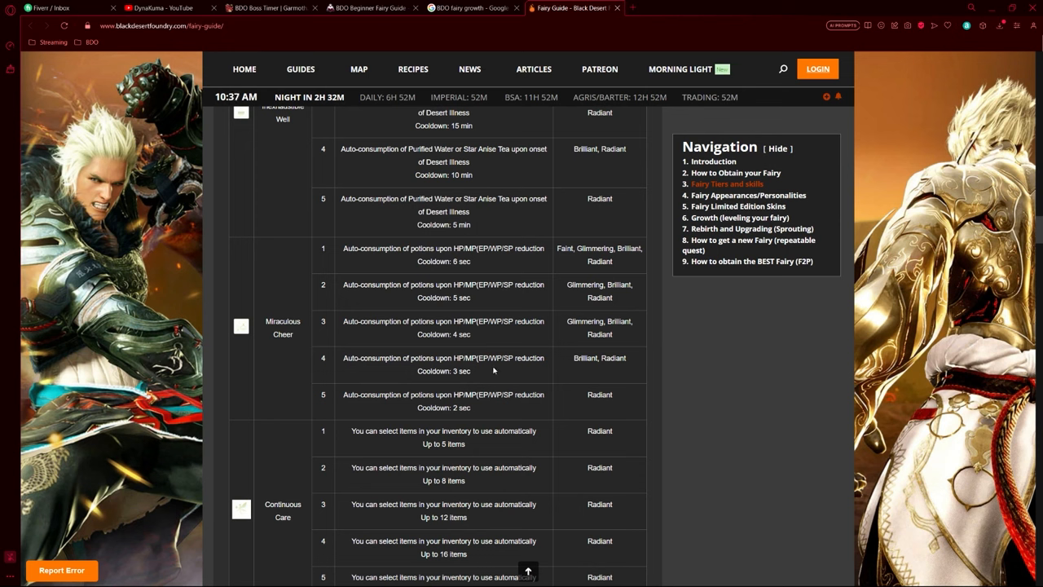
mouse_move(496, 374)
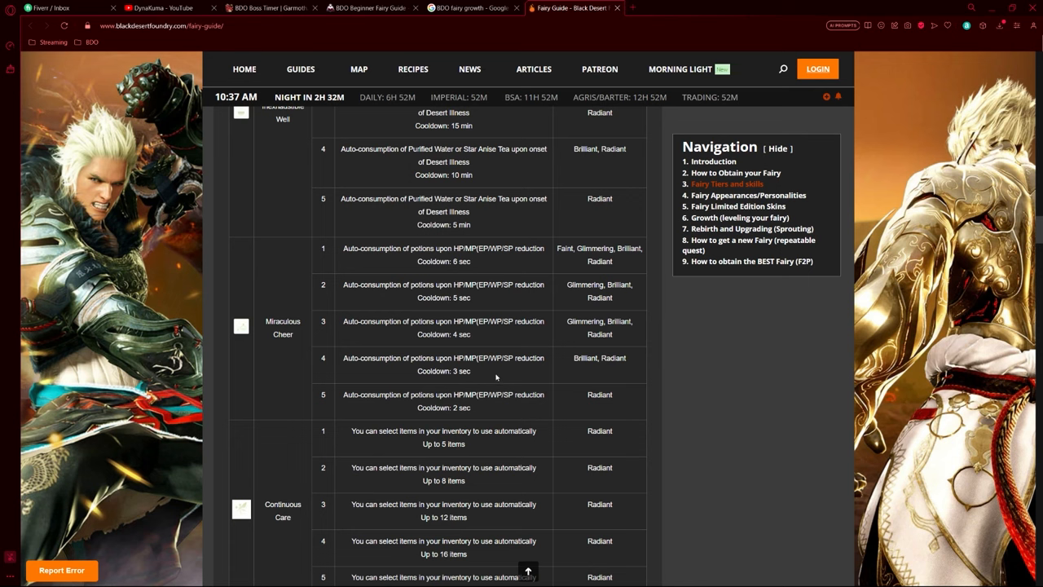
mouse_move(564, 427)
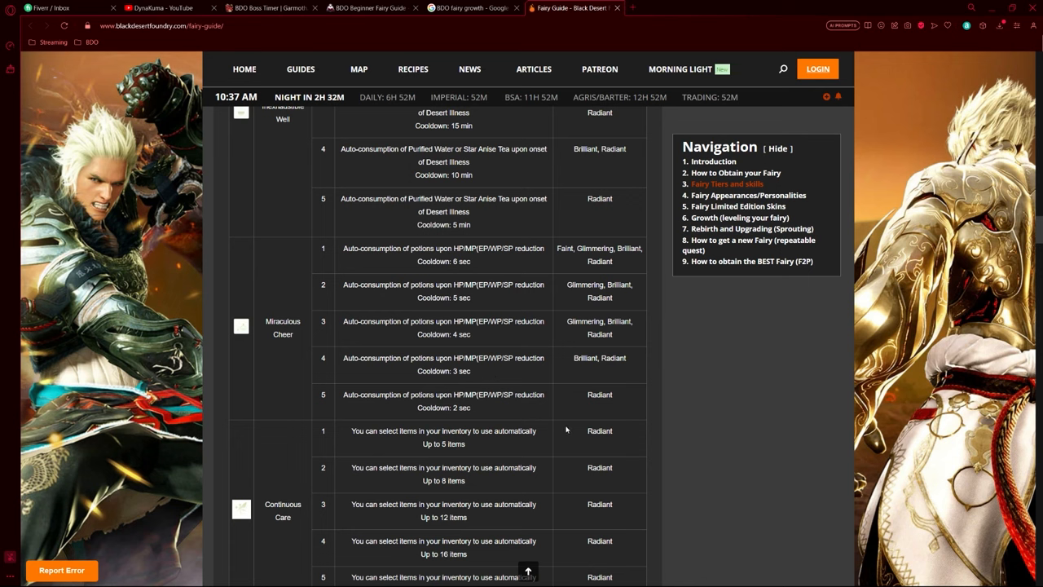
mouse_move(558, 407)
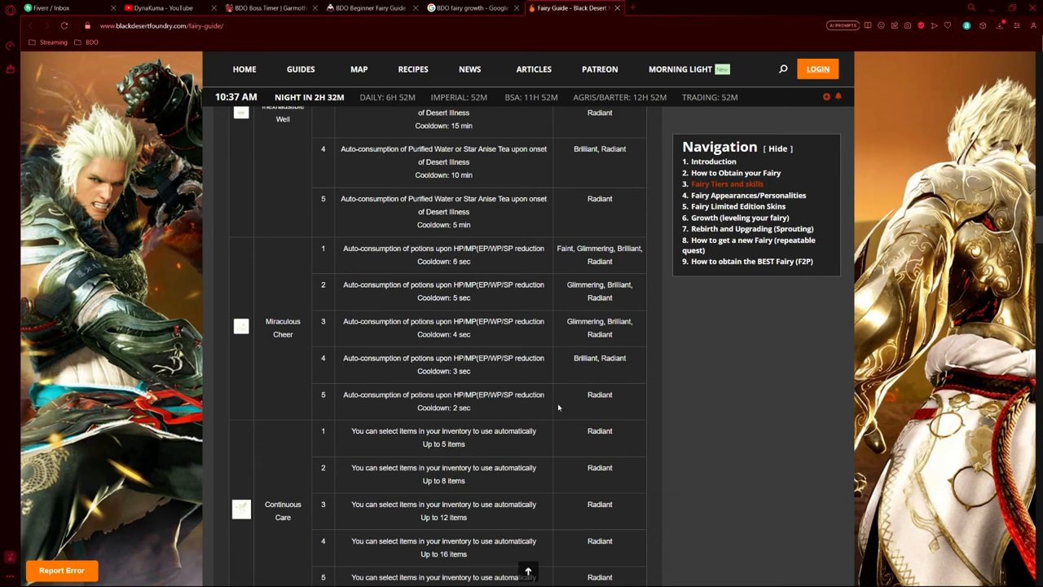
mouse_move(559, 408)
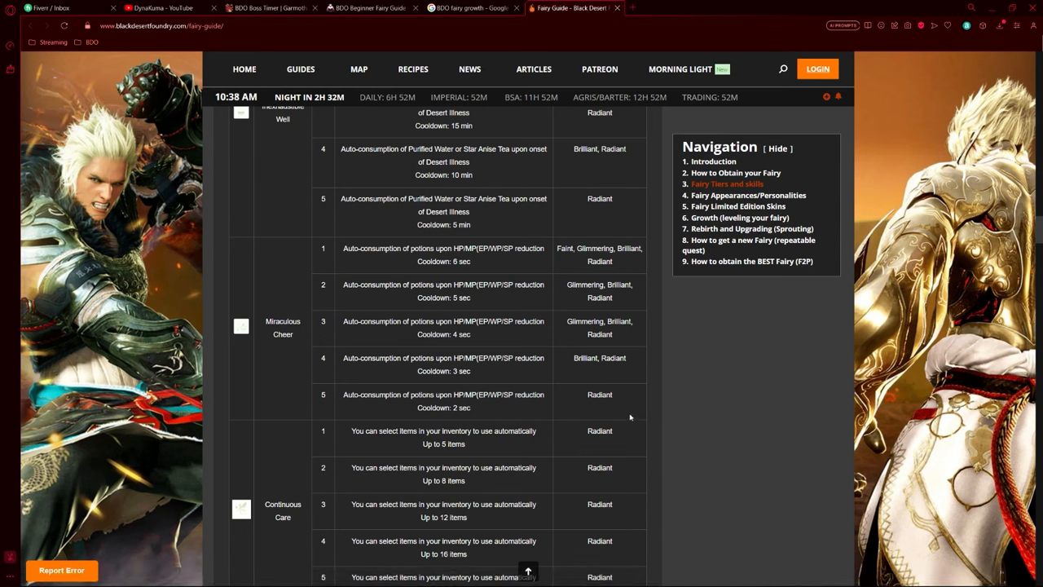
Scroll down to the Morning Star row and the Fairy Appearances/Personalities heading
scroll("down", 3)
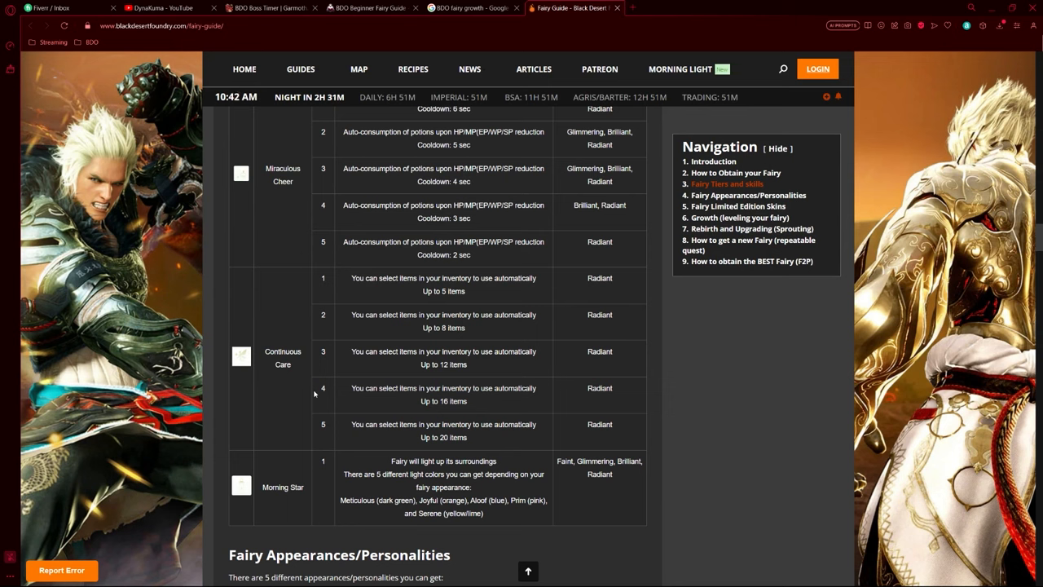
mouse_move(460, 435)
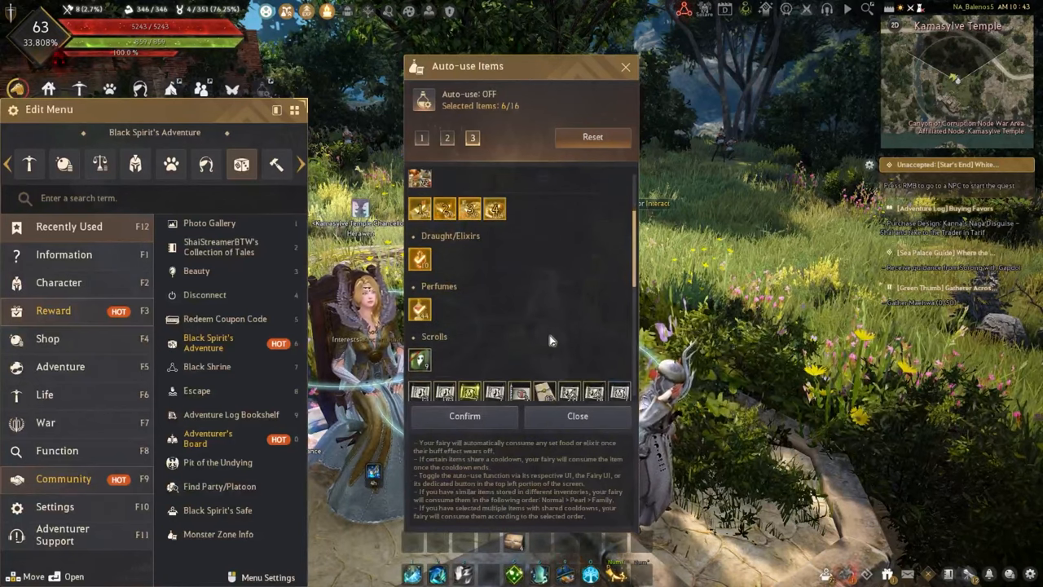
Scroll through the fairy's Auto-use Items categories and select an item in the list
scroll("down", 3)
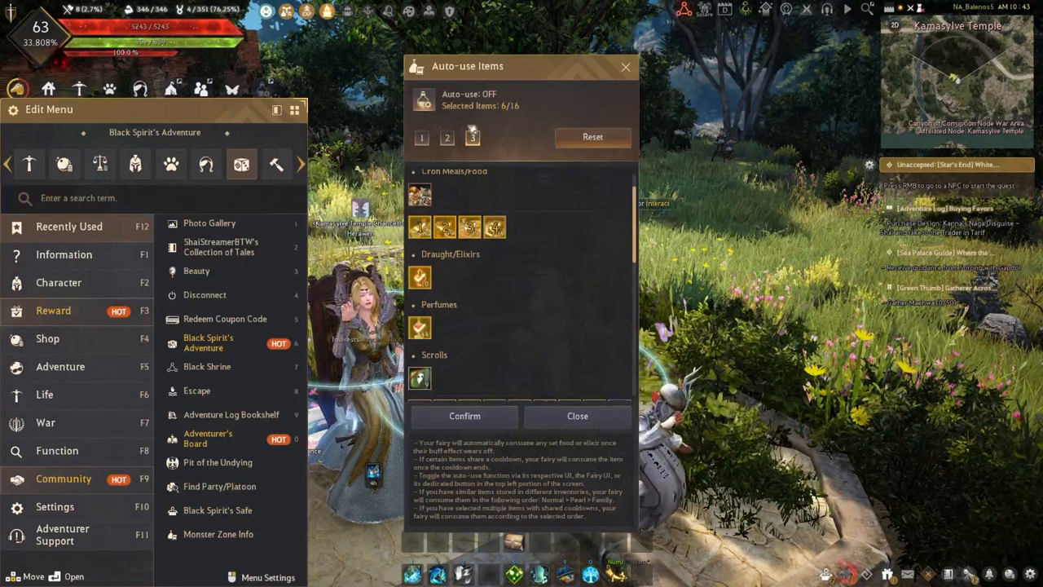
mouse_move(419, 194)
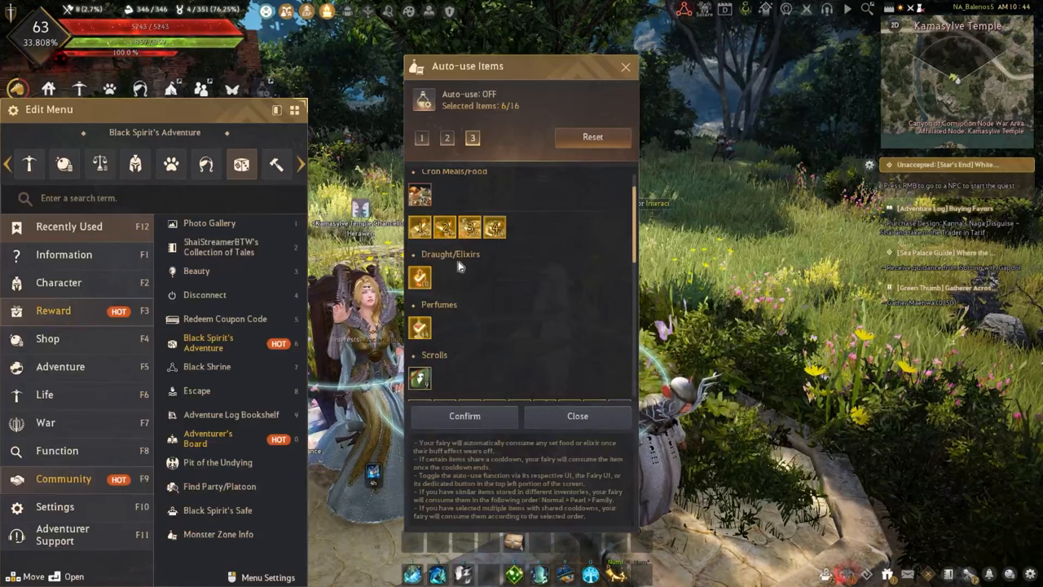
mouse_move(420, 278)
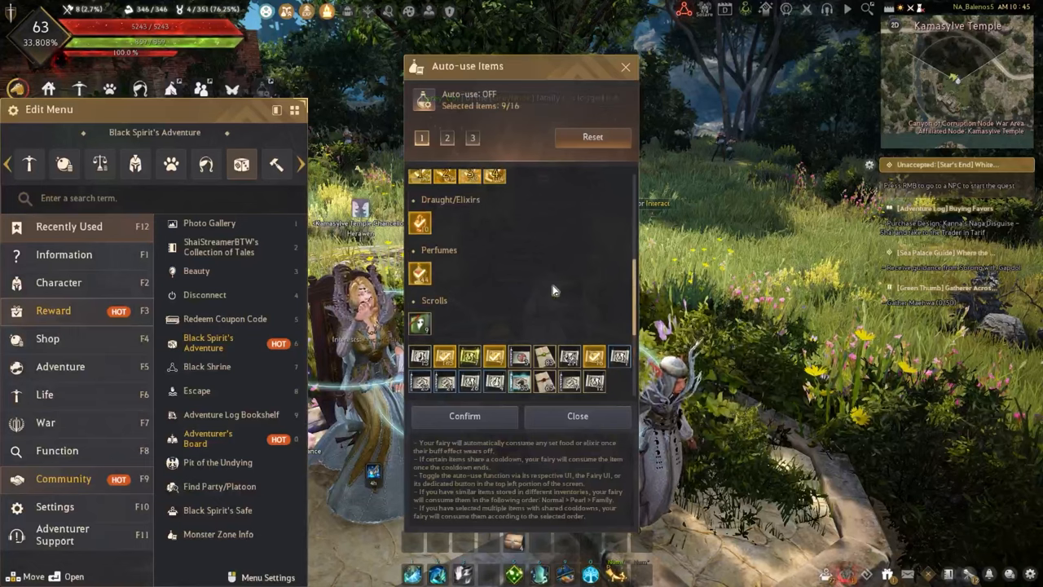
scroll("up", 3)
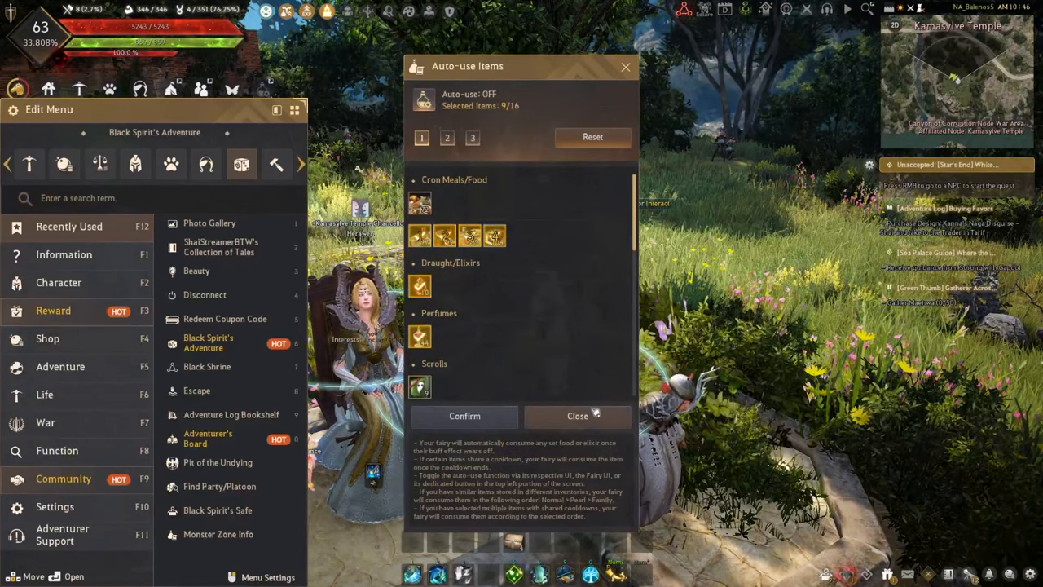
left_click(577, 416)
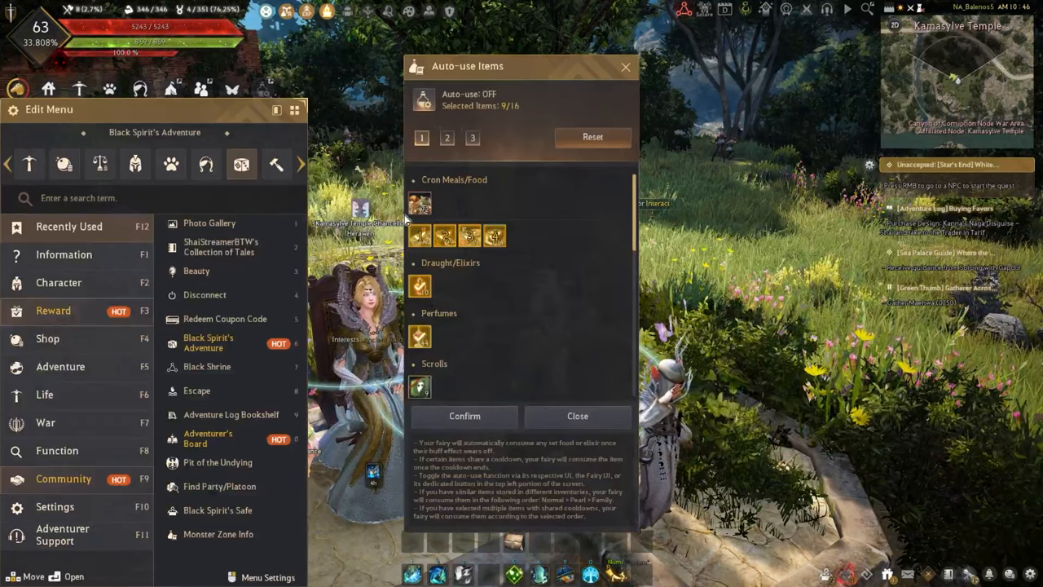
mouse_move(420, 235)
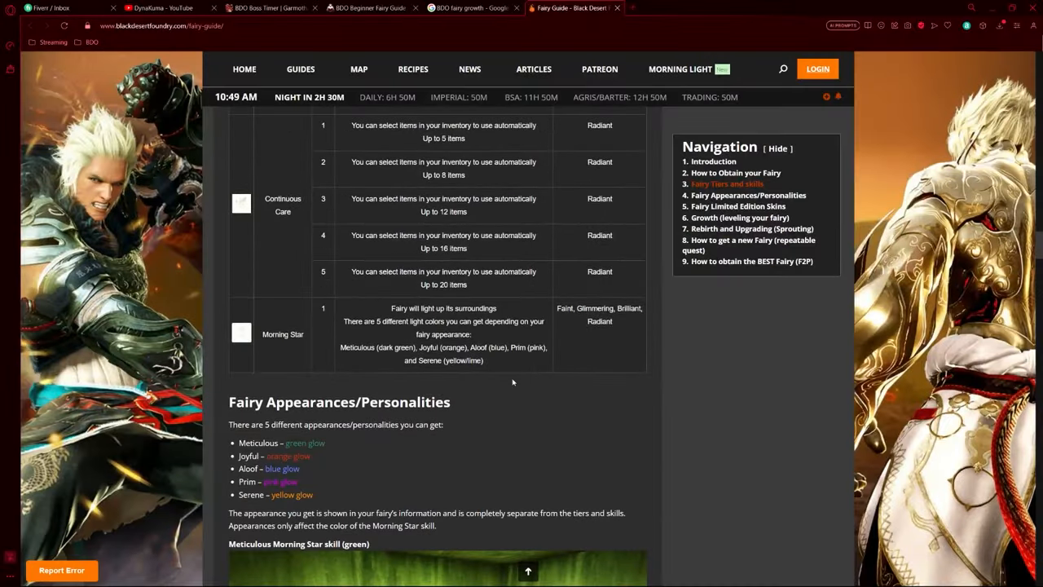
mouse_move(284, 326)
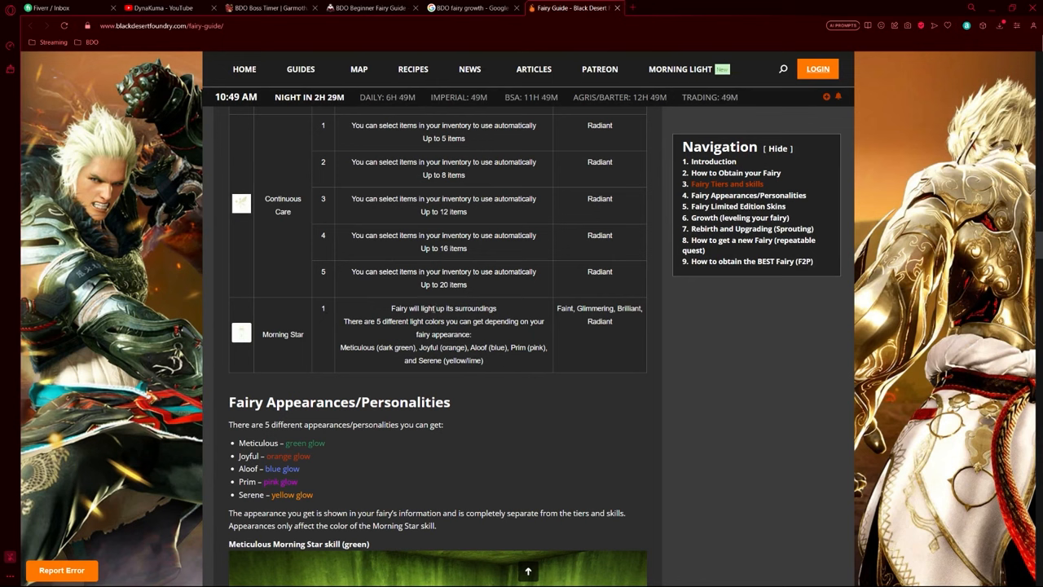
mouse_move(642, 340)
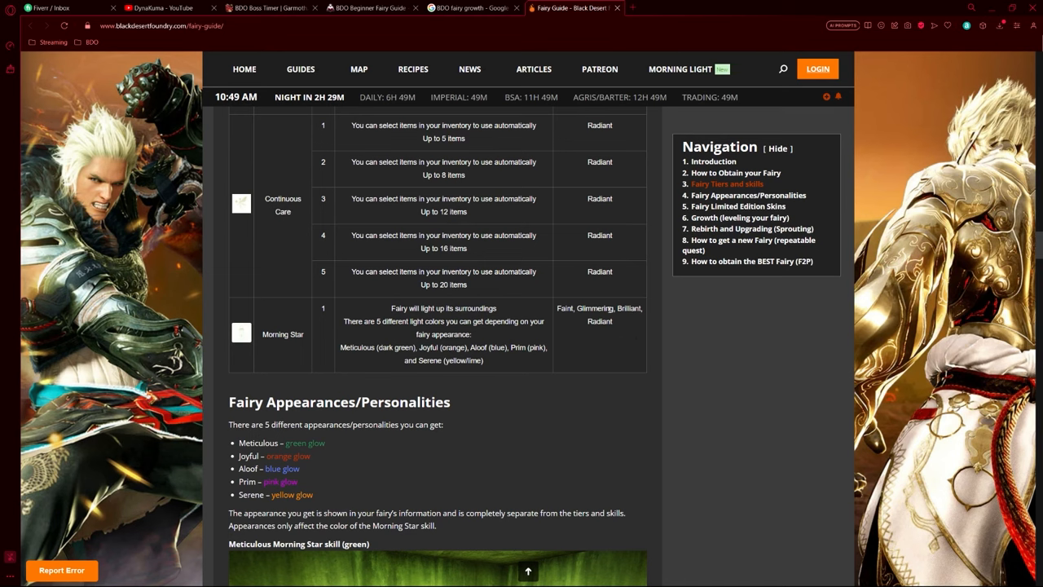
mouse_move(558, 340)
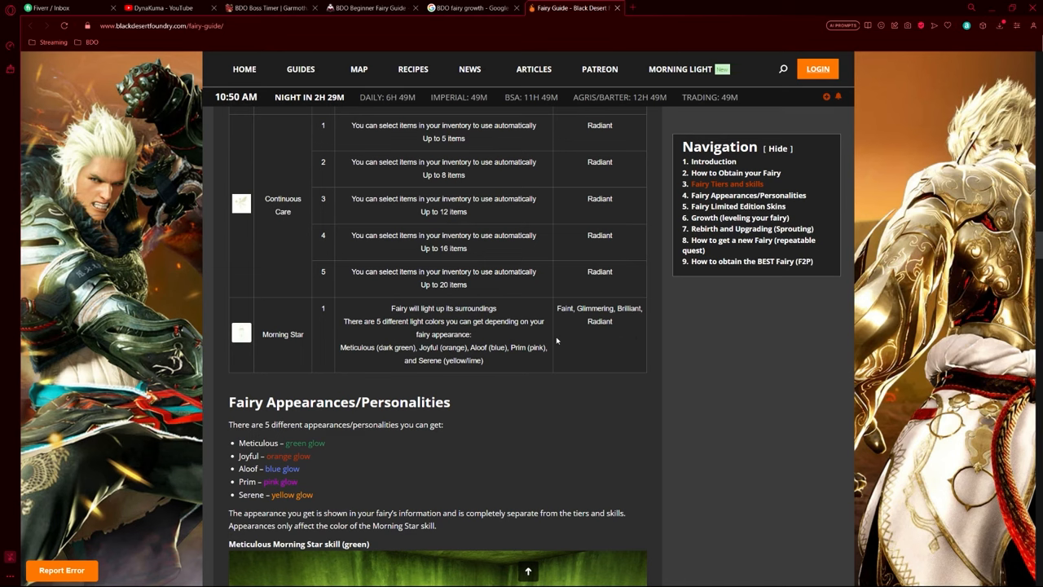
scroll("up", 3)
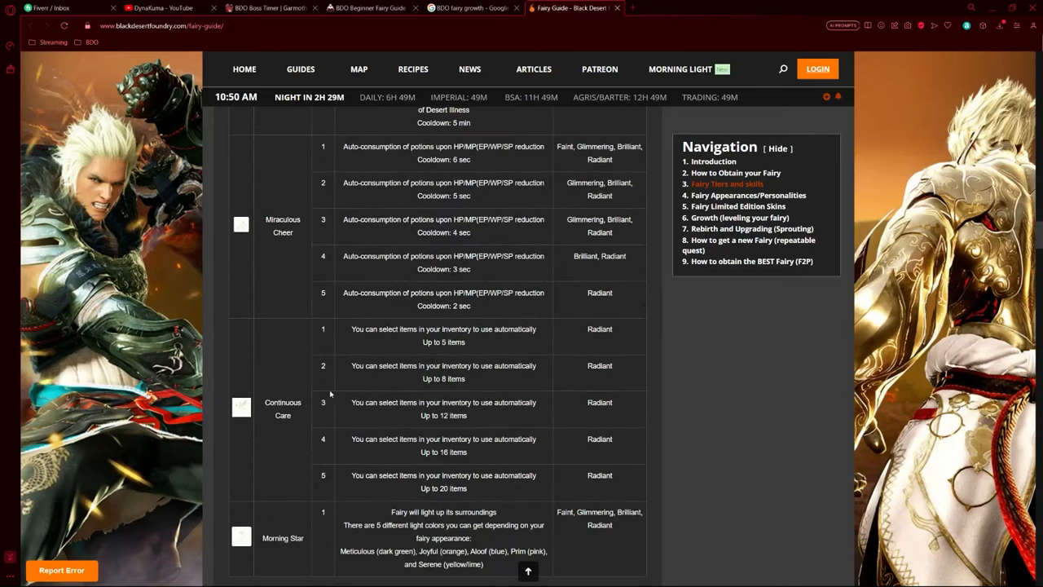
mouse_move(612, 316)
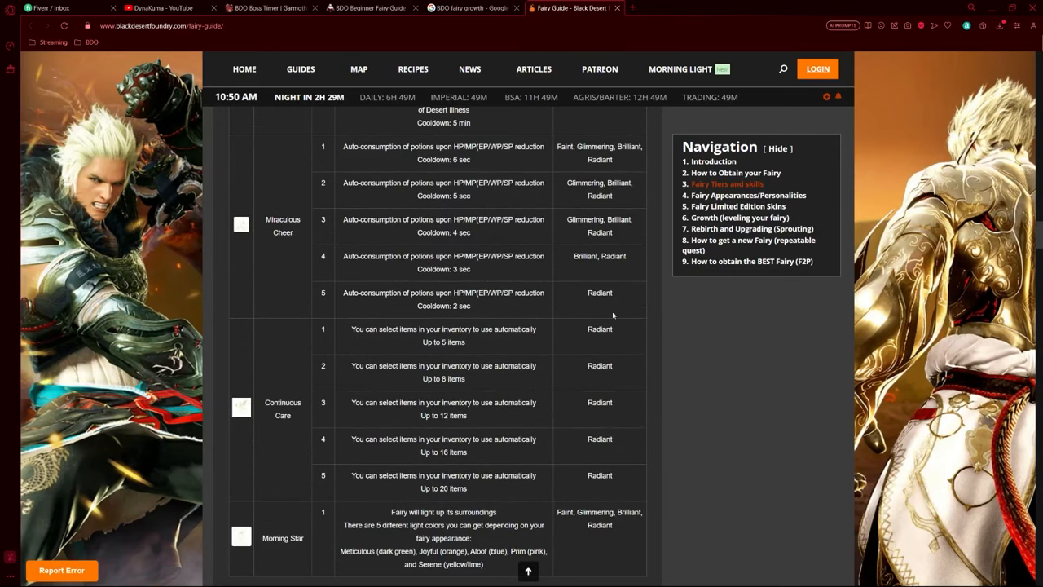
mouse_move(613, 316)
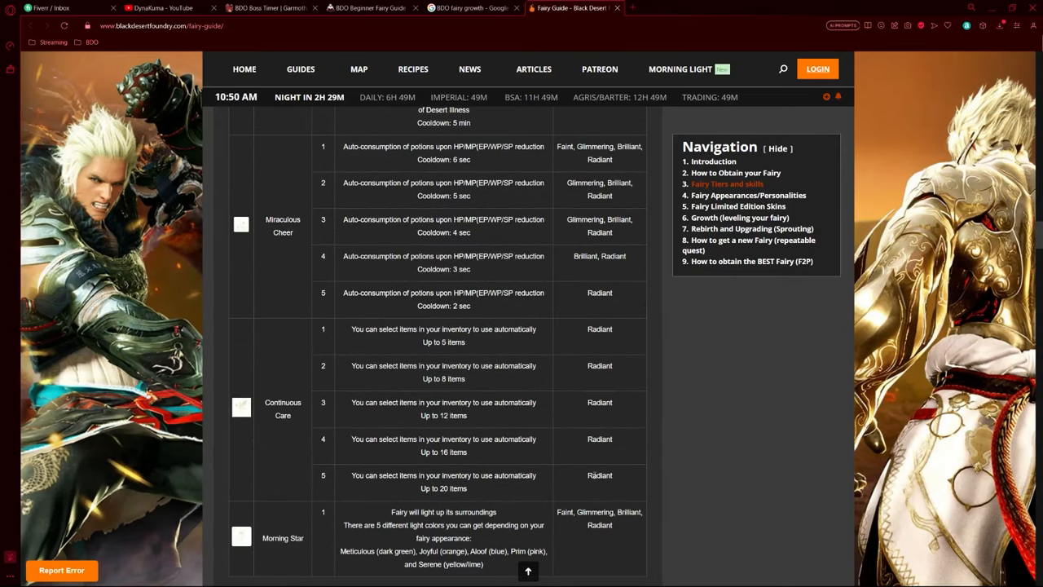
scroll("down", 3)
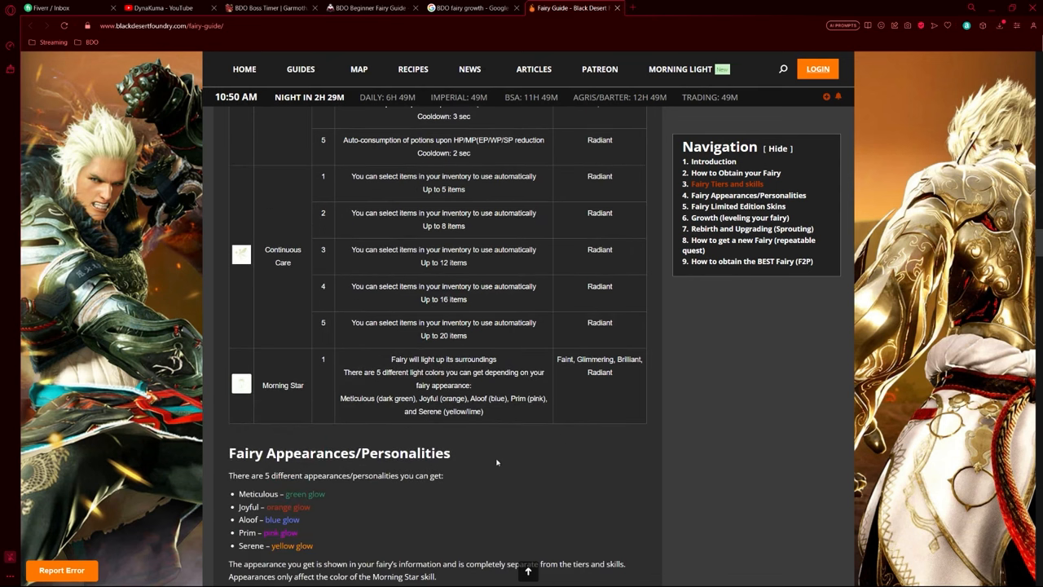
key("alt+tab")
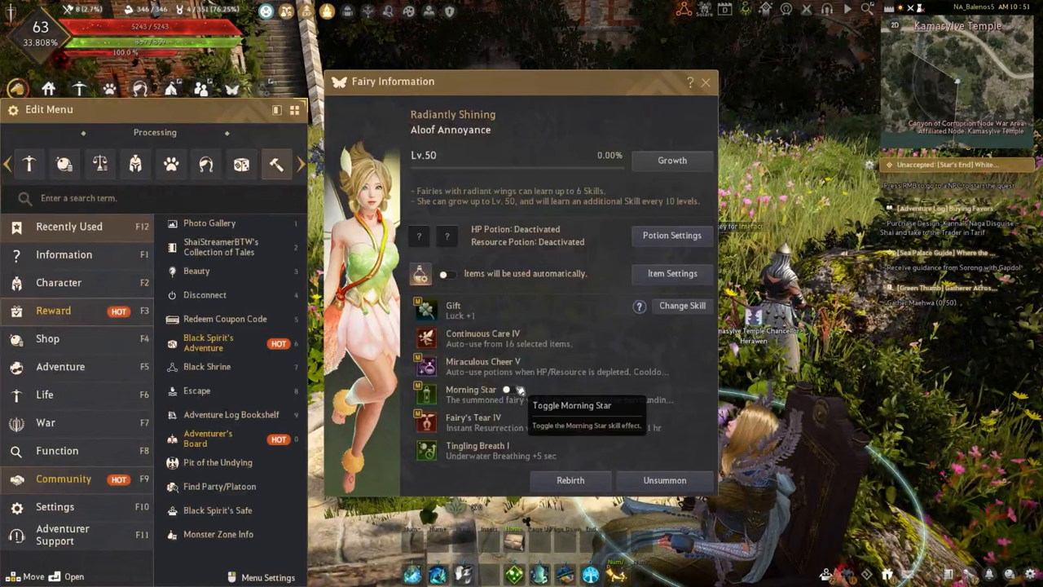
Toggle the fairy's Morning Star light on, then return to the web guide
left_click(512, 390)
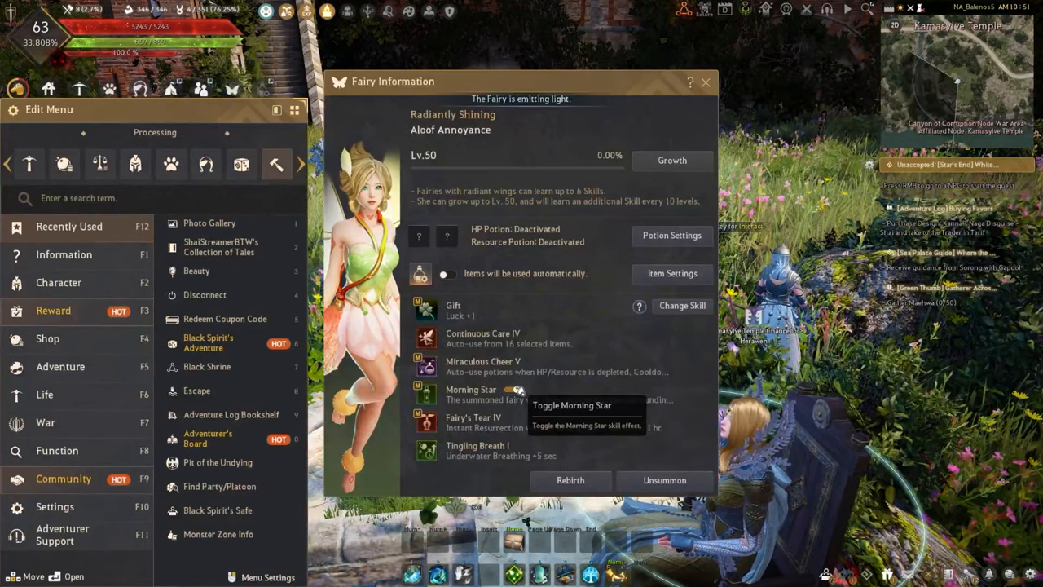
left_click(511, 388)
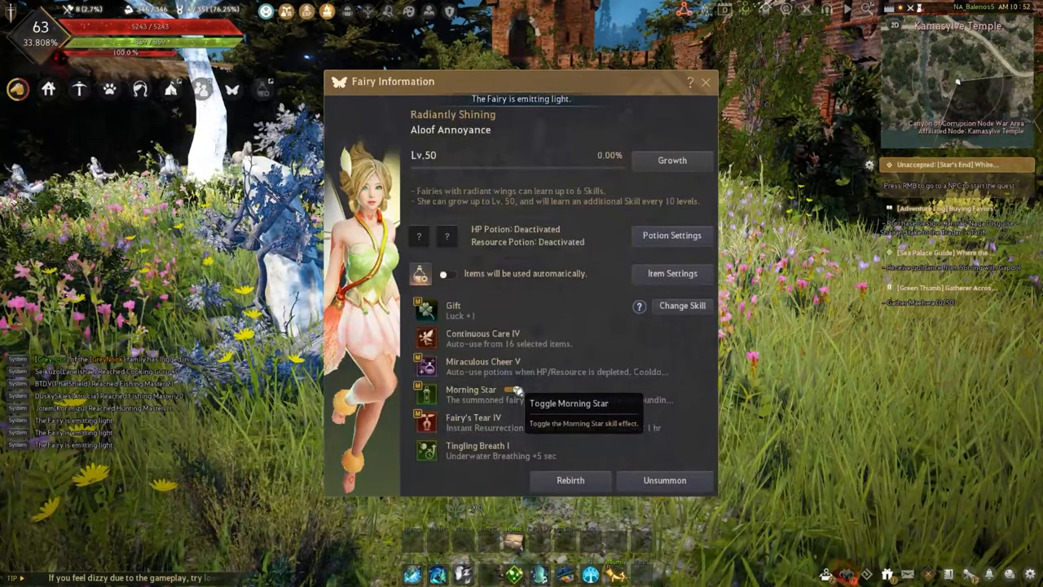
left_click(570, 6)
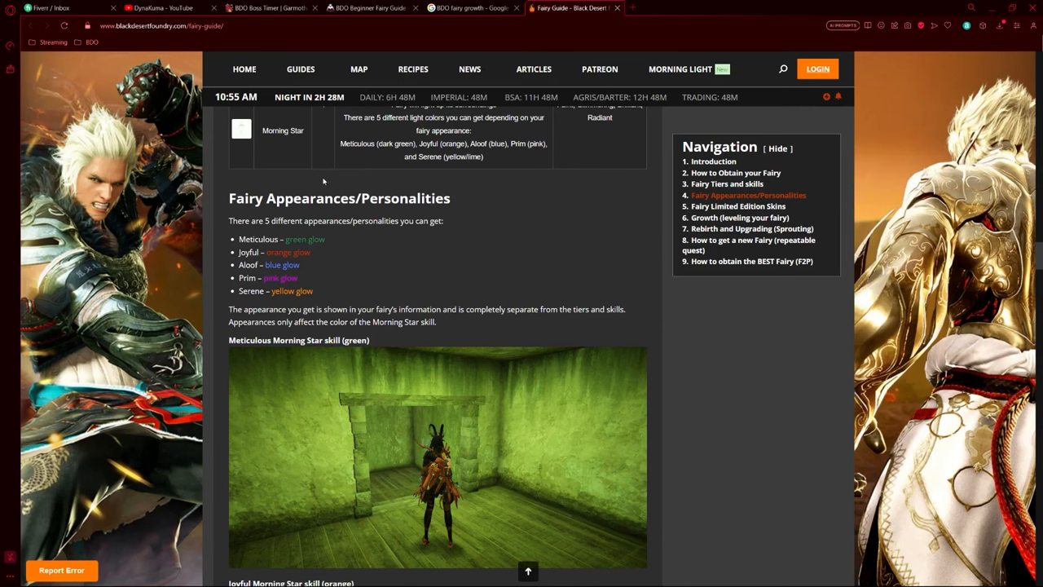
mouse_move(410, 254)
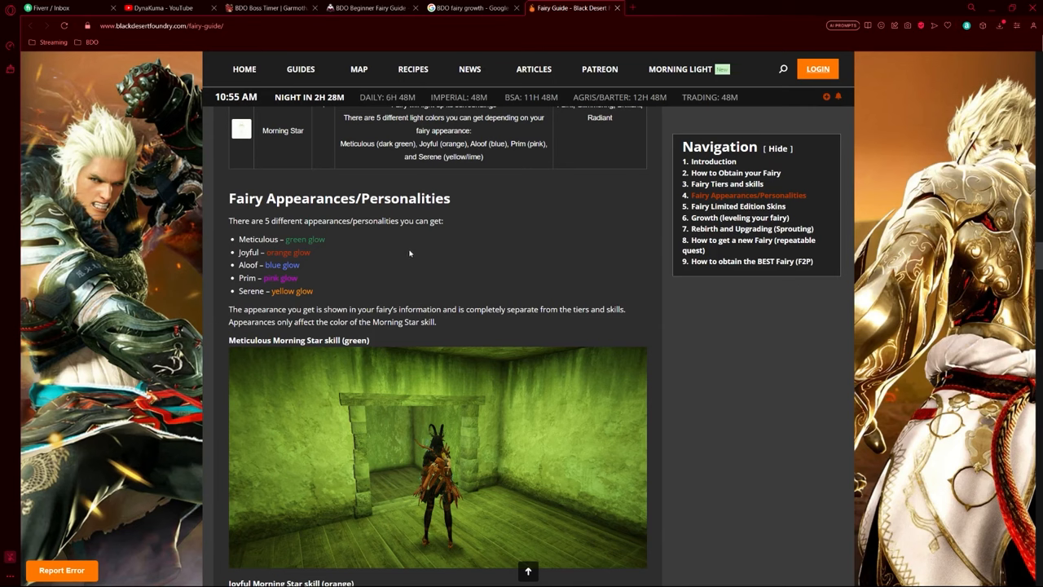
mouse_move(397, 260)
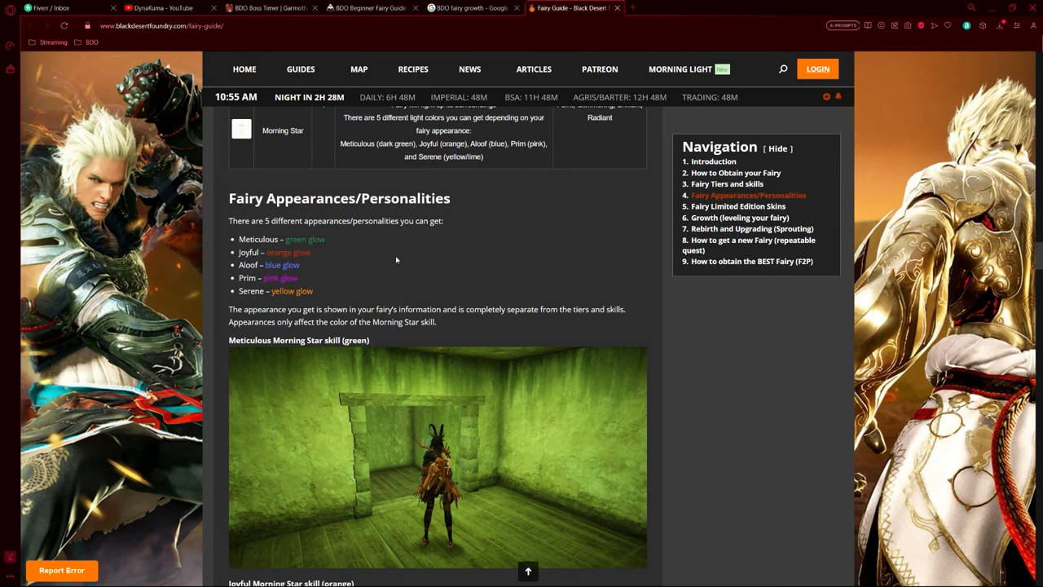
Scroll past the Meticulous, Joyful, Aloof, Prim and Serene Morning Star colours to Fairy Limited Edition Skins
scroll("down", 3)
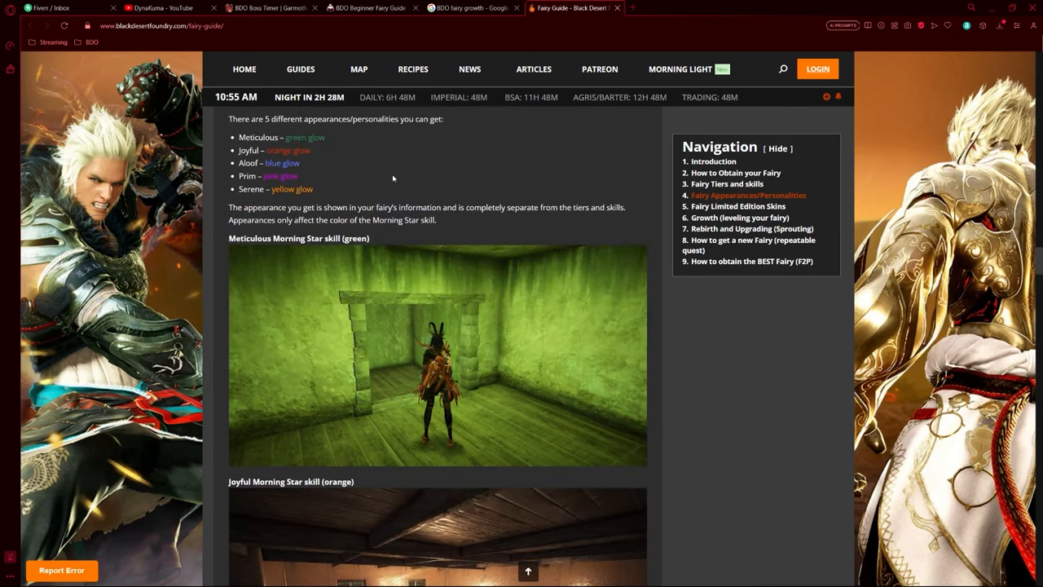
mouse_move(415, 183)
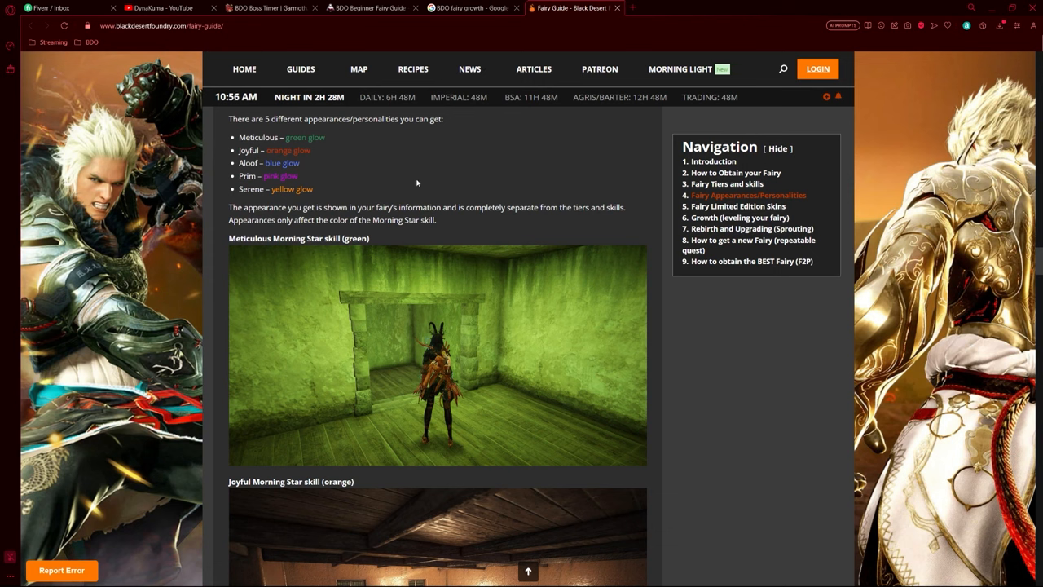
mouse_move(297, 161)
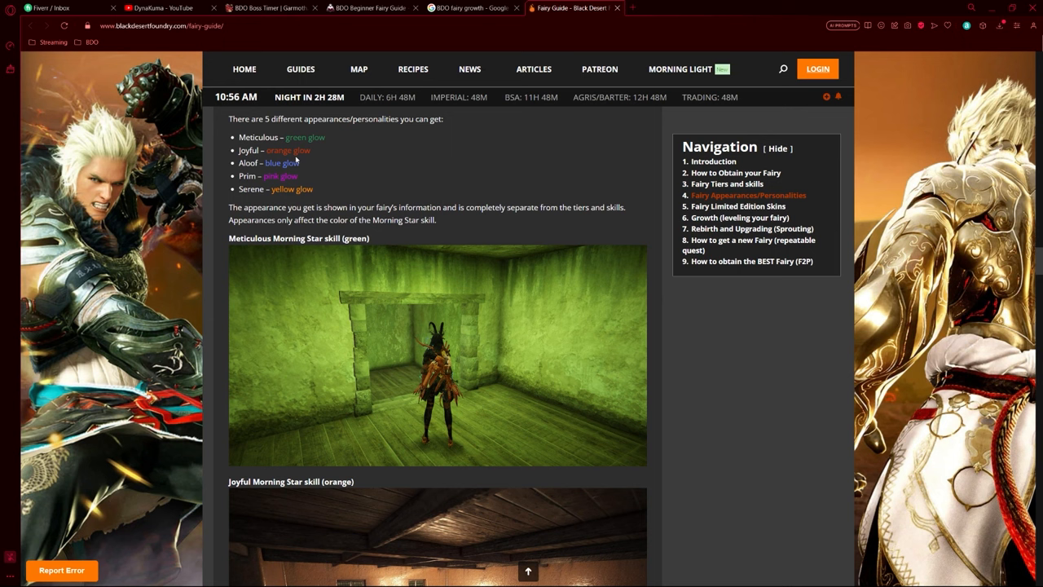
mouse_move(303, 159)
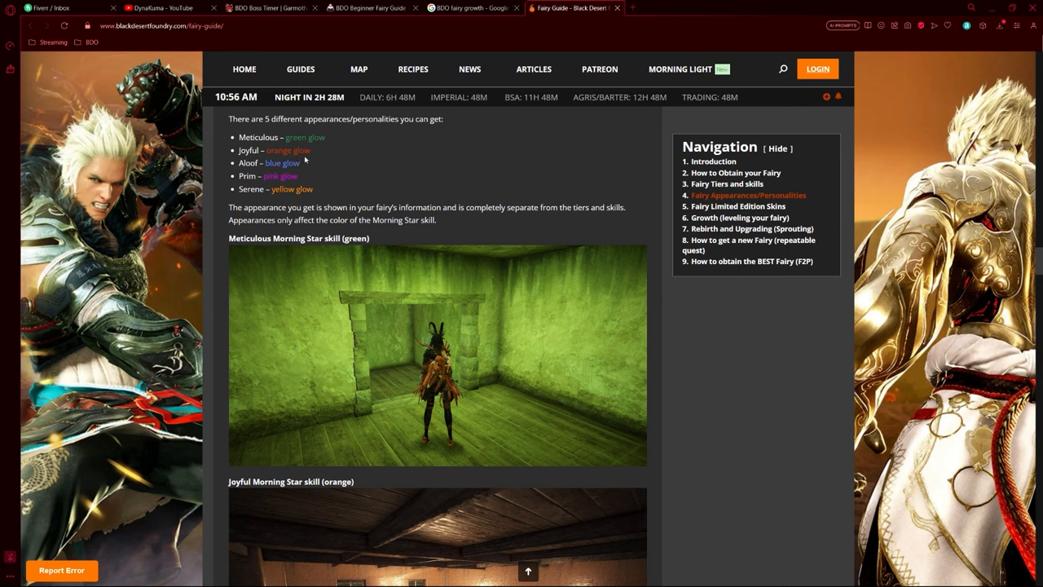
mouse_move(287, 163)
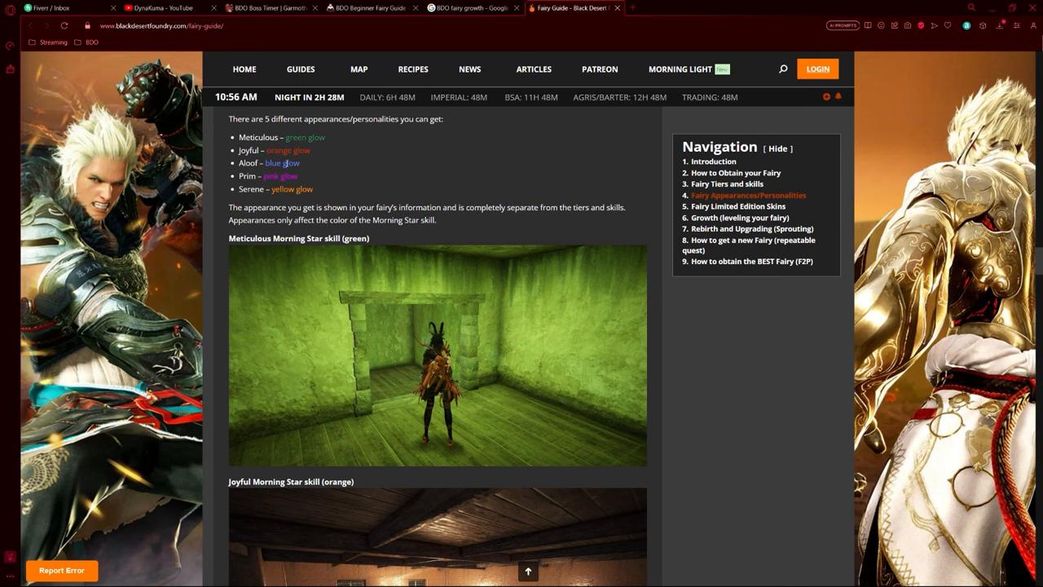
mouse_move(328, 172)
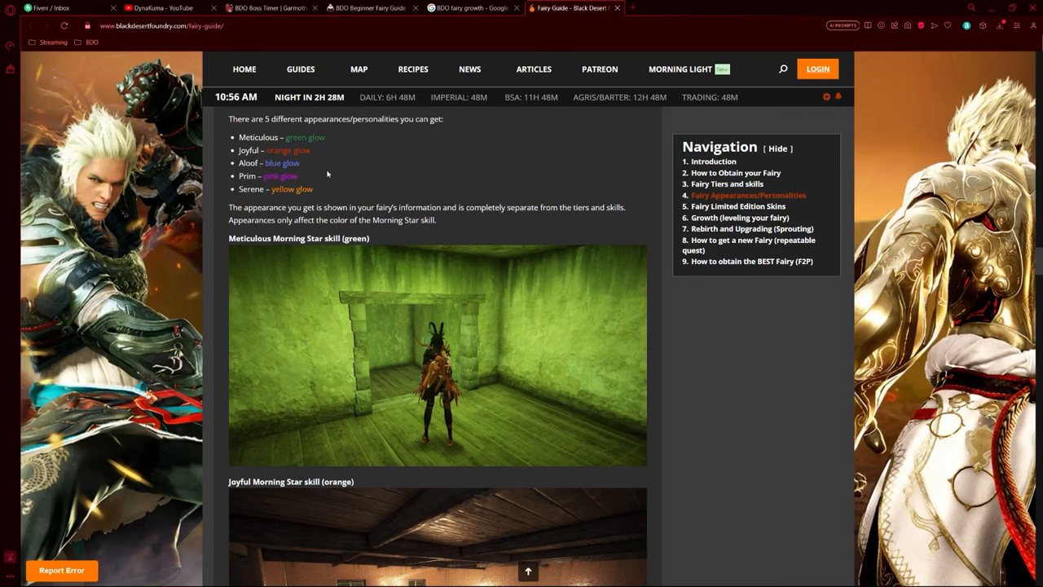
mouse_move(296, 150)
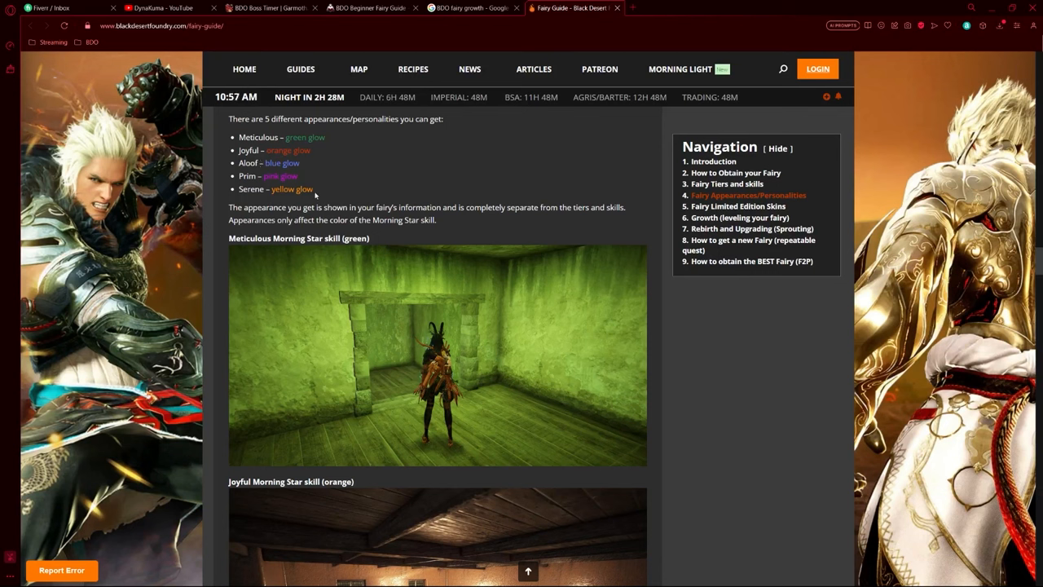
scroll("down", 3)
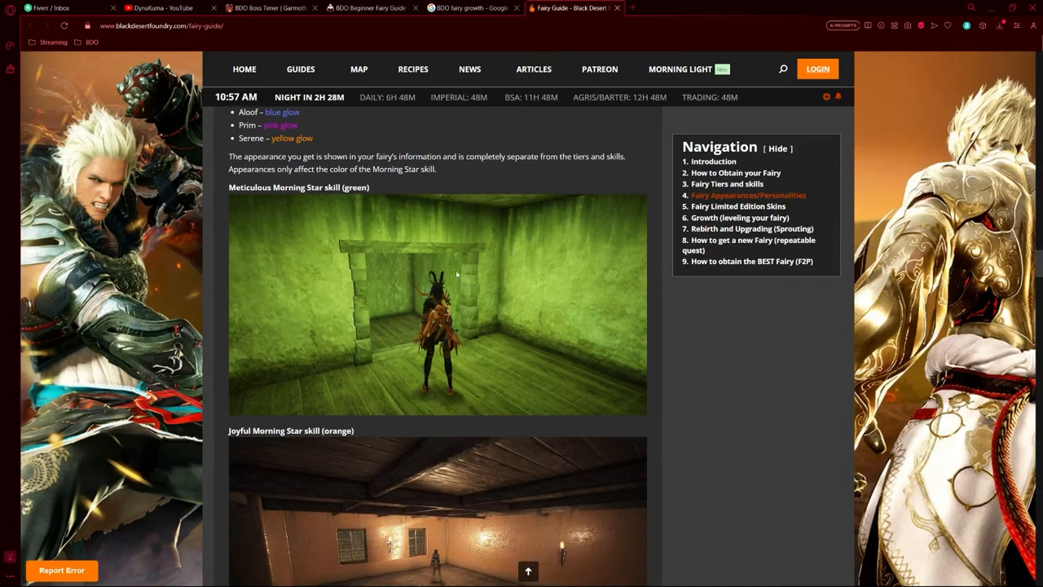
scroll("down", 3)
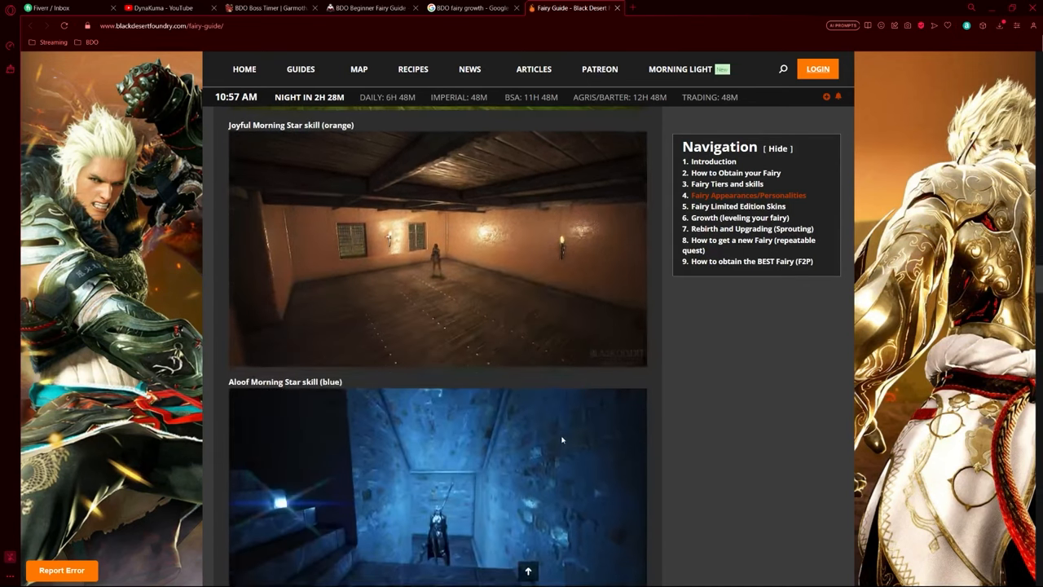
scroll("down", 3)
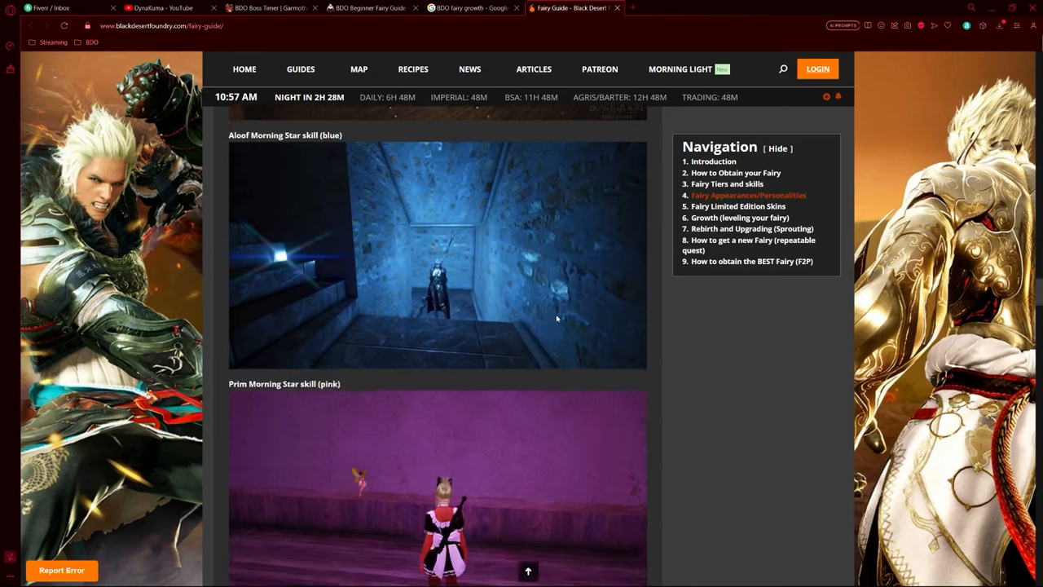
scroll("down", 3)
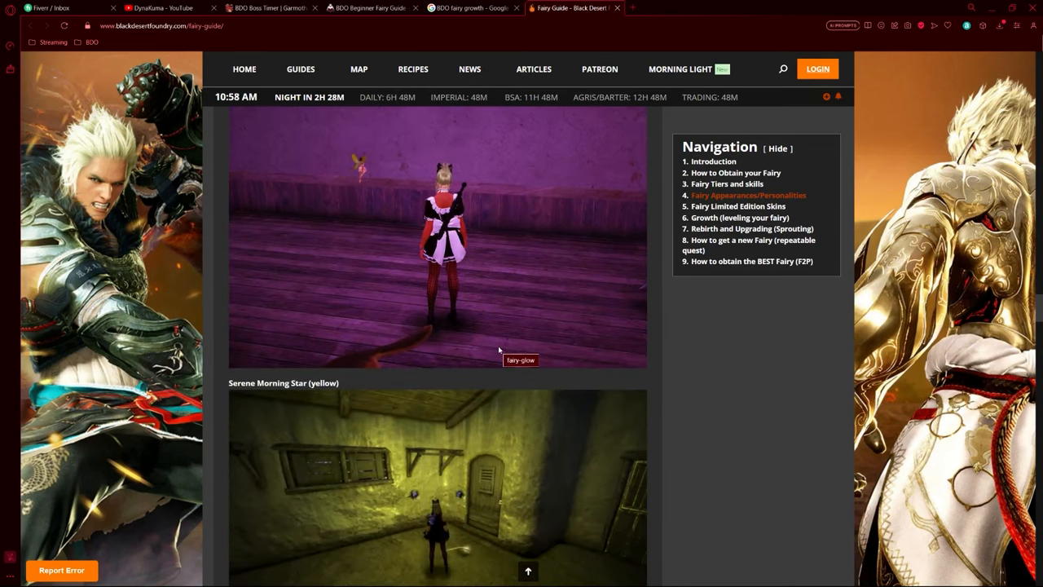
scroll("down", 3)
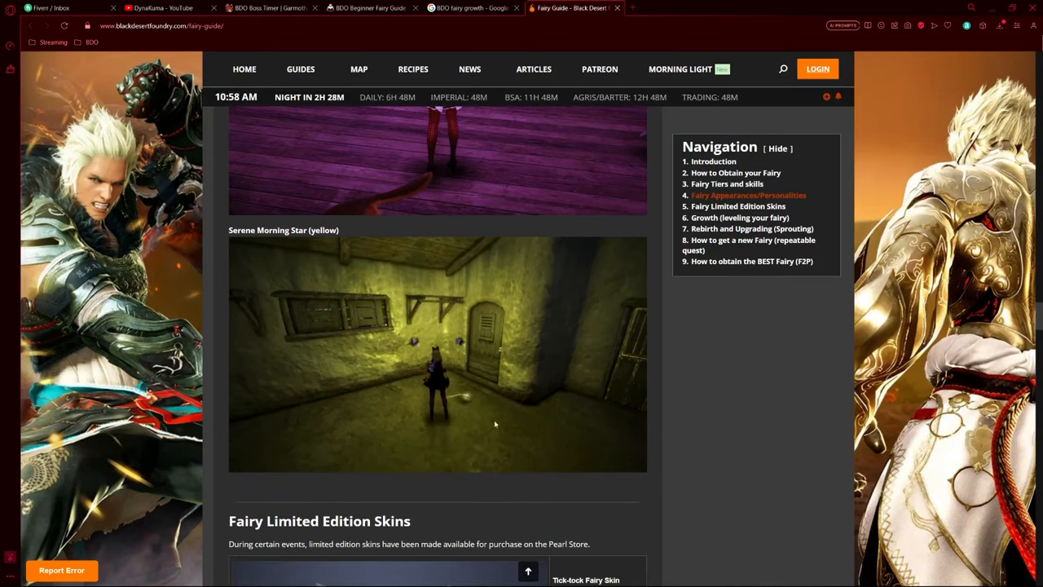
scroll("down", 3)
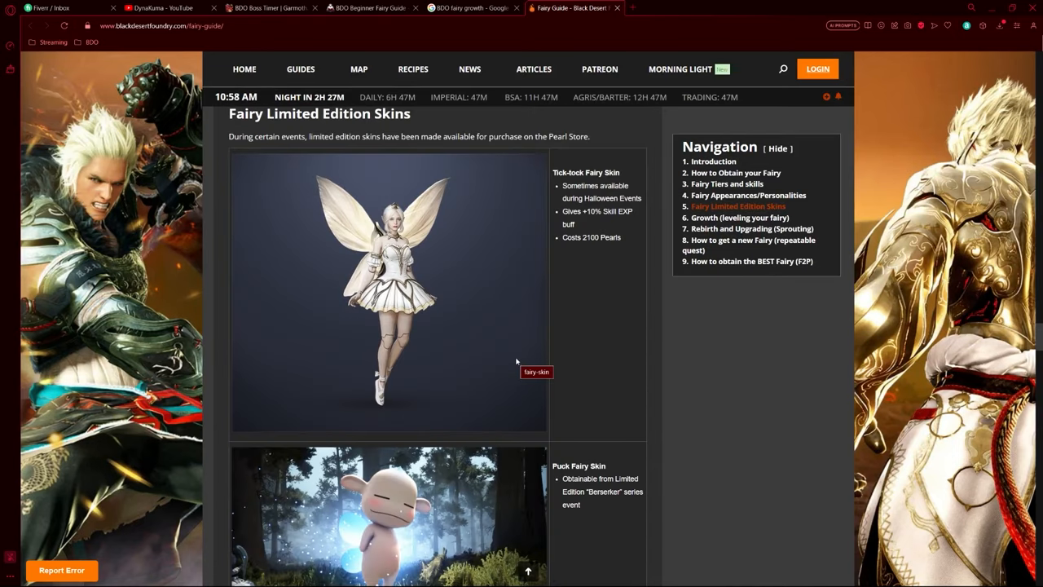
mouse_move(499, 332)
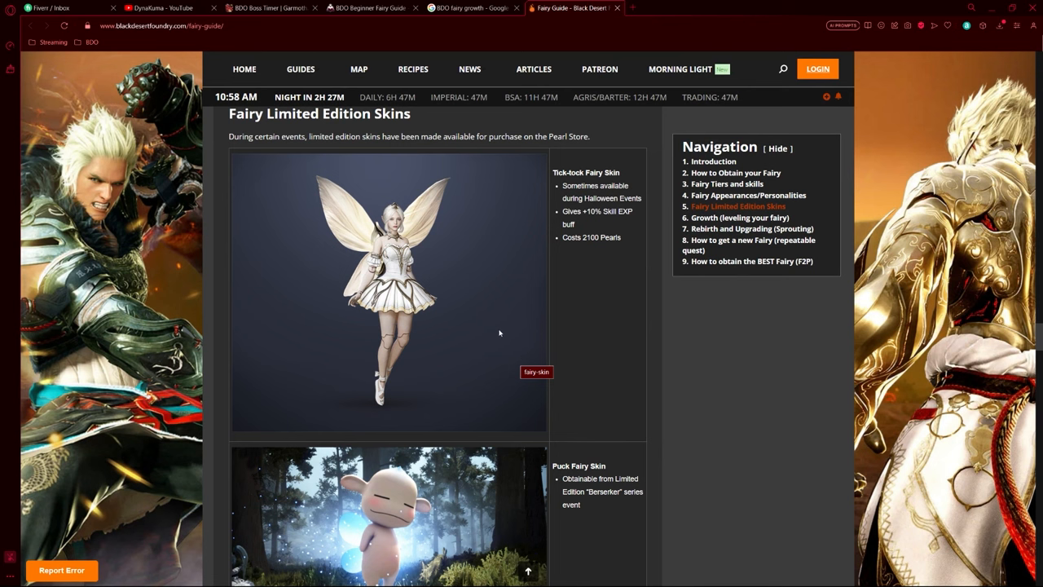
Scroll past the limited edition skins to the Growth section with Theiah's Orb costs by level
scroll("down", 3)
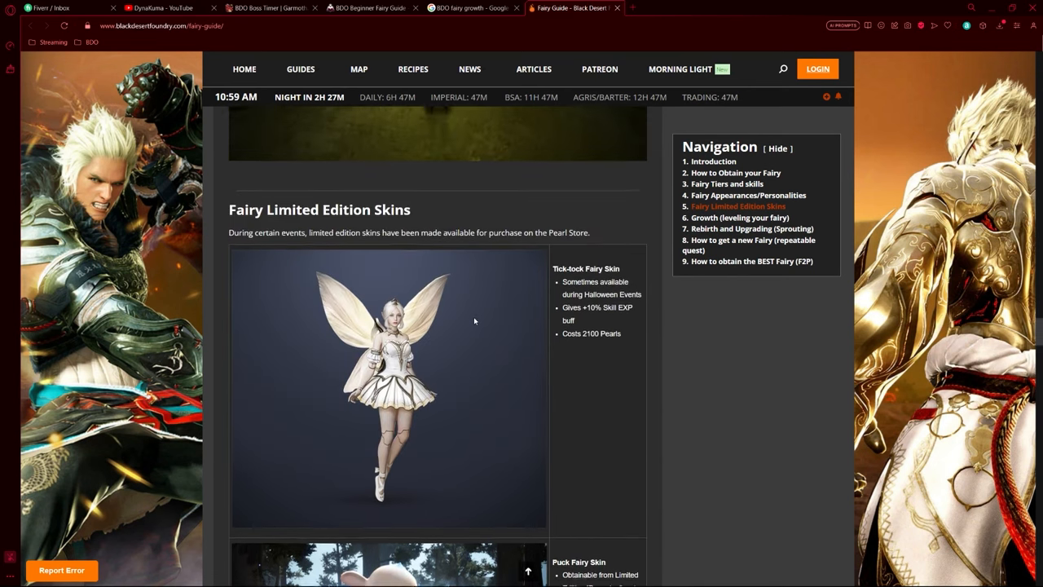
scroll("down", 3)
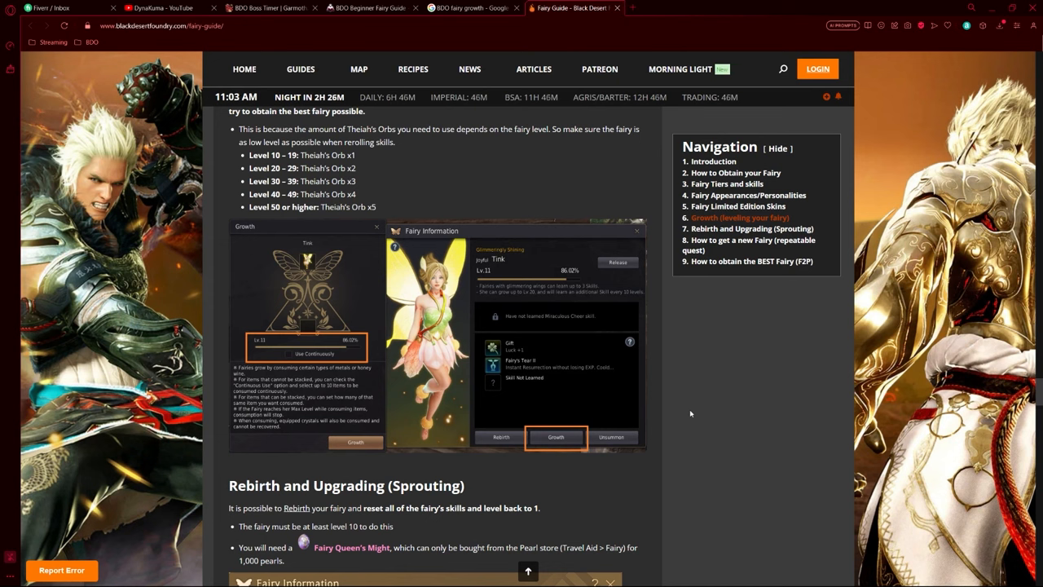
scroll("down", 3)
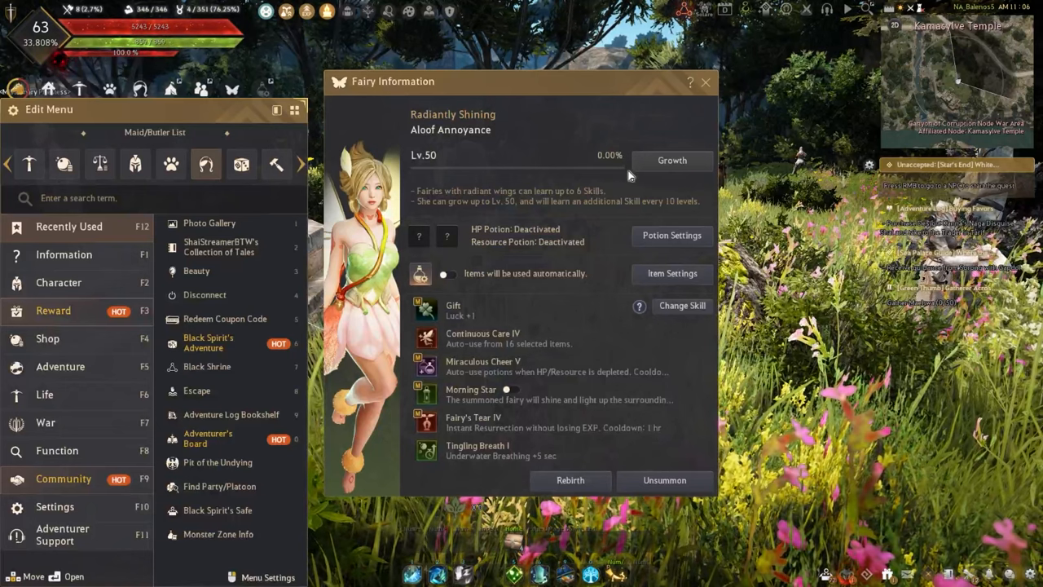
mouse_move(593, 130)
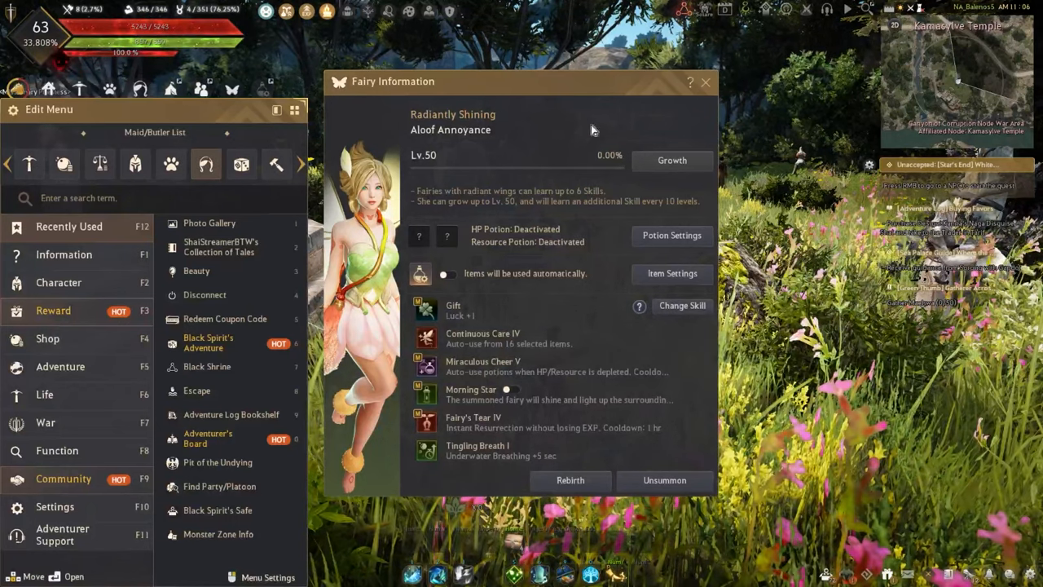
mouse_move(585, 186)
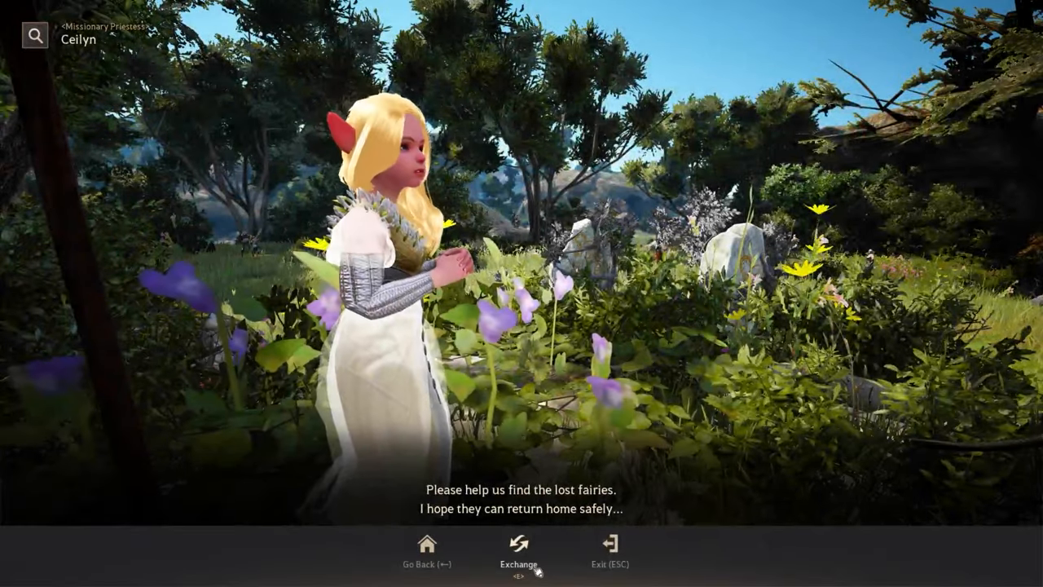
Choose Exchange in the Missionary Priestess's dialogue to trade for lost fairies
left_click(518, 551)
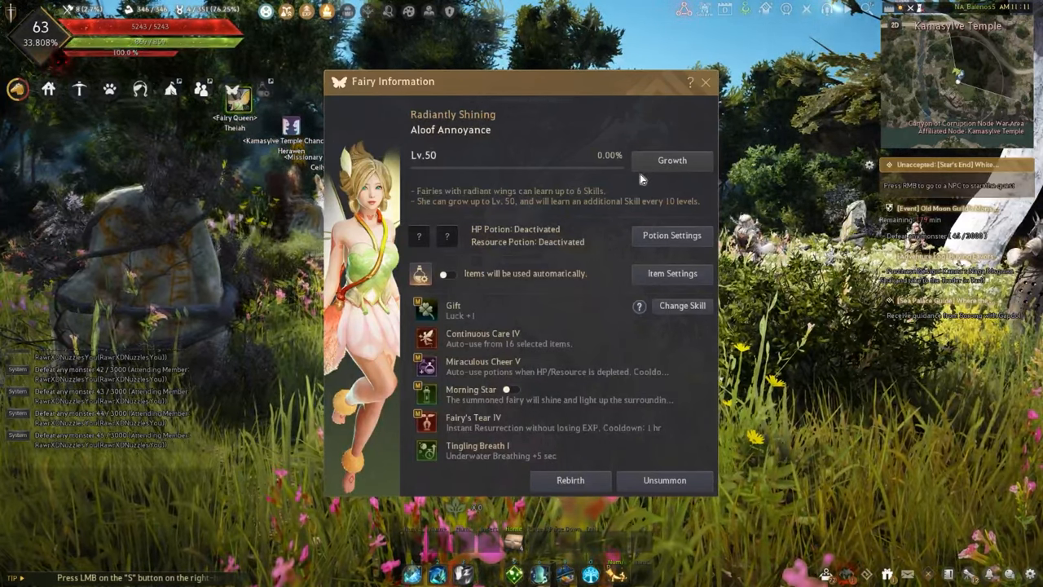
mouse_move(512, 222)
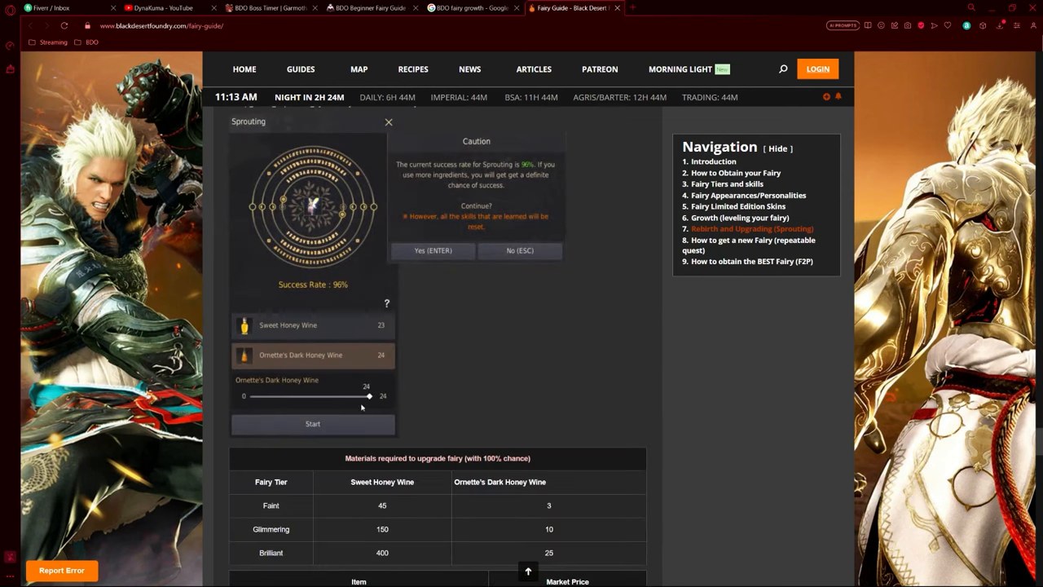
mouse_move(440, 381)
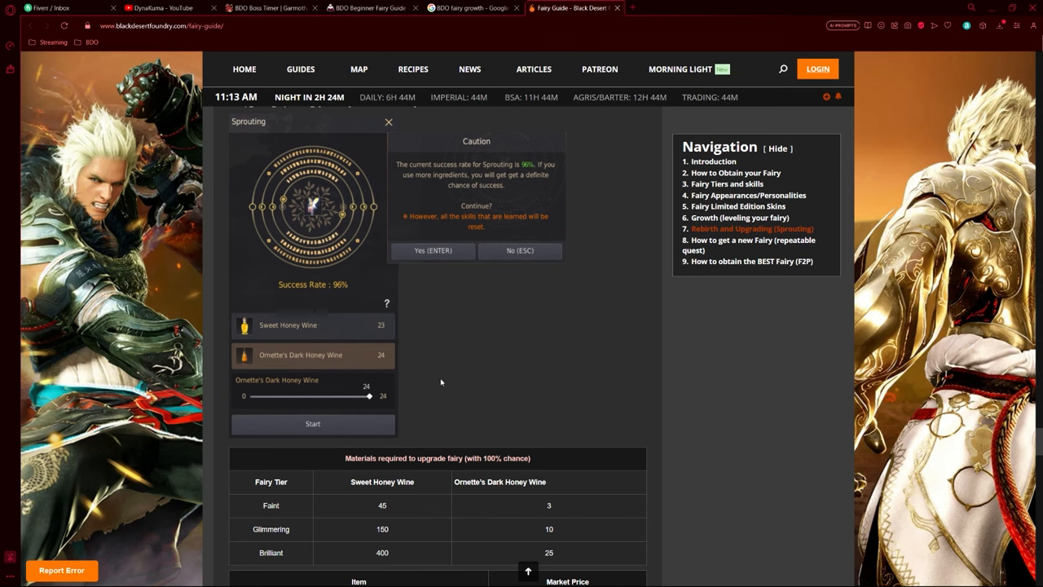
Scroll the guide to the Sweet Honey Wine and Ornette's Dark Honey Wine table per fairy tier
scroll("up", 3)
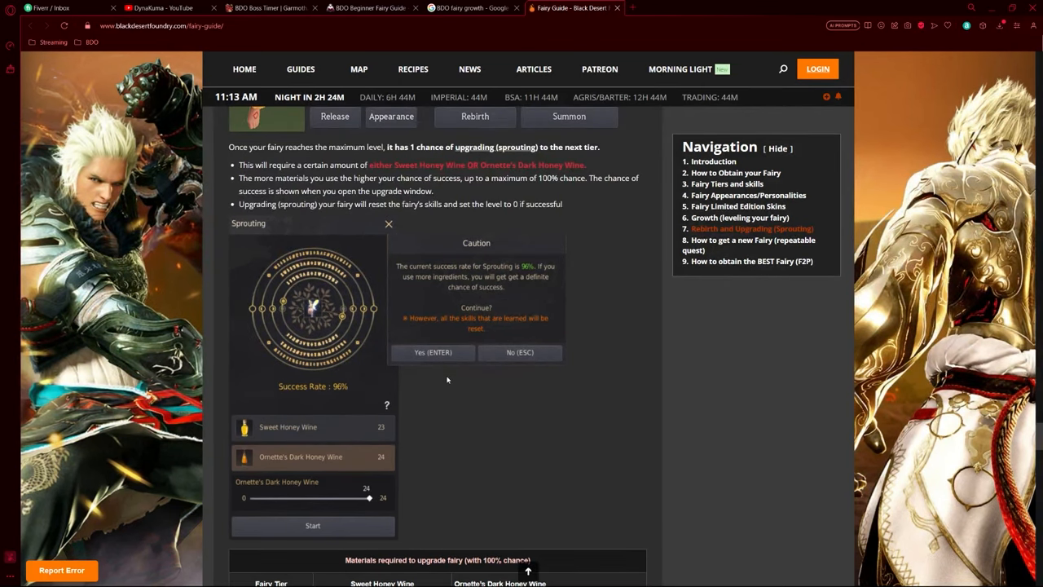
scroll("down", 3)
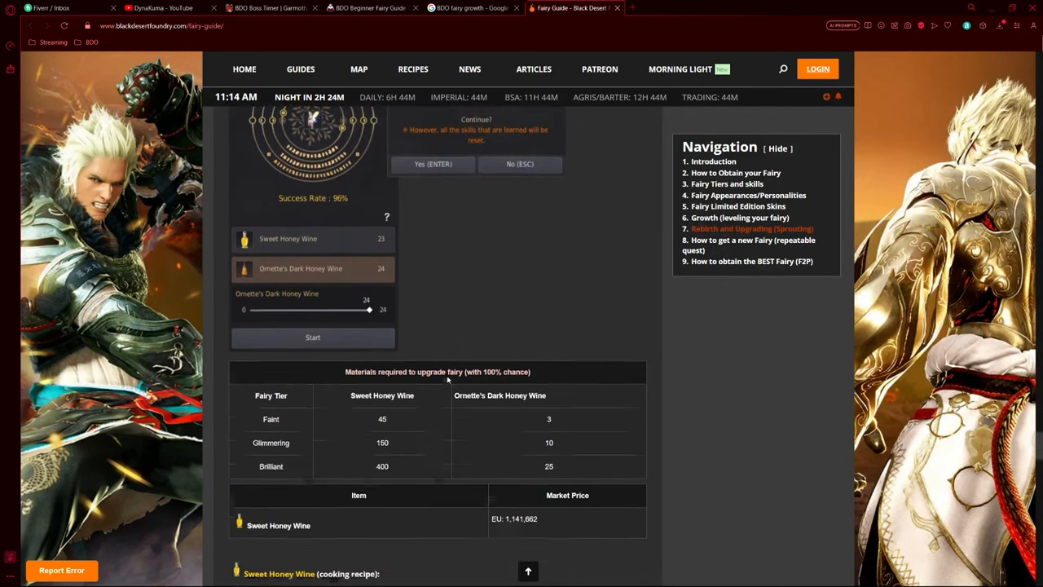
scroll("down", 3)
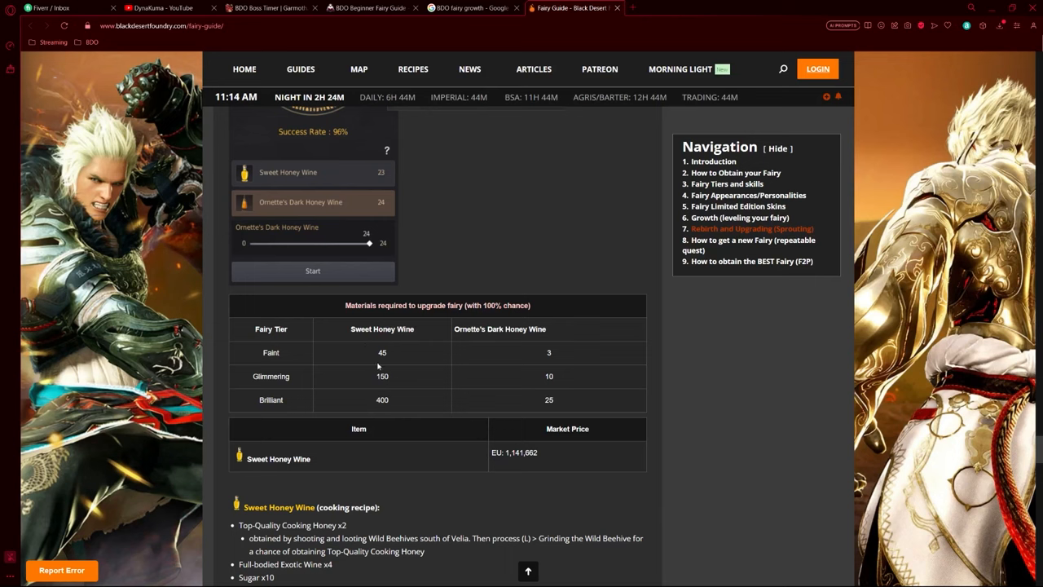
mouse_move(382, 392)
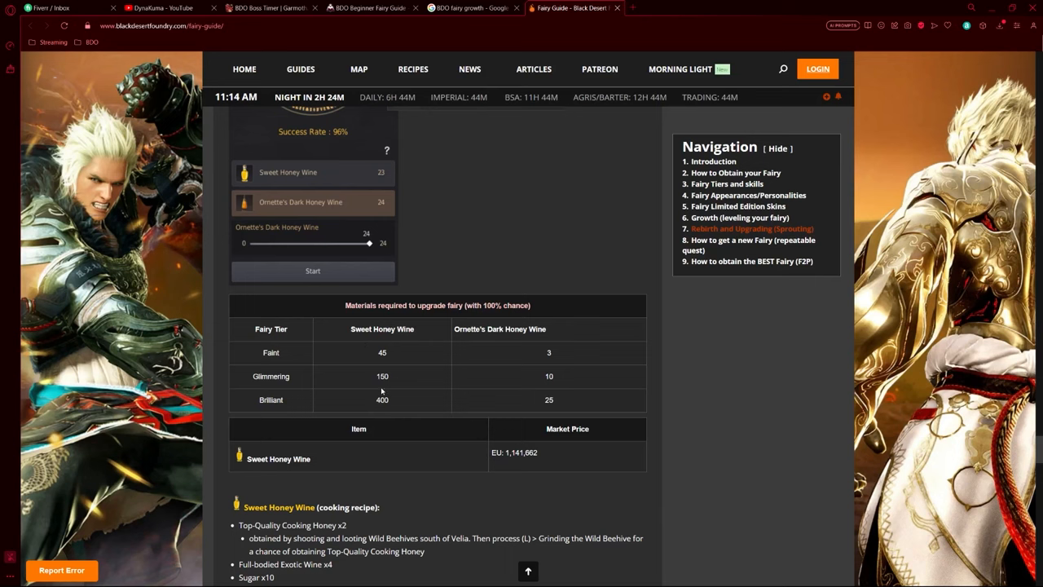
mouse_move(424, 416)
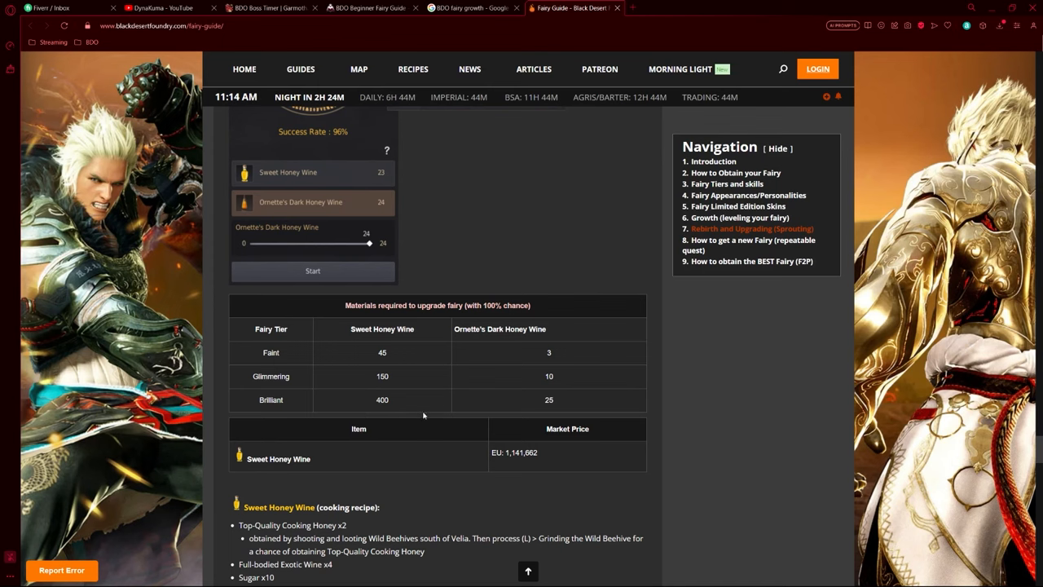
mouse_move(420, 352)
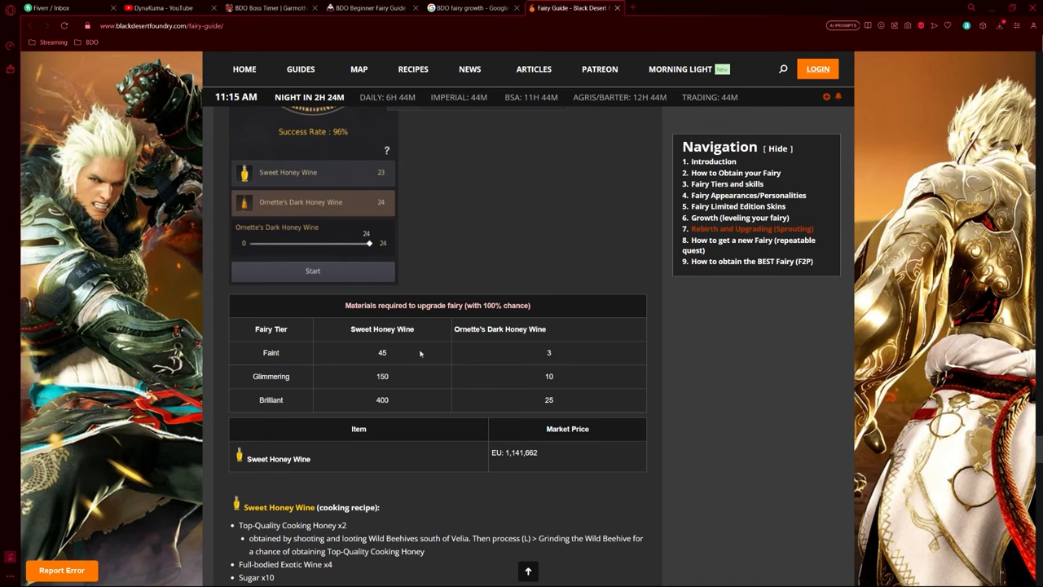
mouse_move(424, 416)
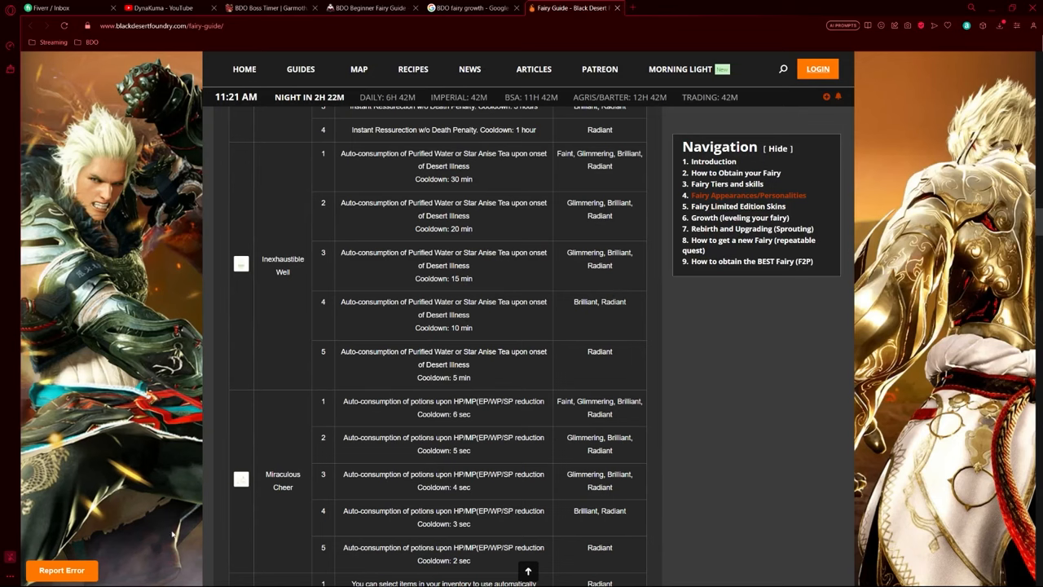
mouse_move(300, 381)
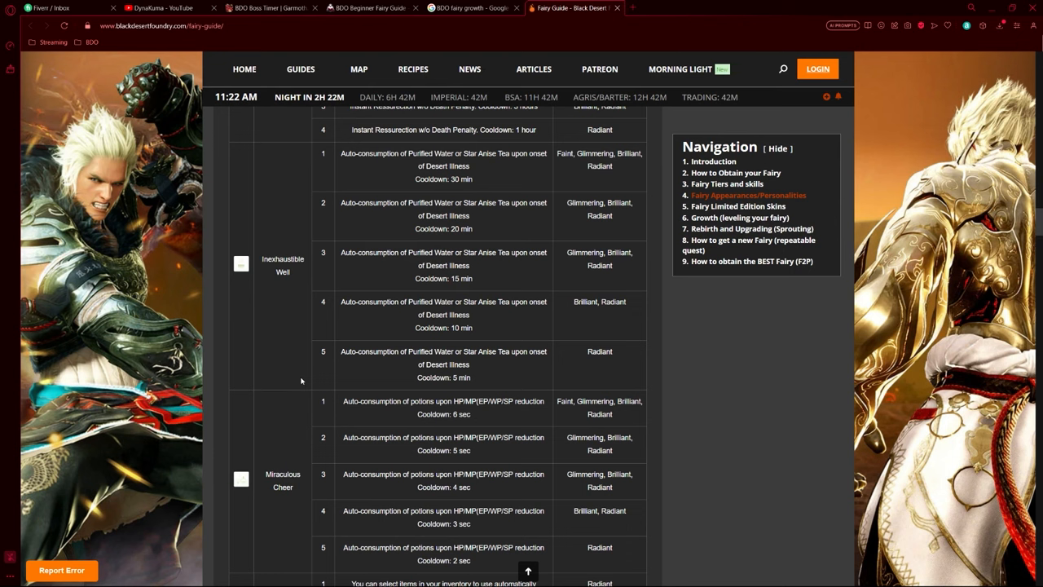
Scroll the skills table to the Inexhaustible Well and Miraculous Cheer rows
scroll("down", 3)
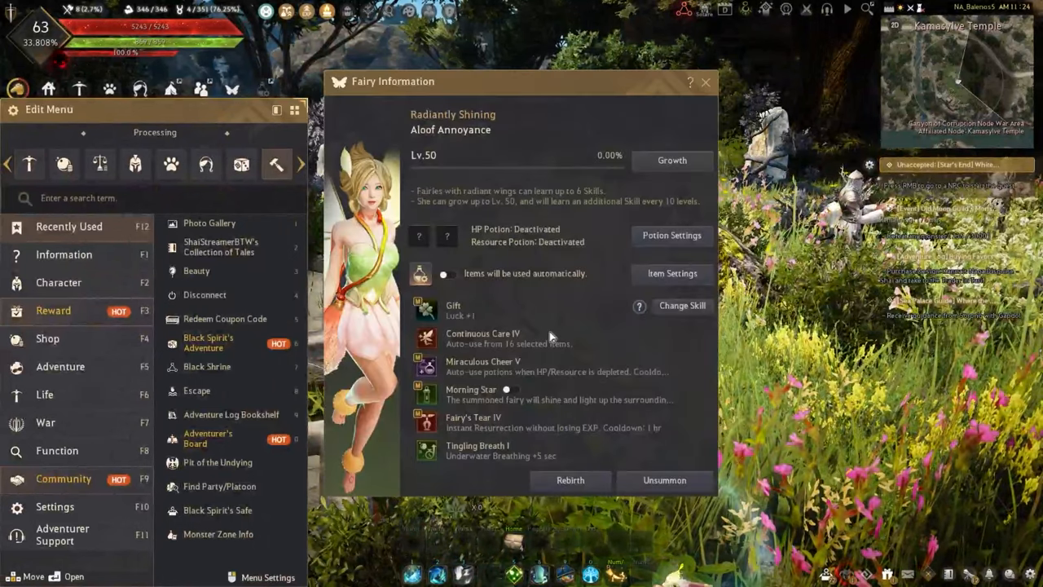
left_click(681, 305)
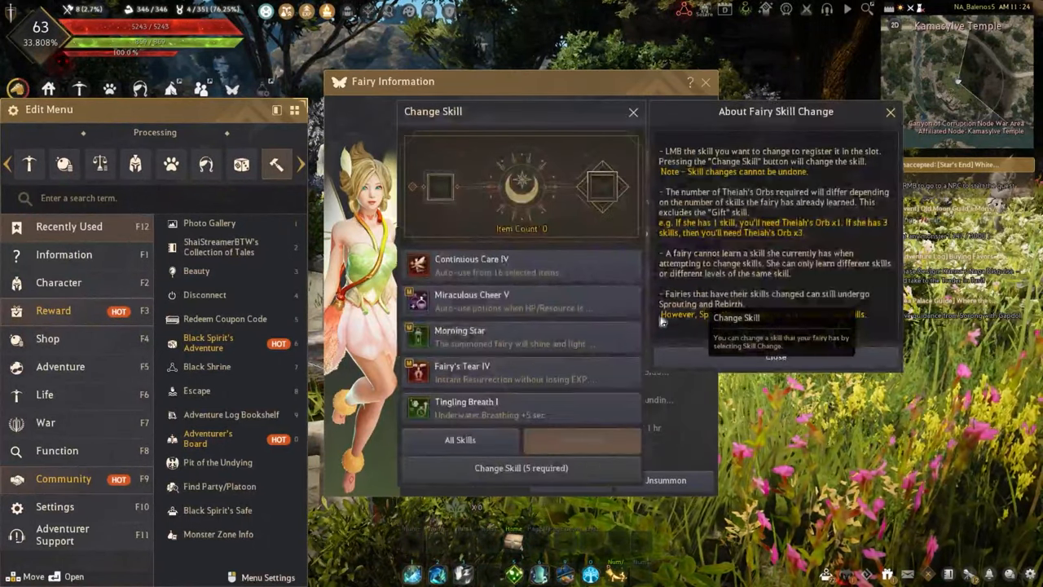
mouse_move(505, 404)
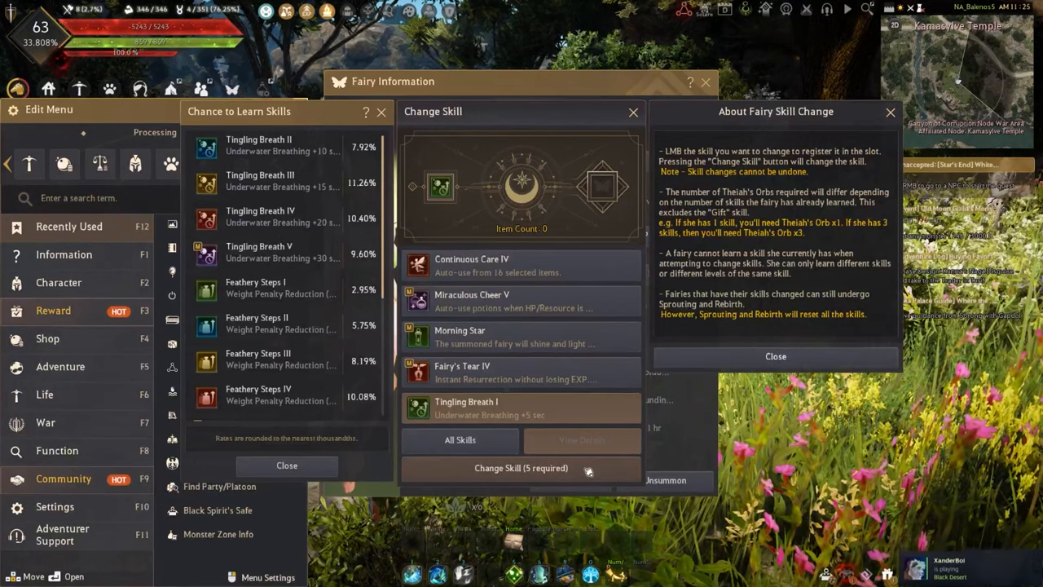
left_click(522, 466)
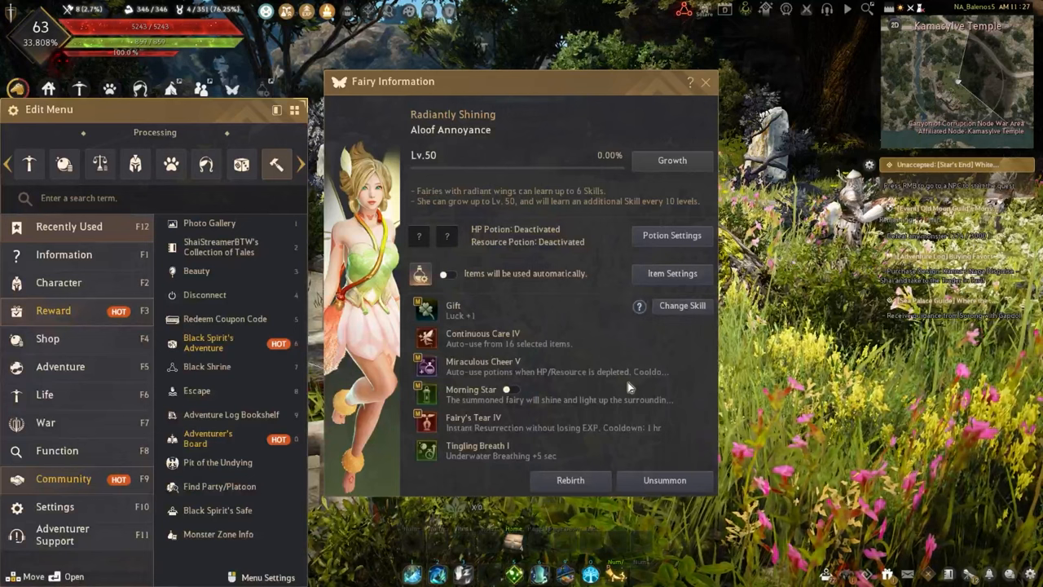
Show the Chance to Learn Skills list, reaching the Inexhaustible Well odds of 1.97%–6.21%
left_click(681, 305)
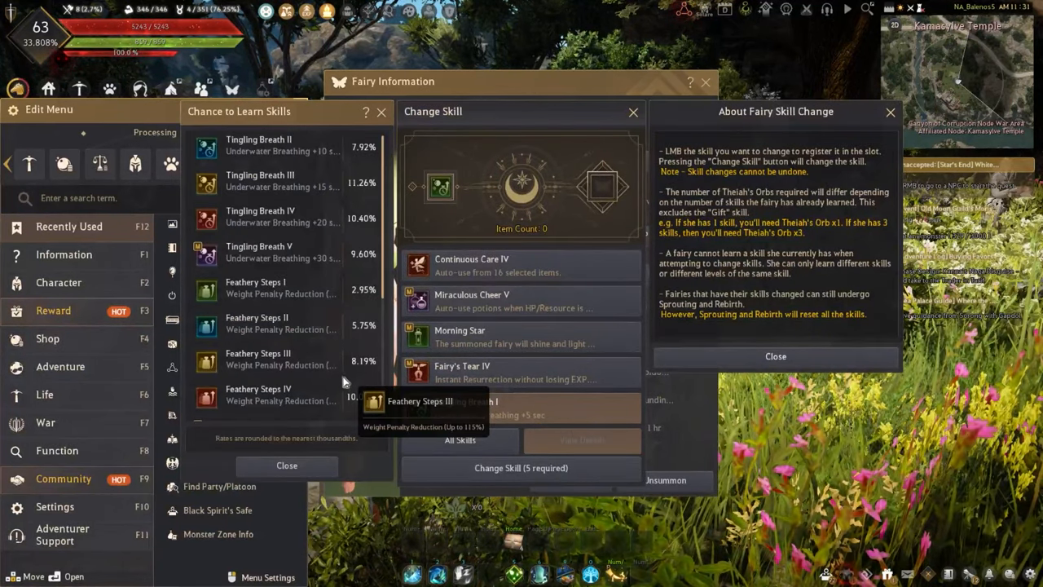
scroll("down", 3)
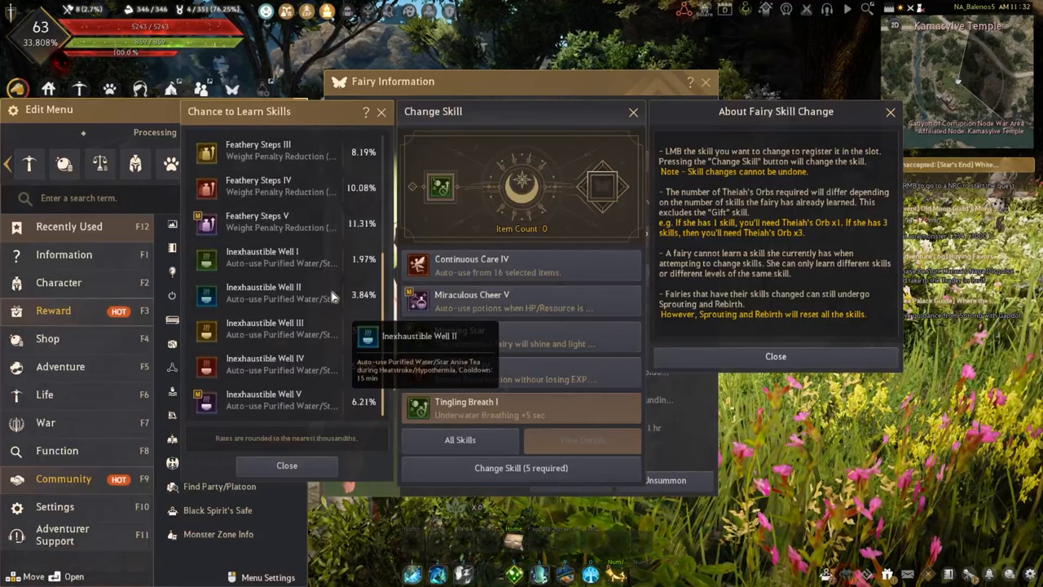
mouse_move(340, 267)
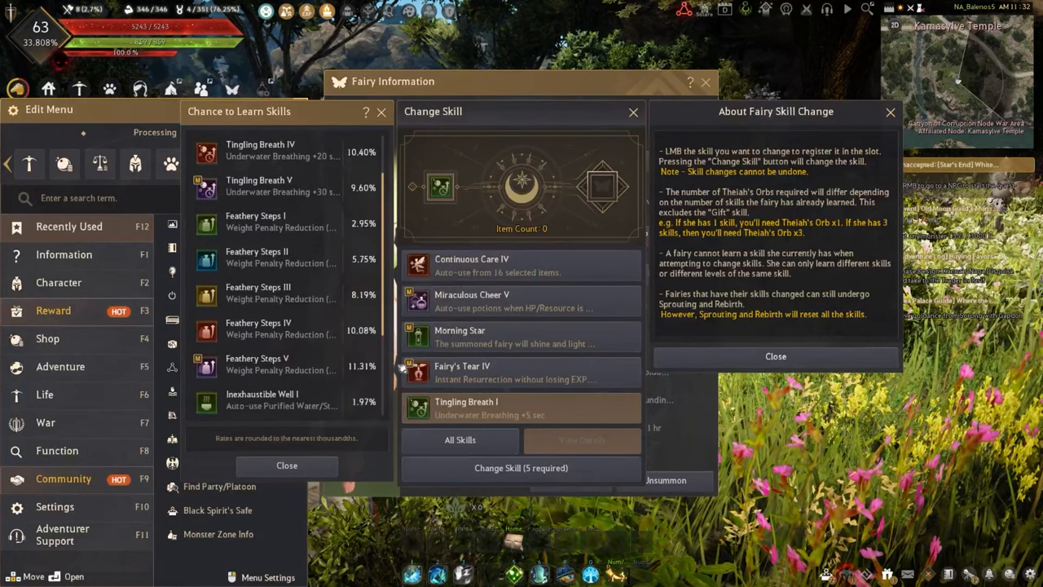
mouse_move(383, 372)
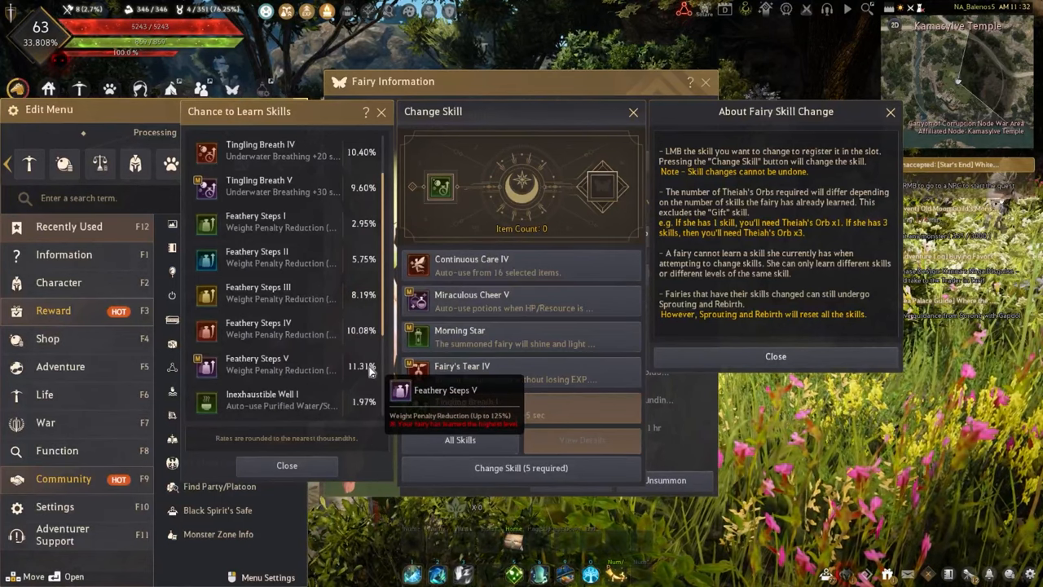
mouse_move(362, 338)
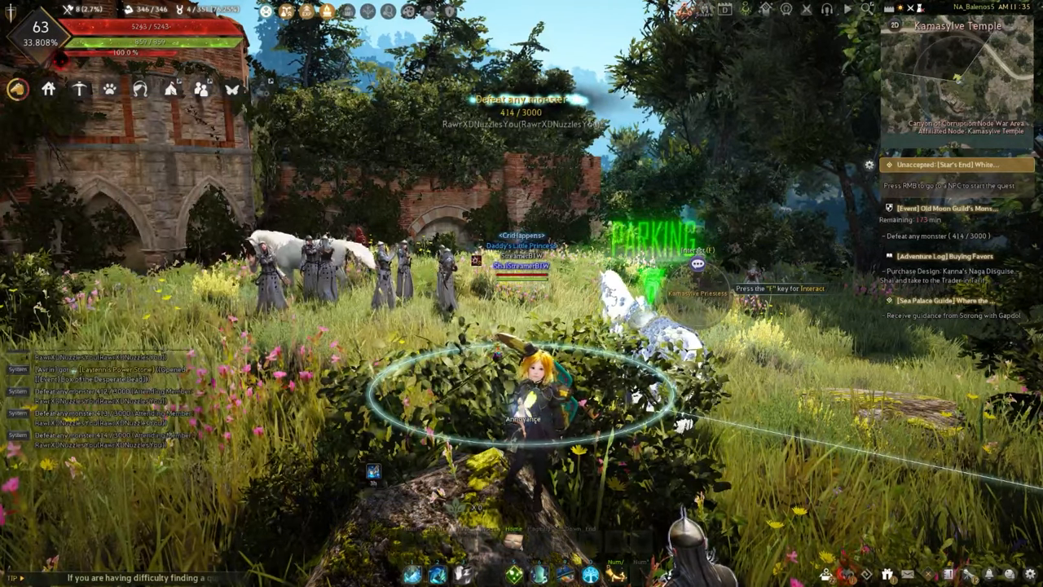
Bring up the Central Market's Sell side, showing one item listed at 630,000 silver
key("m")
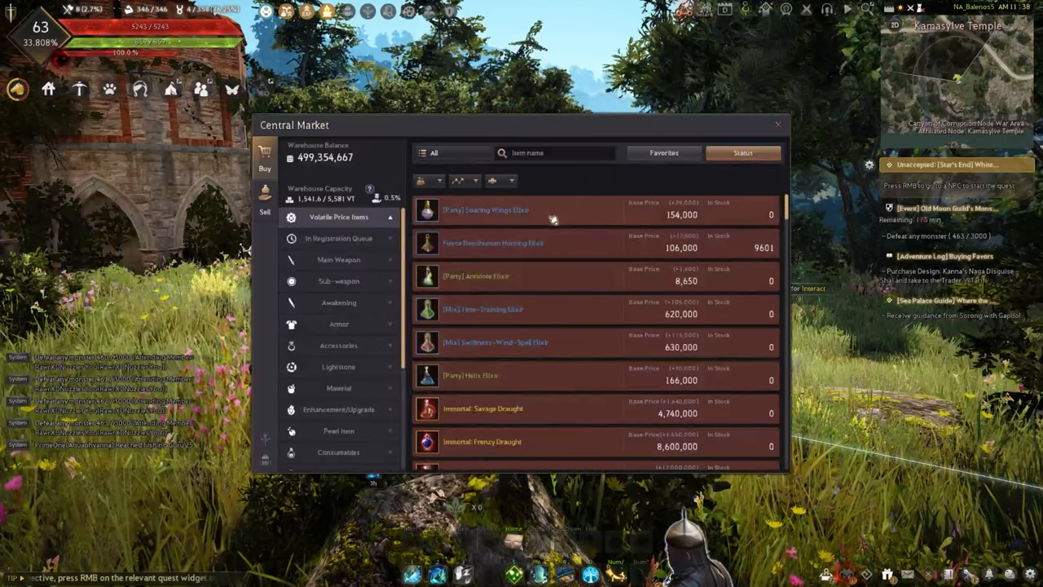
left_click(264, 211)
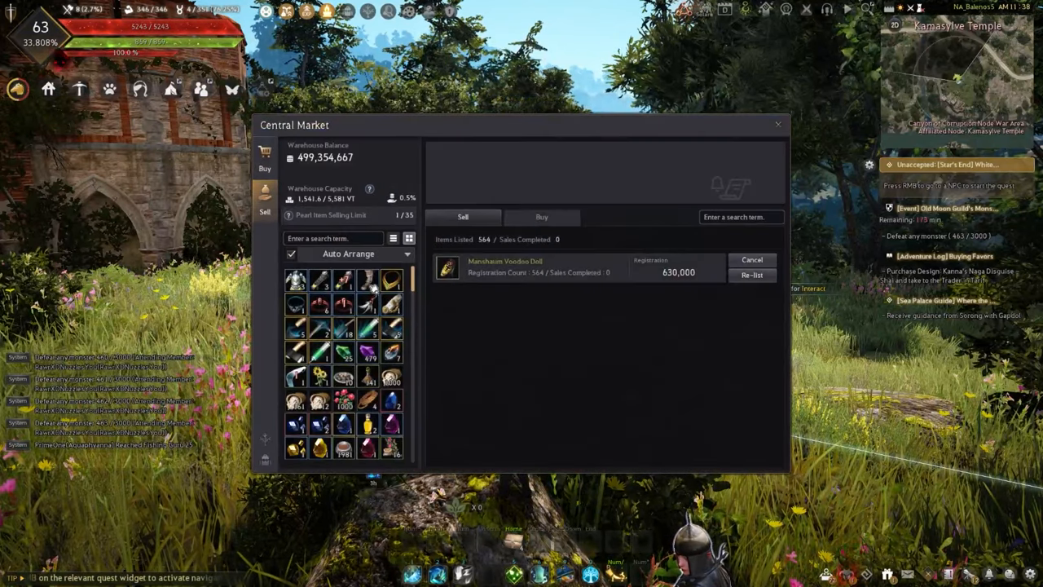